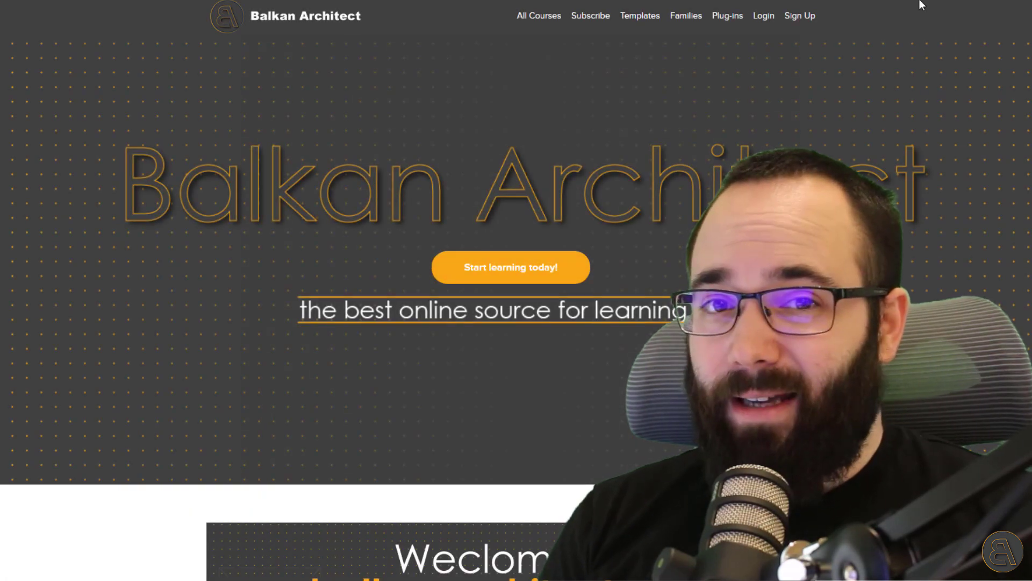
mouse_move(827, 13)
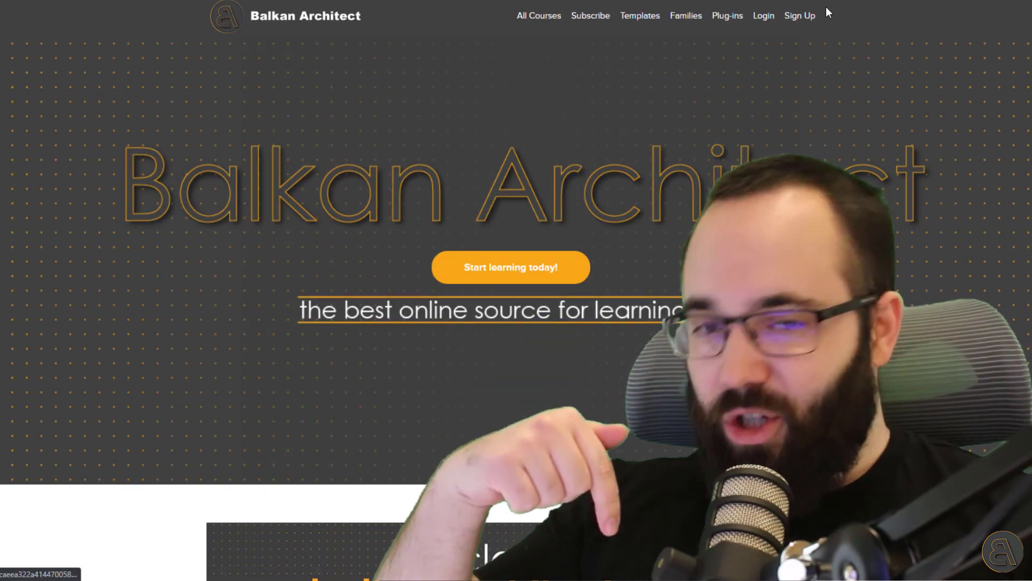
Step: Scroll the Balkan Architect homepage past the Revit courses to the High Quality Families bundles
scroll(down, 3)
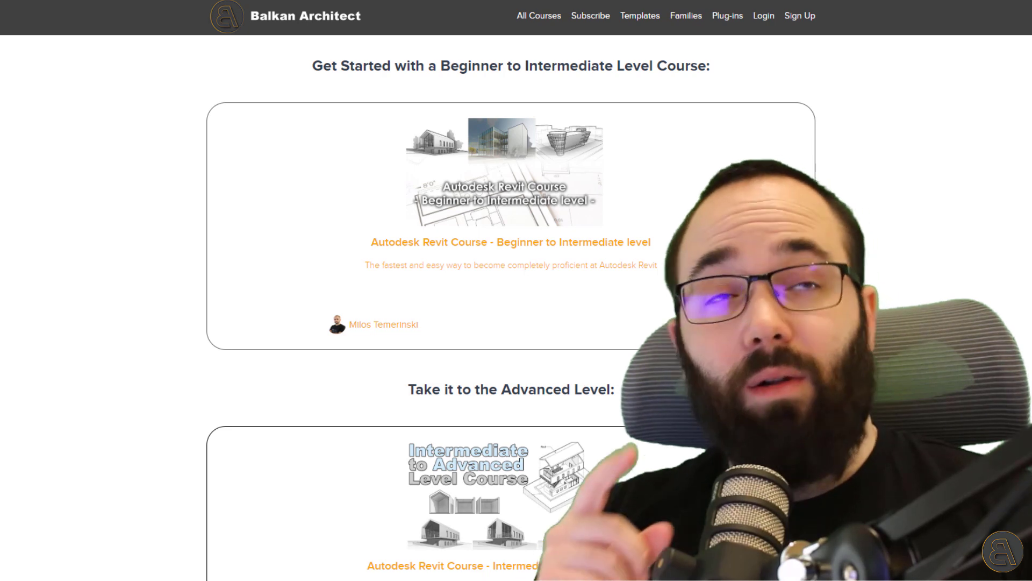
scroll(down, 3)
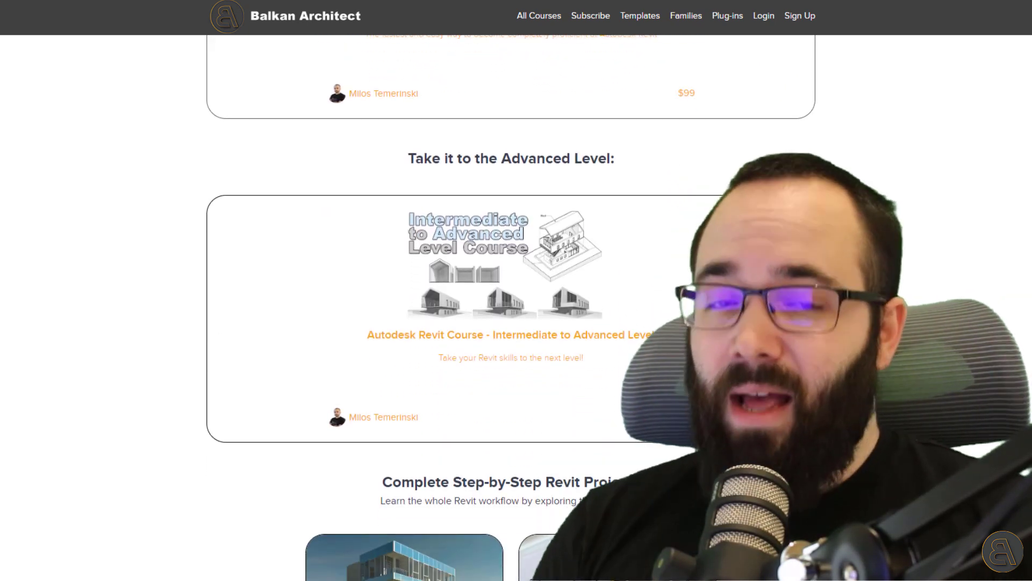
scroll(down, 3)
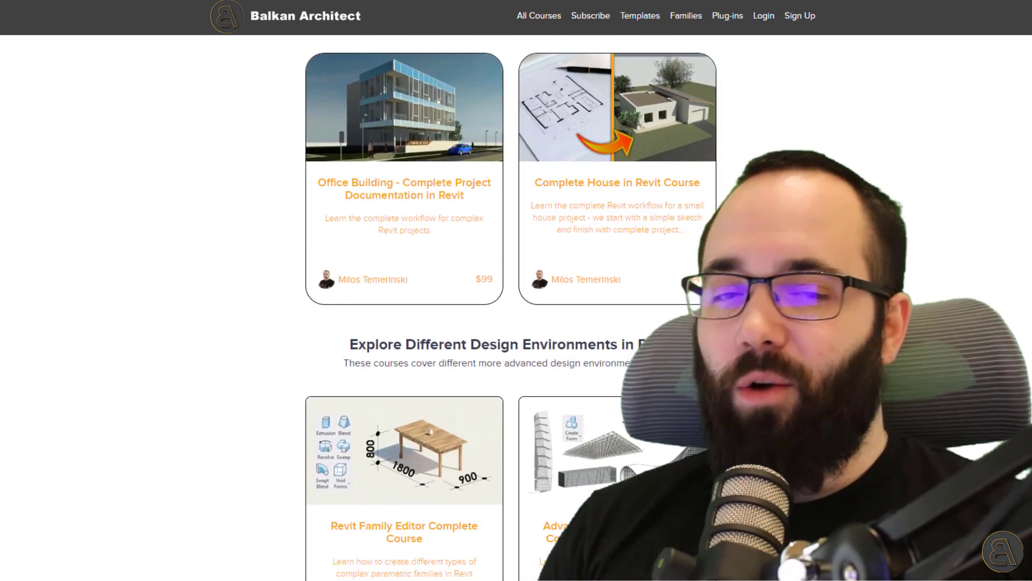
scroll(down, 3)
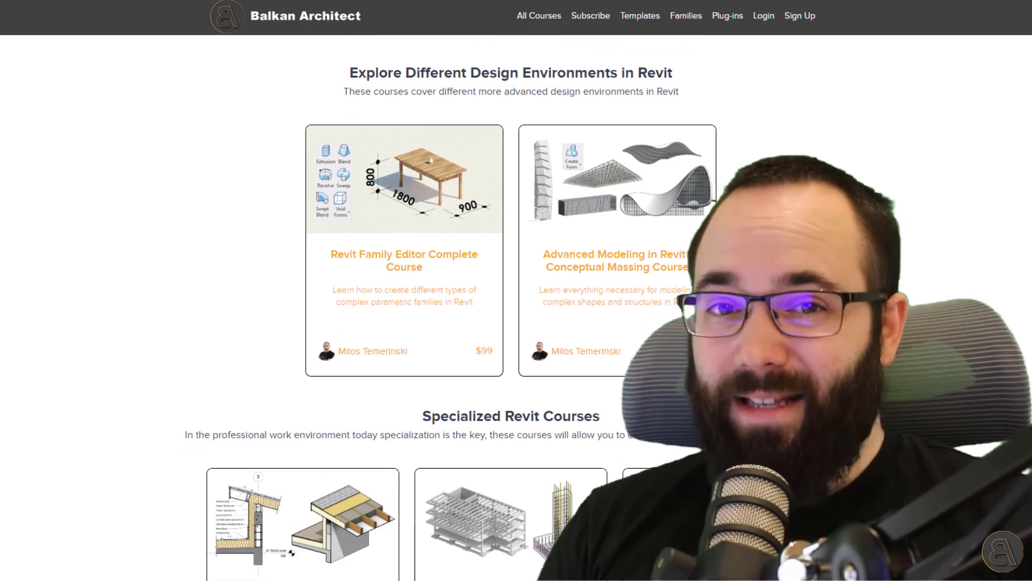
scroll(down, 3)
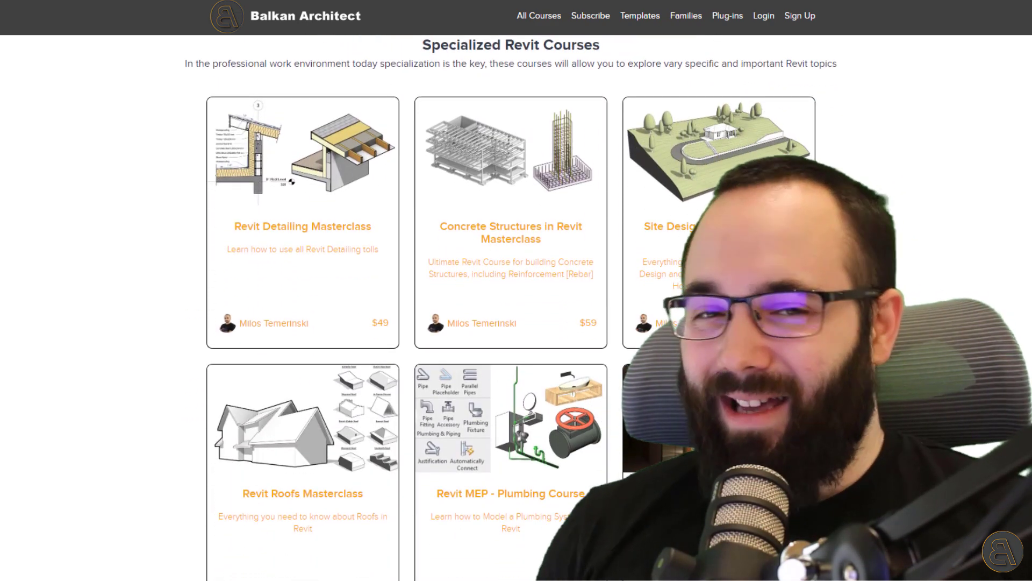
scroll(down, 3)
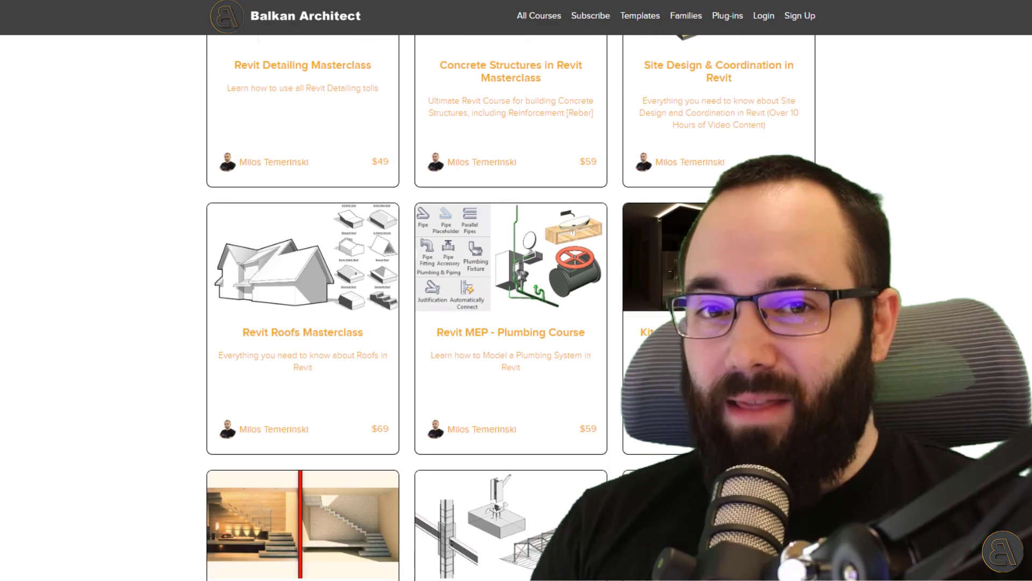
scroll(down, 3)
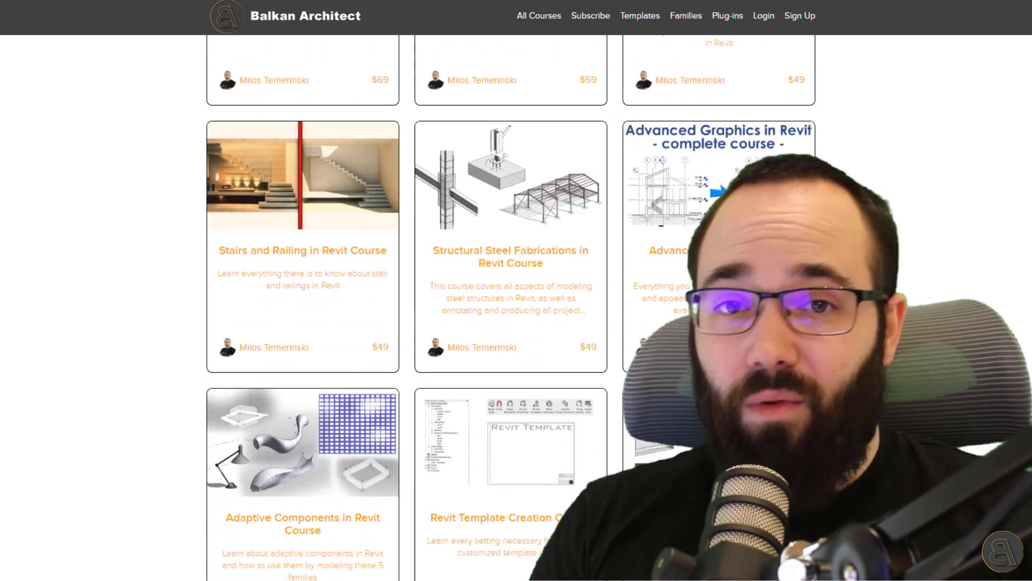
scroll(down, 3)
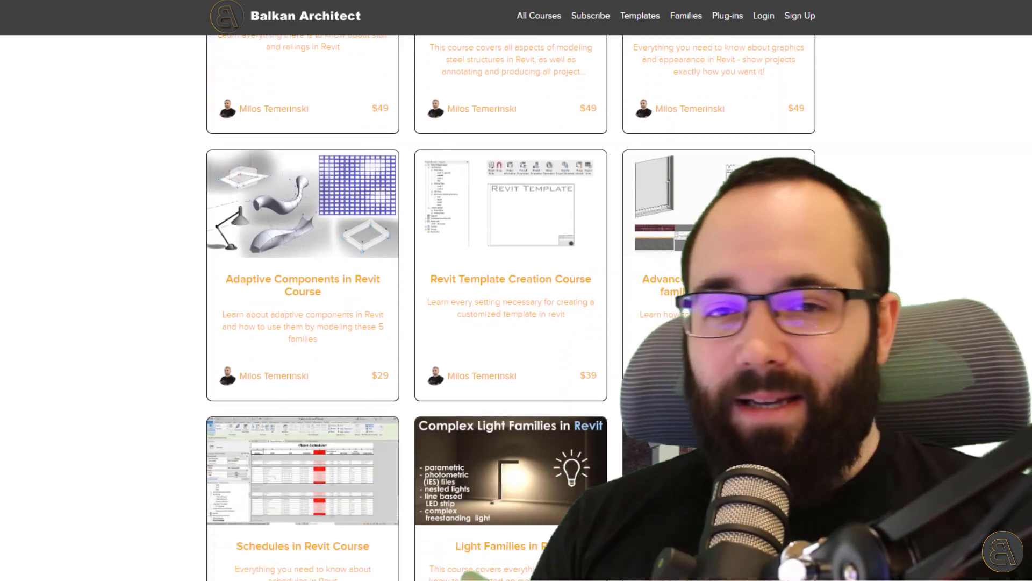
scroll(down, 3)
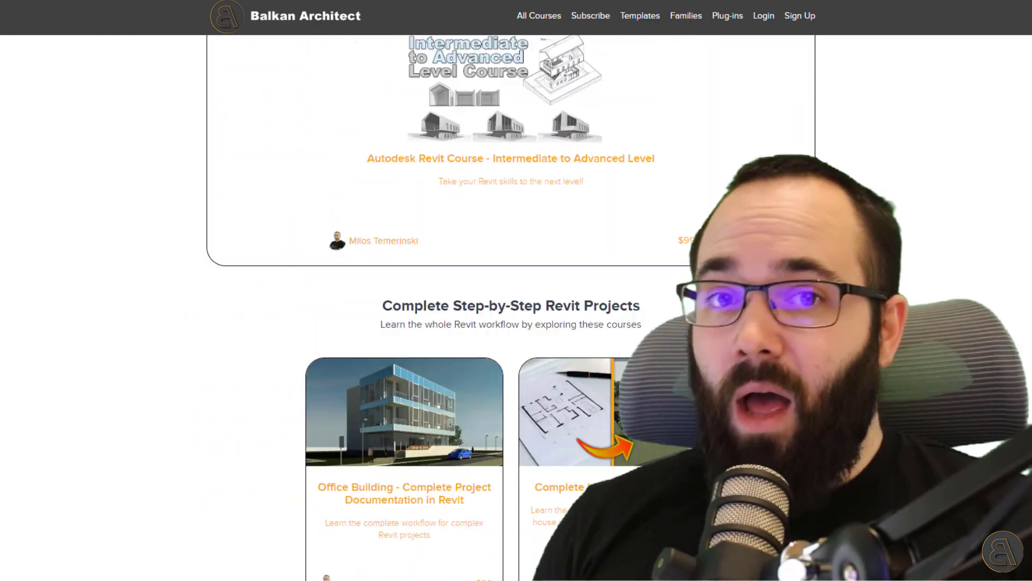
scroll(up, 3)
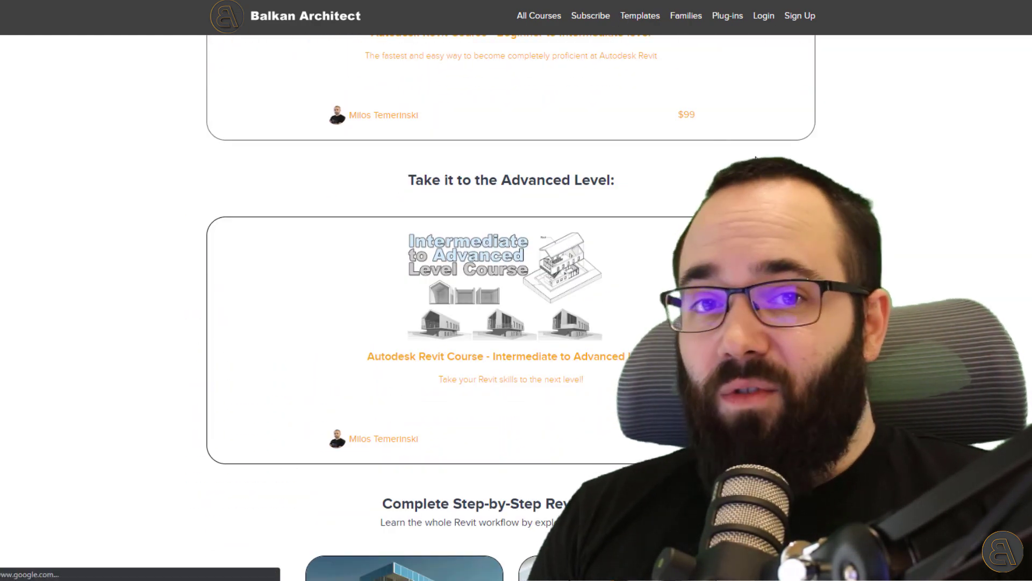
scroll(down, 3)
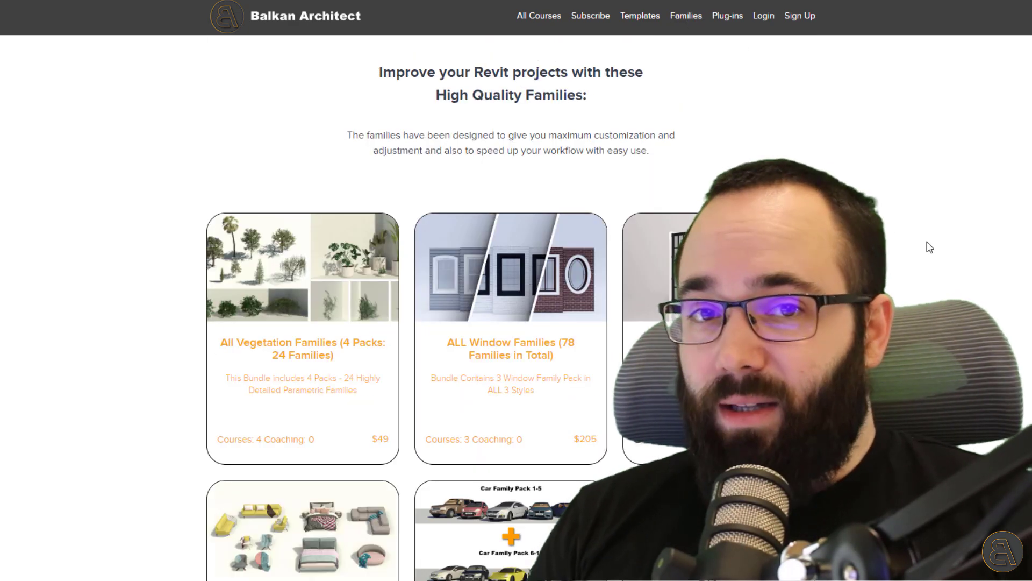
scroll(down, 3)
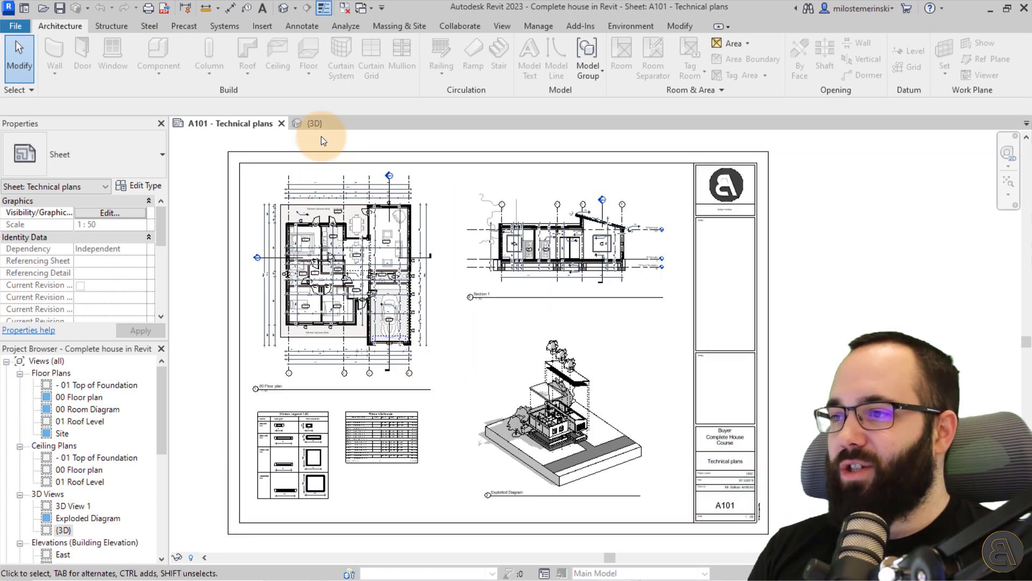
Step: Show the house in the {3D} view, switching shadows off and back on
click(314, 124)
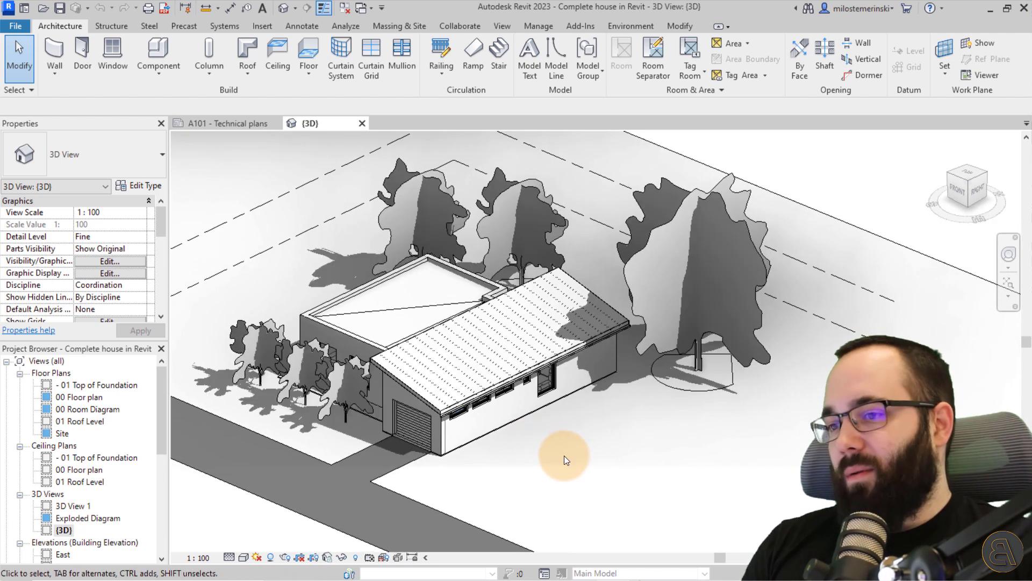
mouse_move(532, 457)
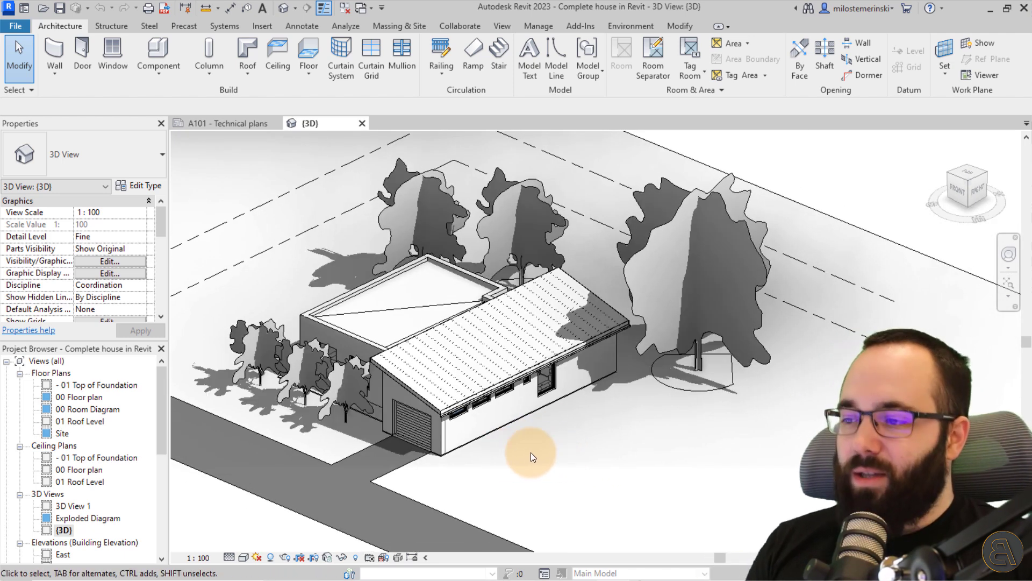
click(458, 471)
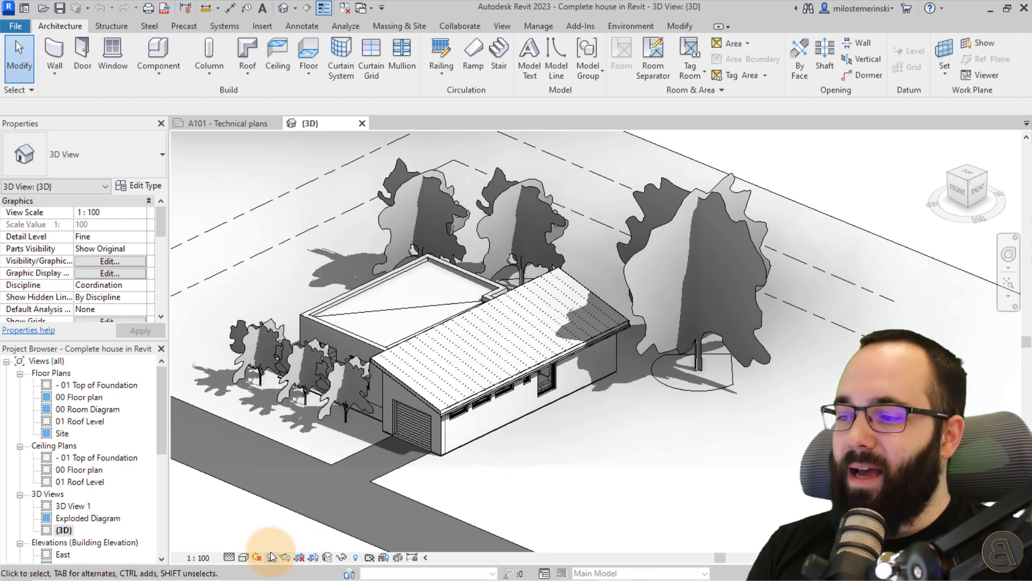
mouse_move(270, 557)
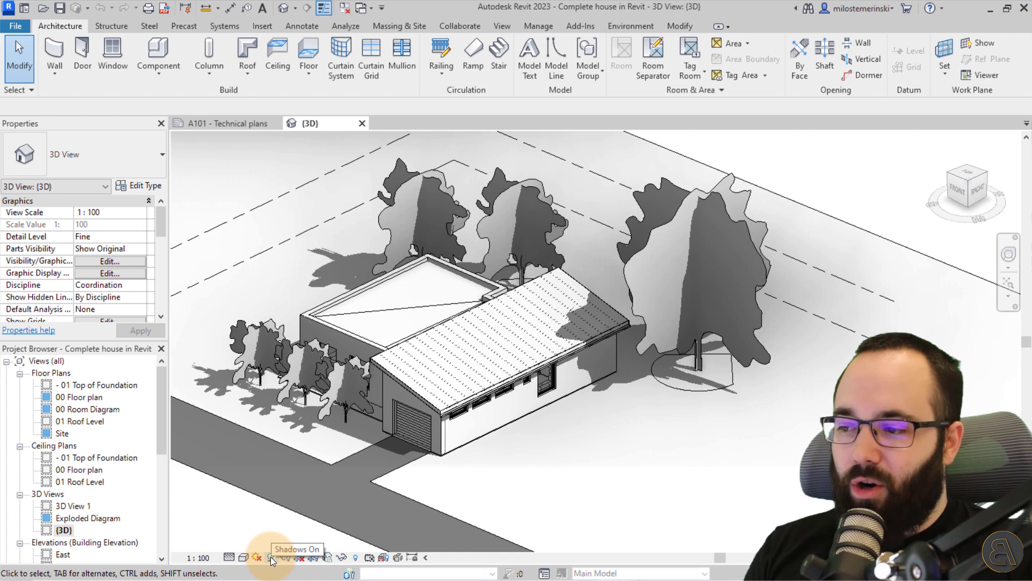
click(257, 557)
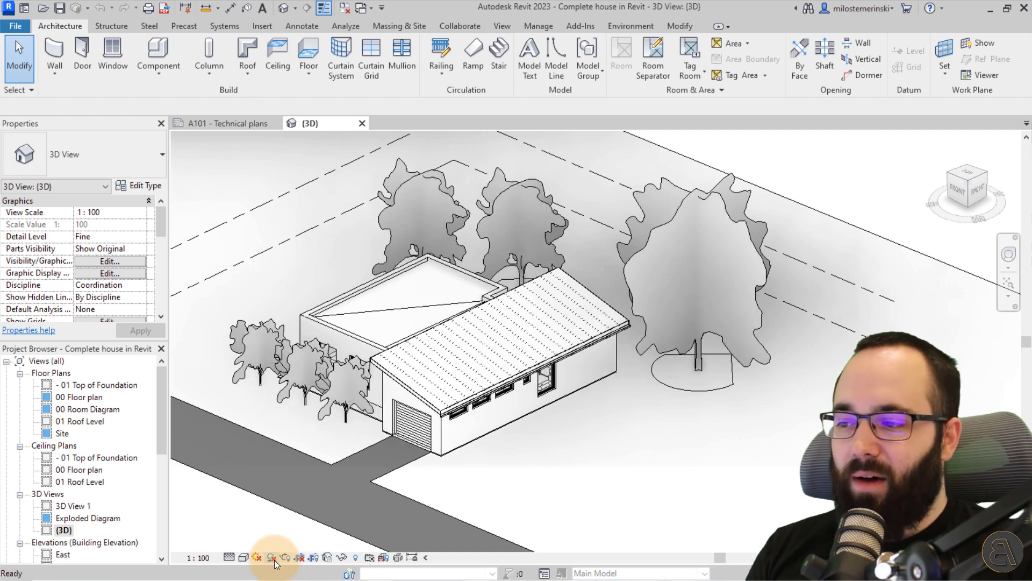
click(270, 557)
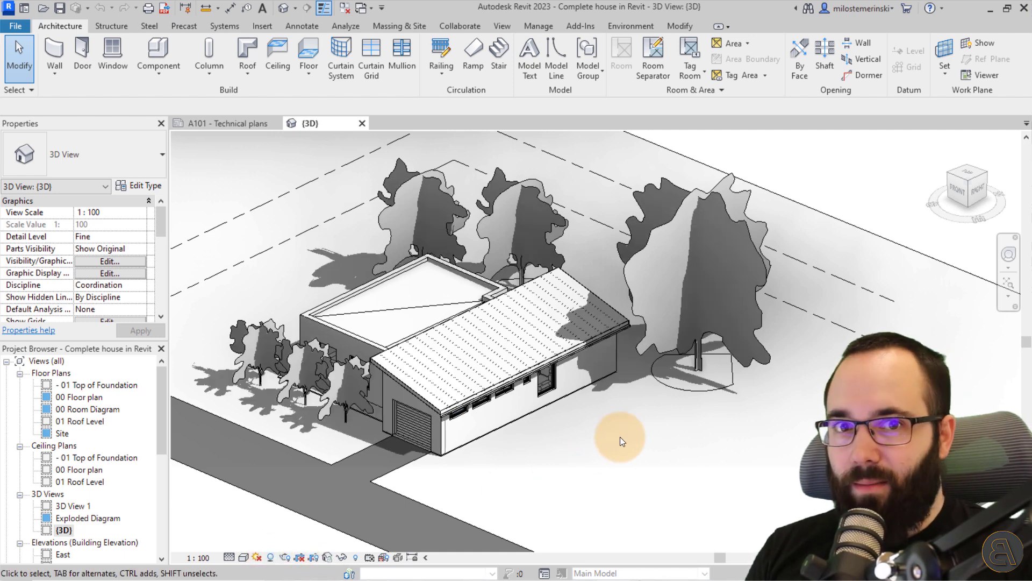
mouse_move(366, 512)
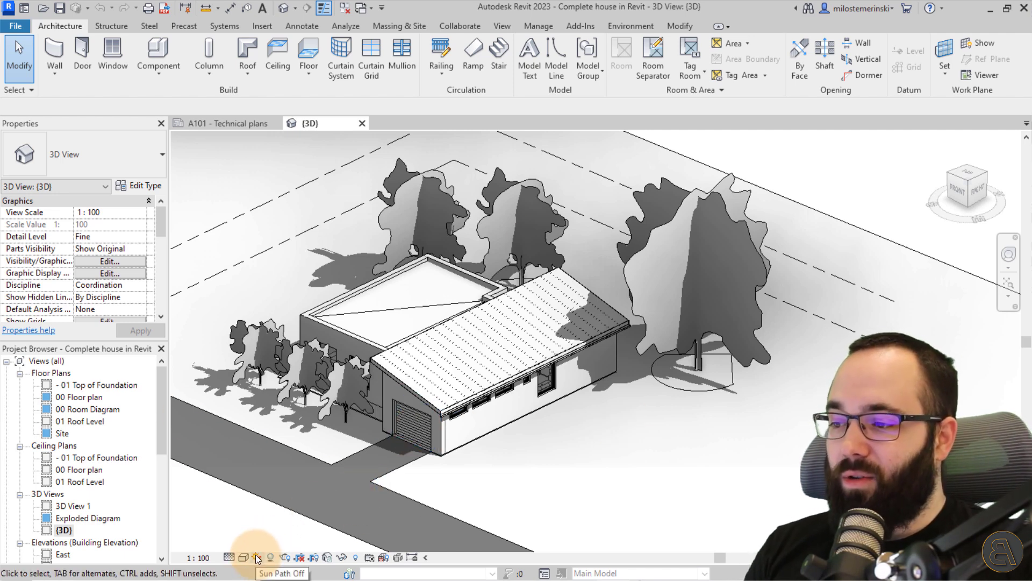
Step: Turn on the sun path with the current sun settings and select it
click(258, 557)
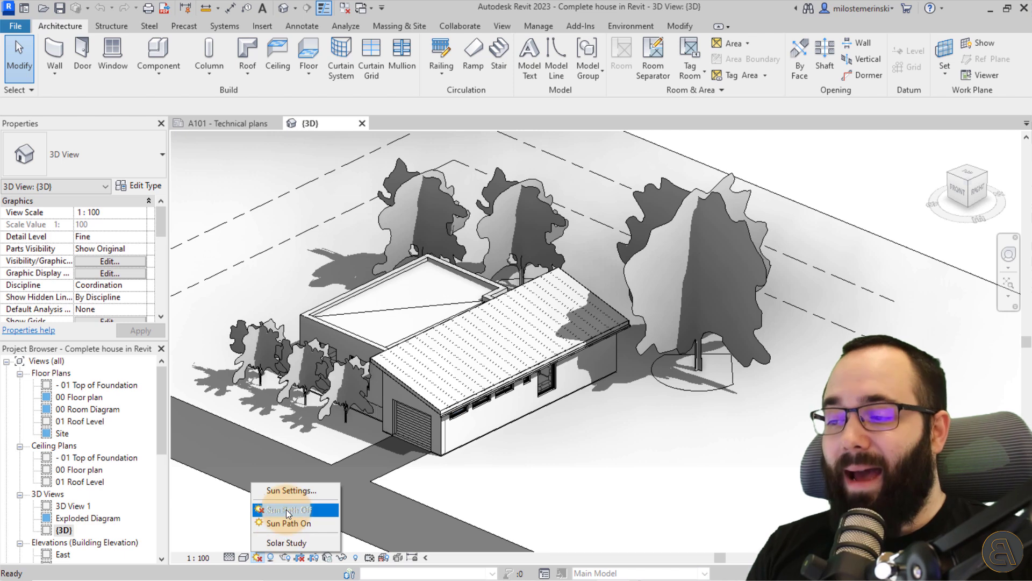
mouse_move(295, 490)
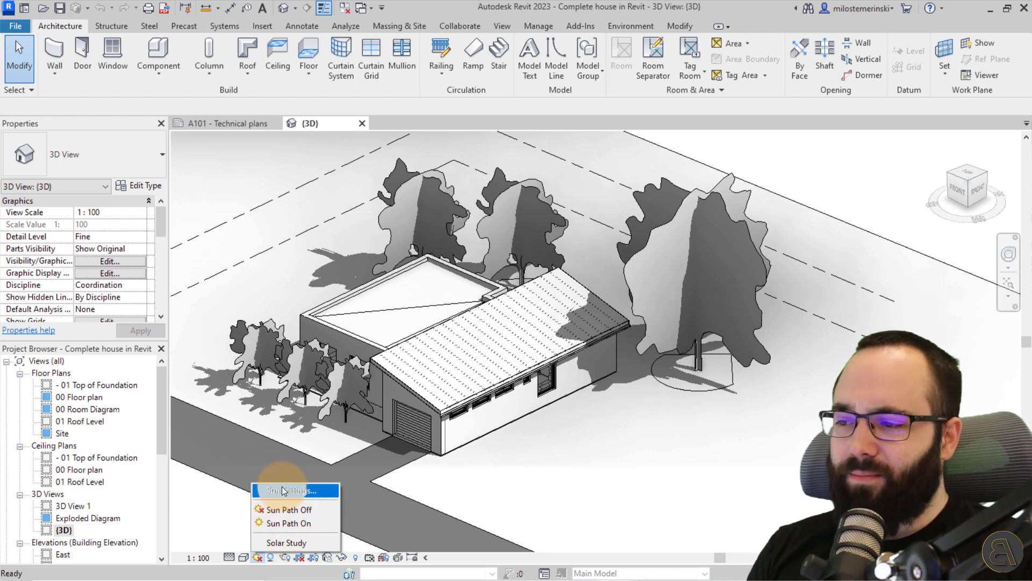
mouse_move(283, 522)
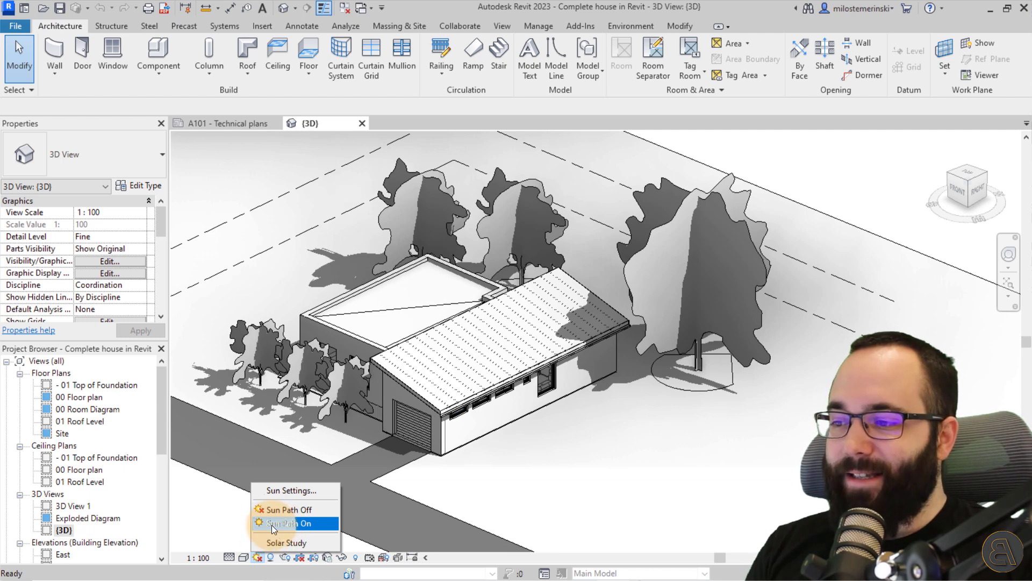
click(287, 523)
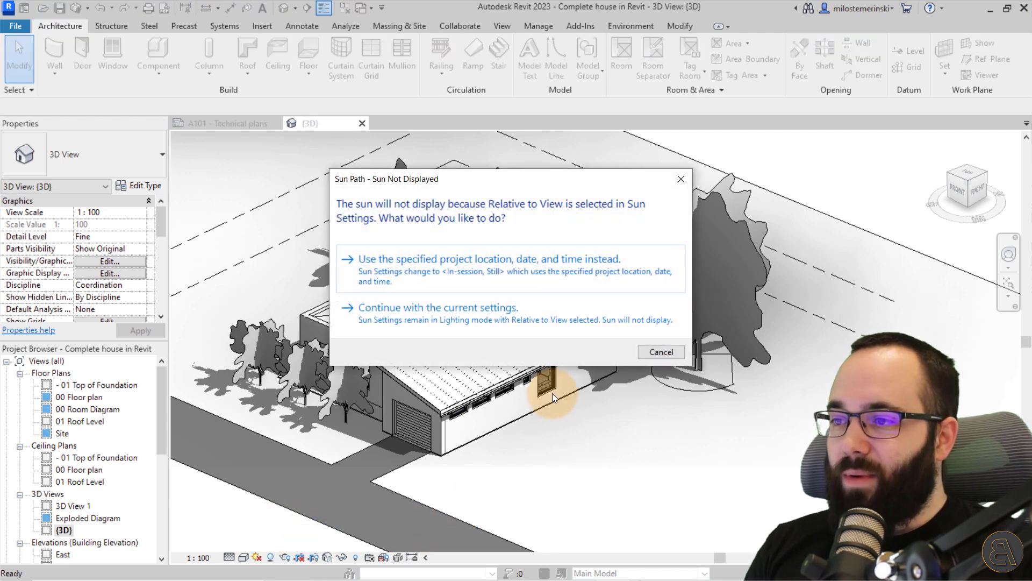
mouse_move(586, 191)
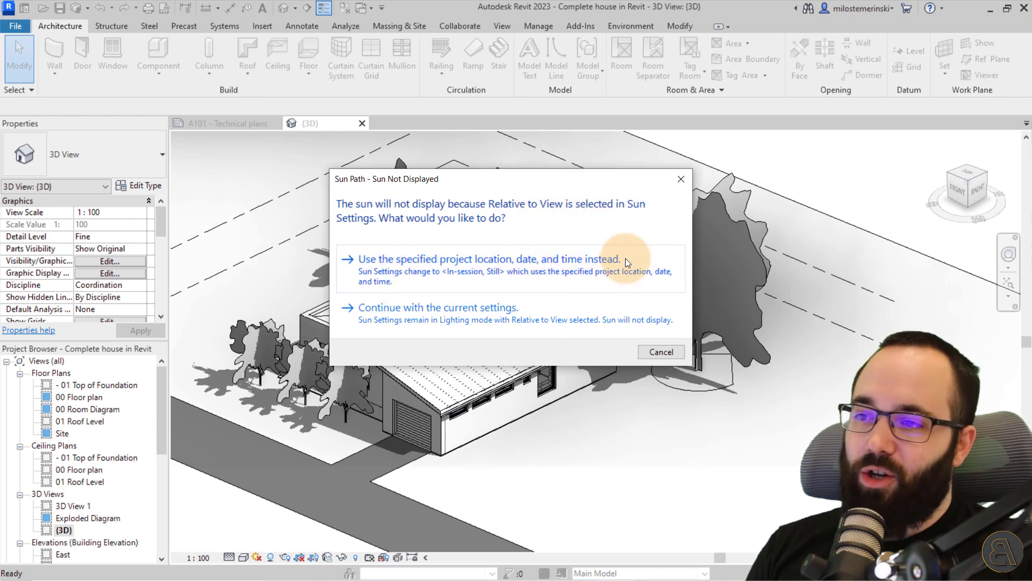
mouse_move(497, 320)
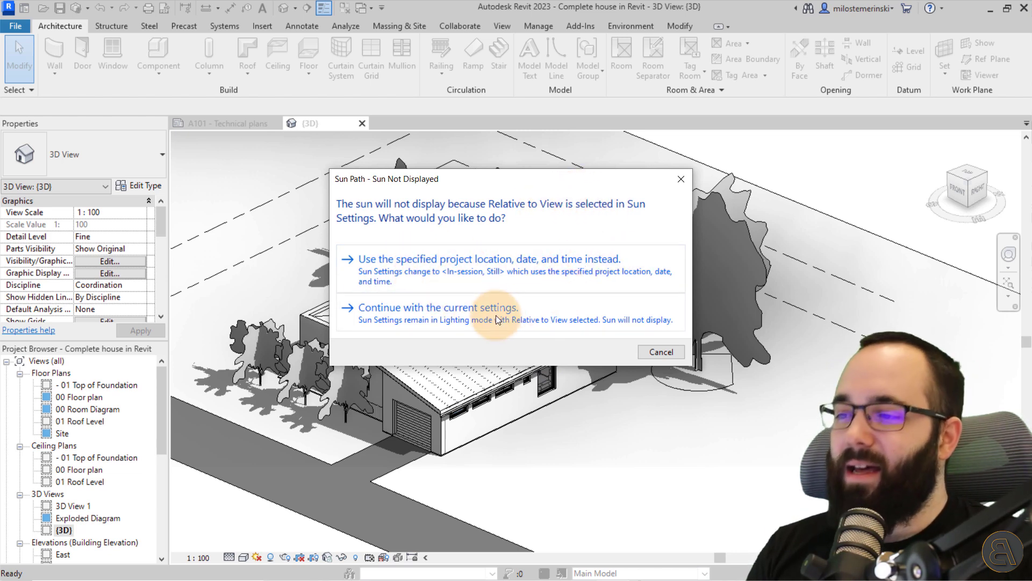
click(438, 308)
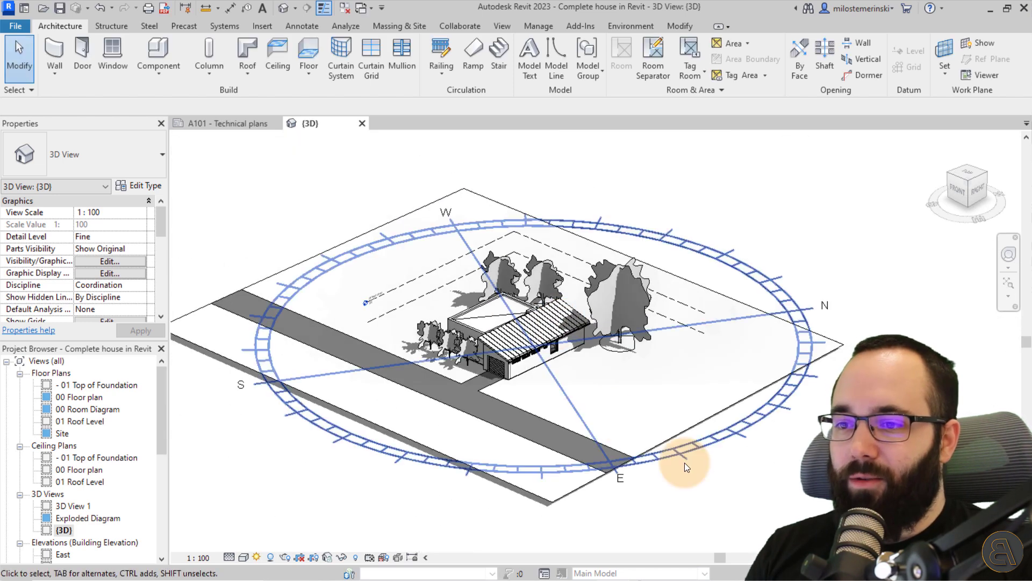
click(683, 455)
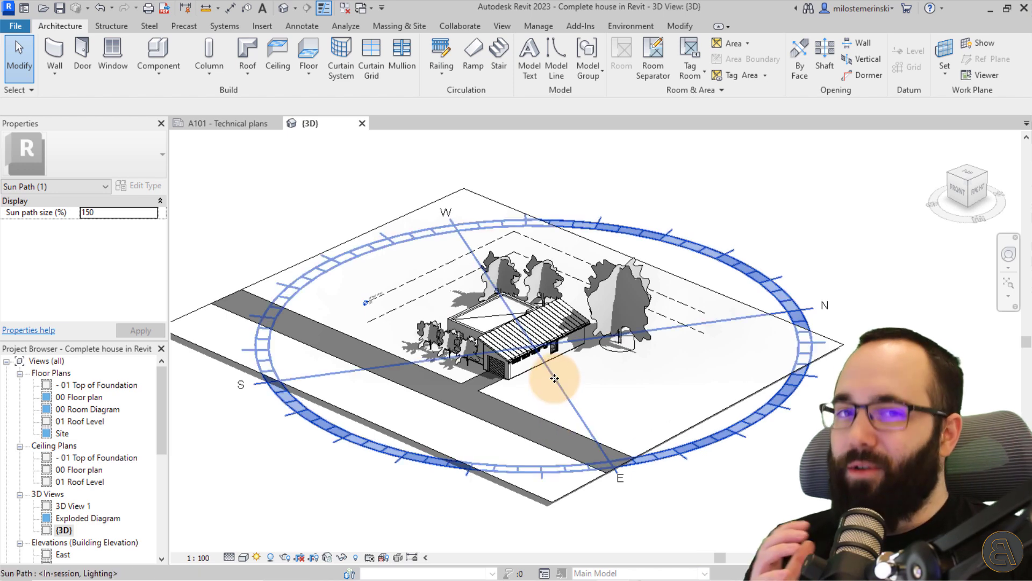
Step: Start a sun study from the sun path menu in the view control bar
click(258, 557)
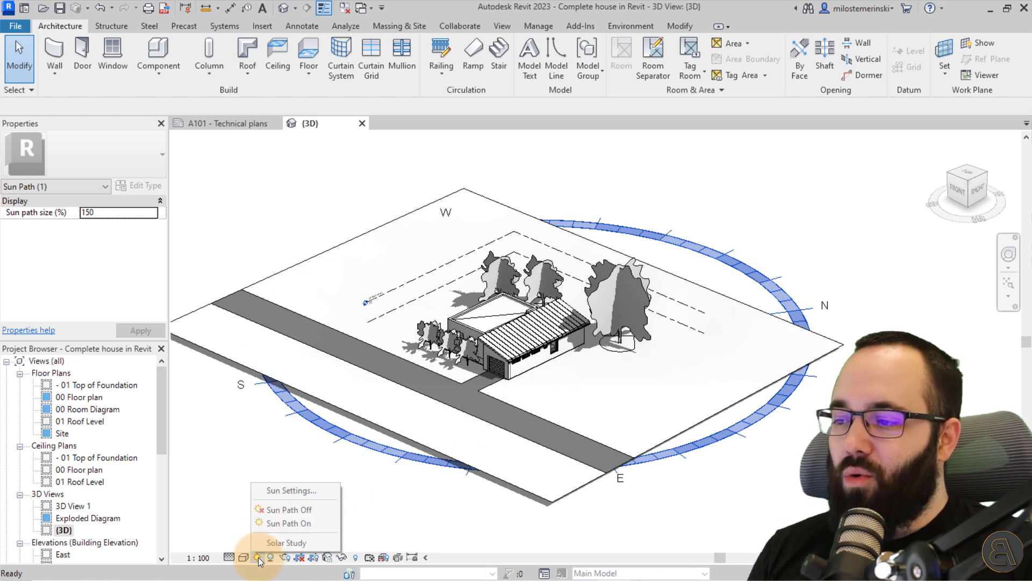
mouse_move(286, 542)
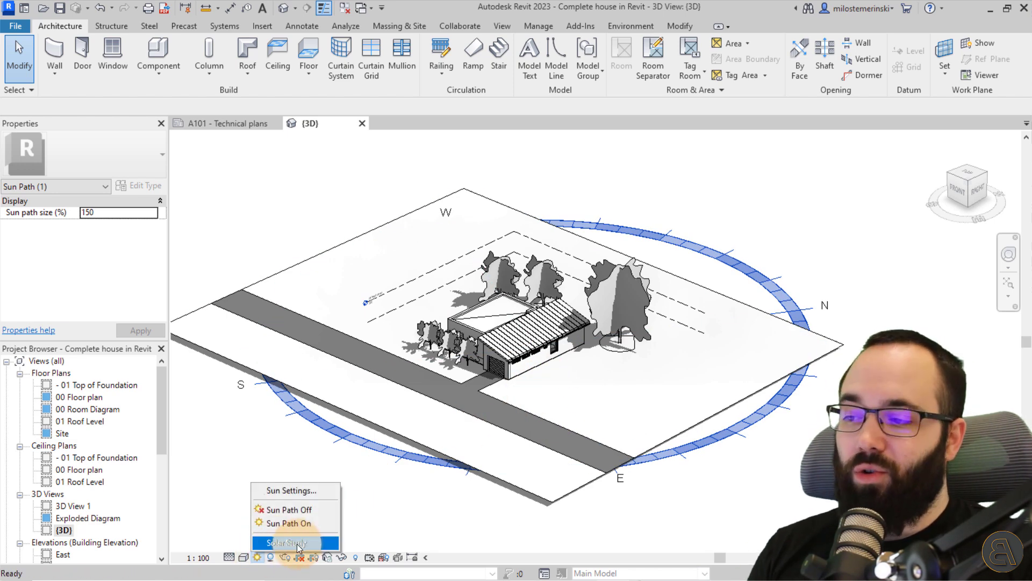
mouse_move(286, 543)
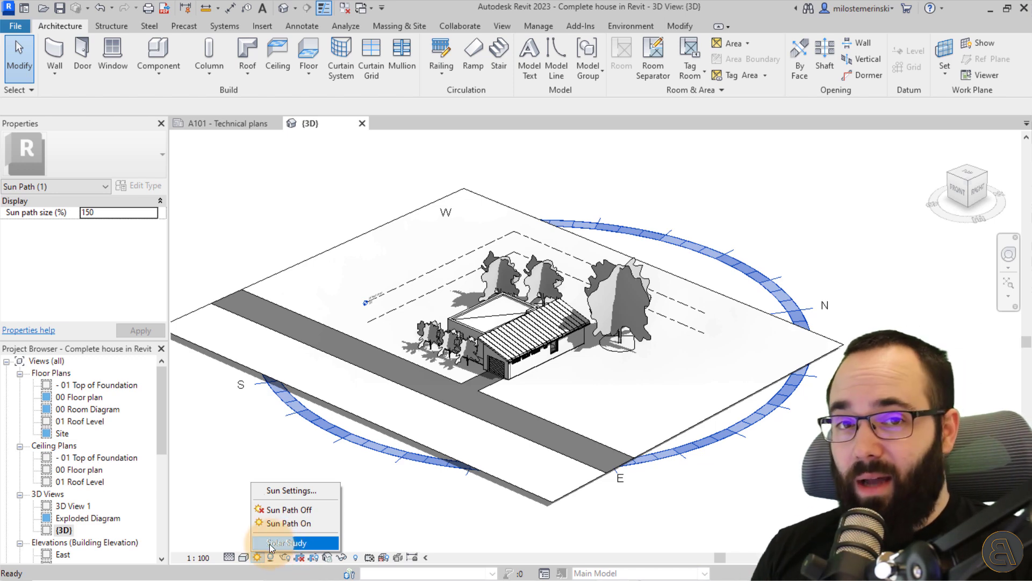
click(285, 542)
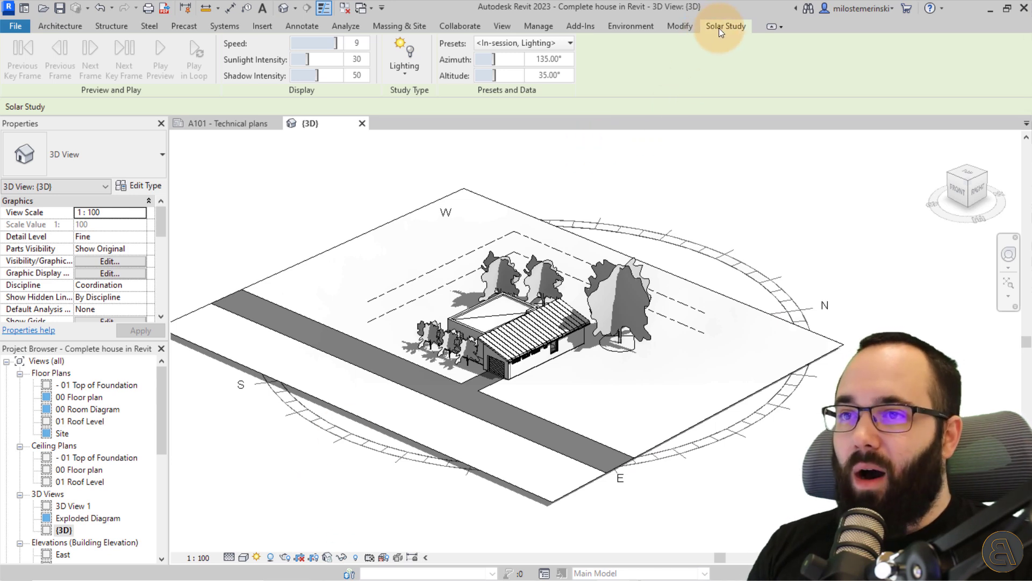
mouse_move(742, 36)
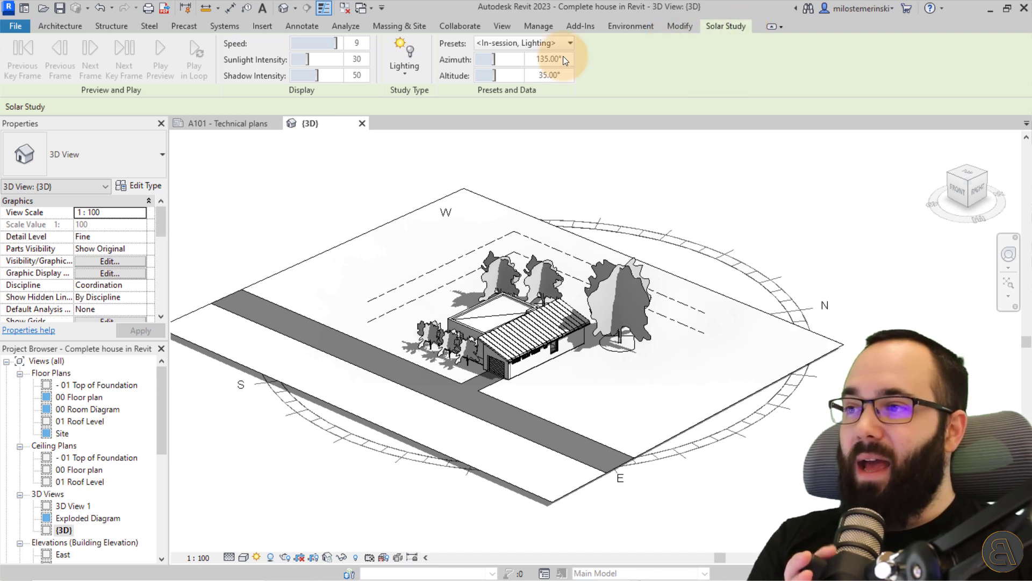
mouse_move(646, 86)
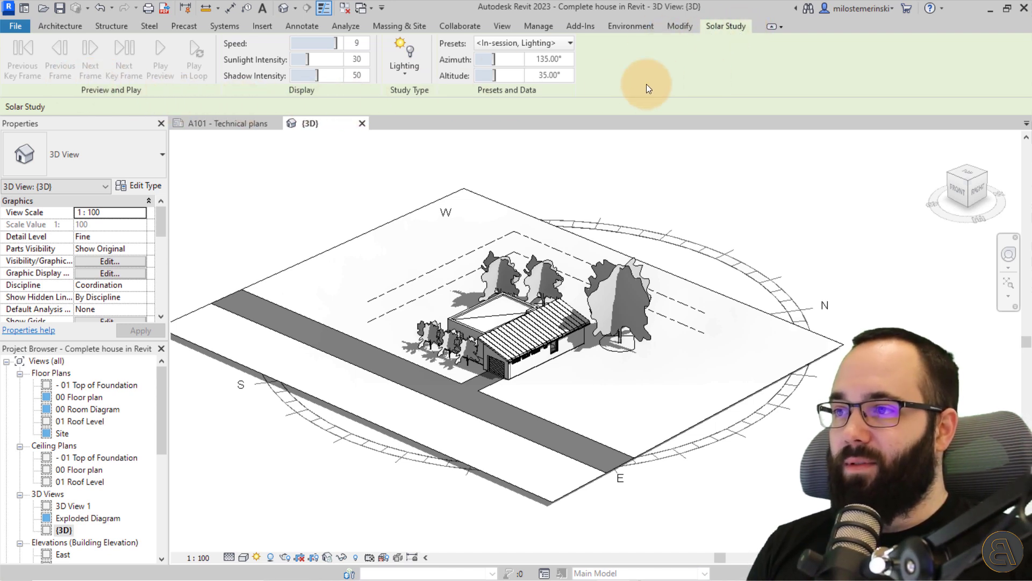
mouse_move(404, 59)
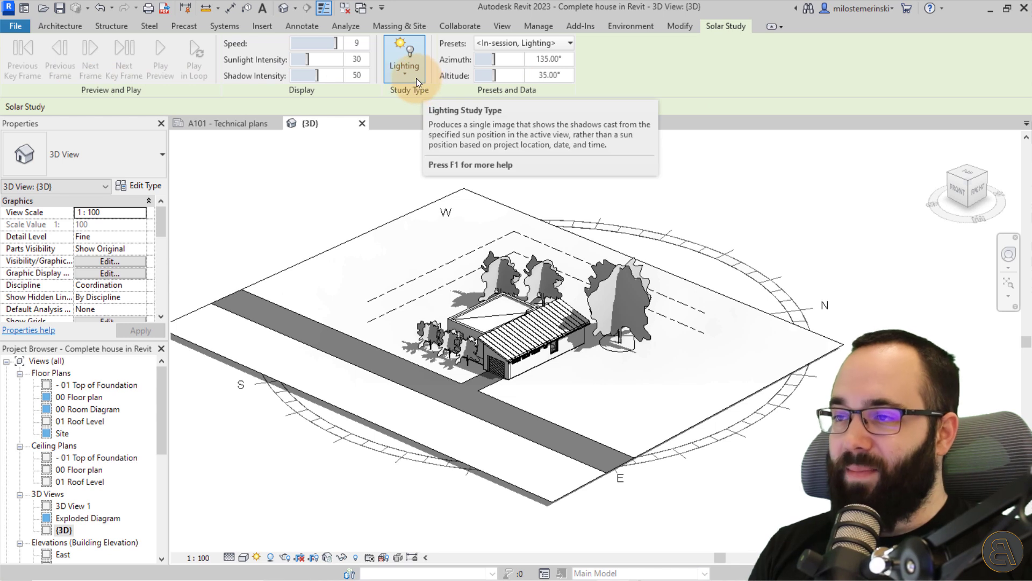
mouse_move(411, 90)
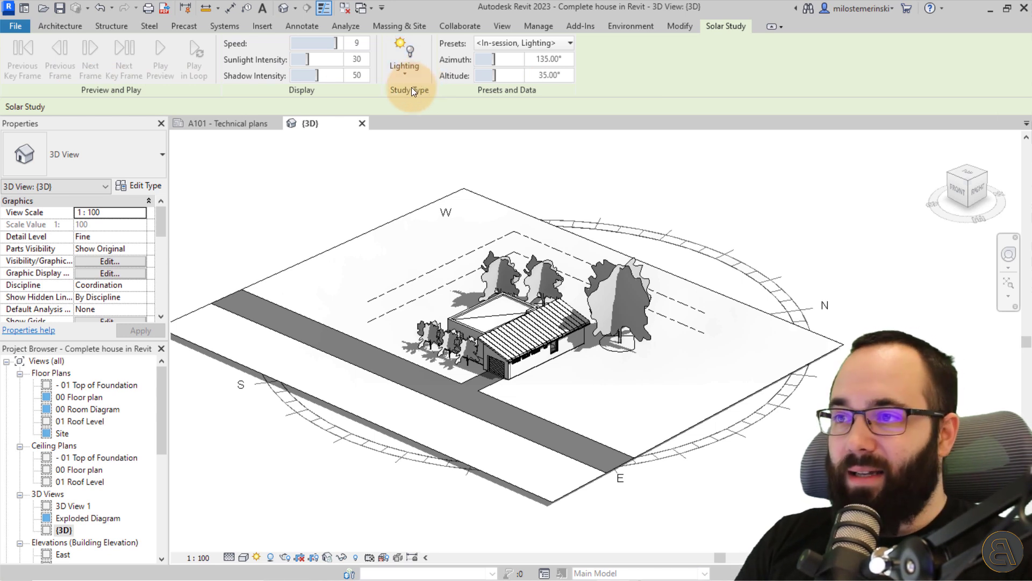
mouse_move(404, 56)
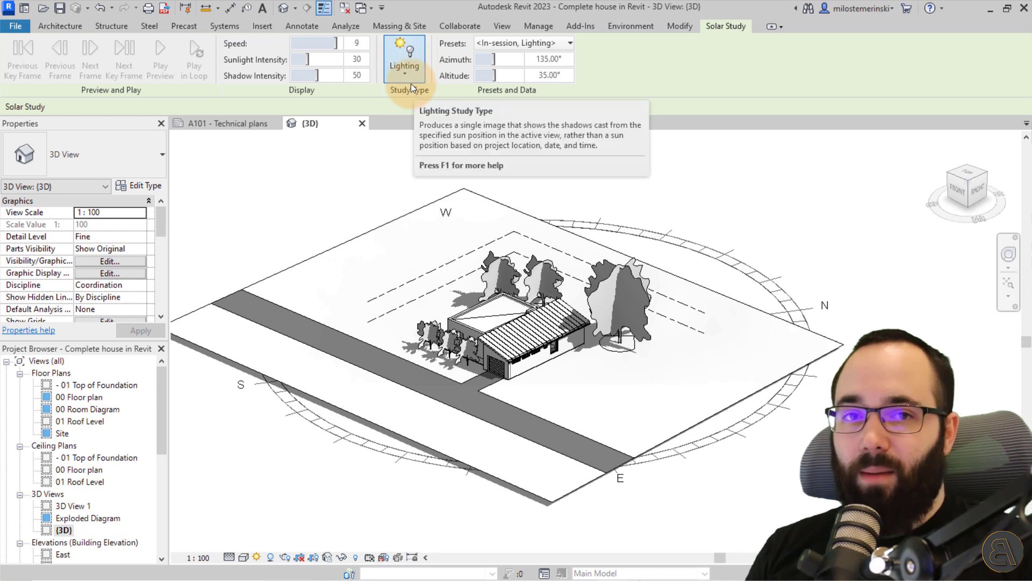
Step: Keep the Lighting study type with the sun at 139.80° azimuth and 33.80° altitude
click(404, 59)
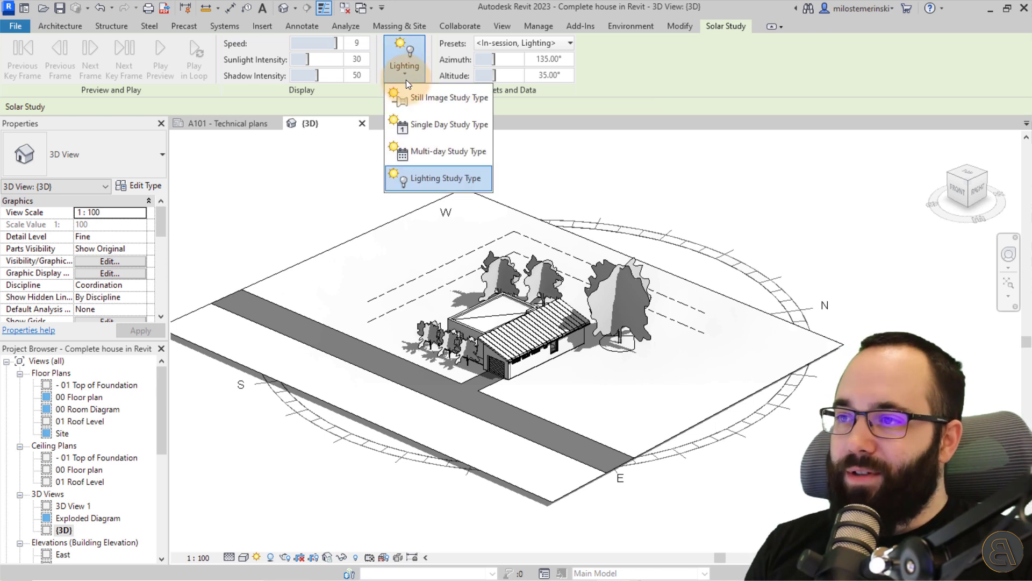
mouse_move(437, 178)
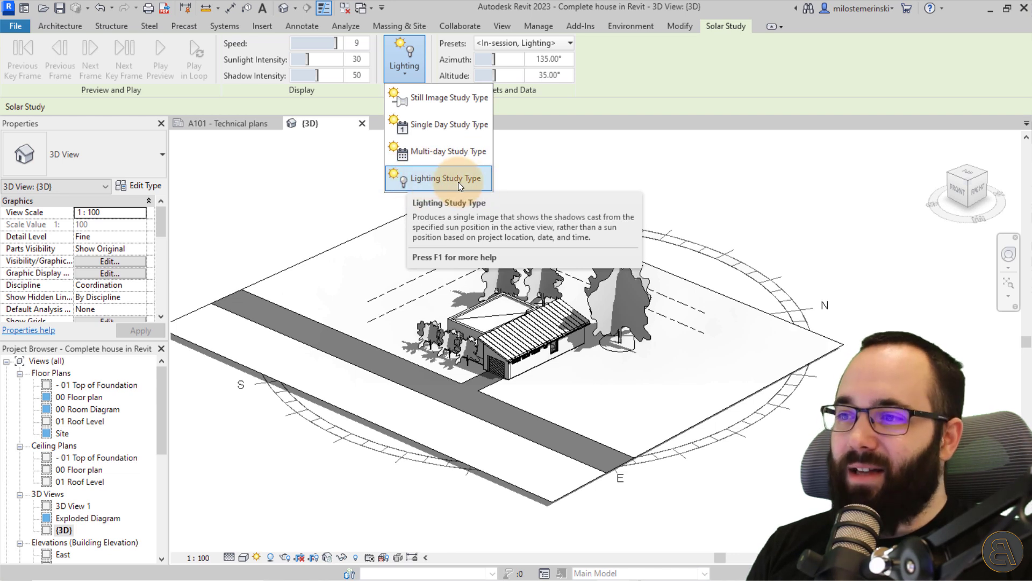
mouse_move(402, 192)
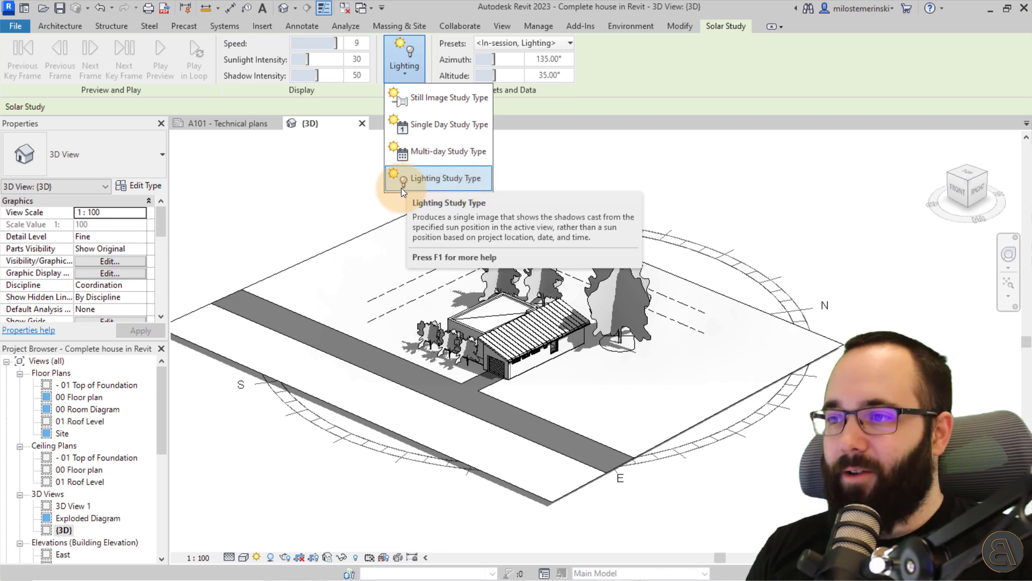
mouse_move(460, 189)
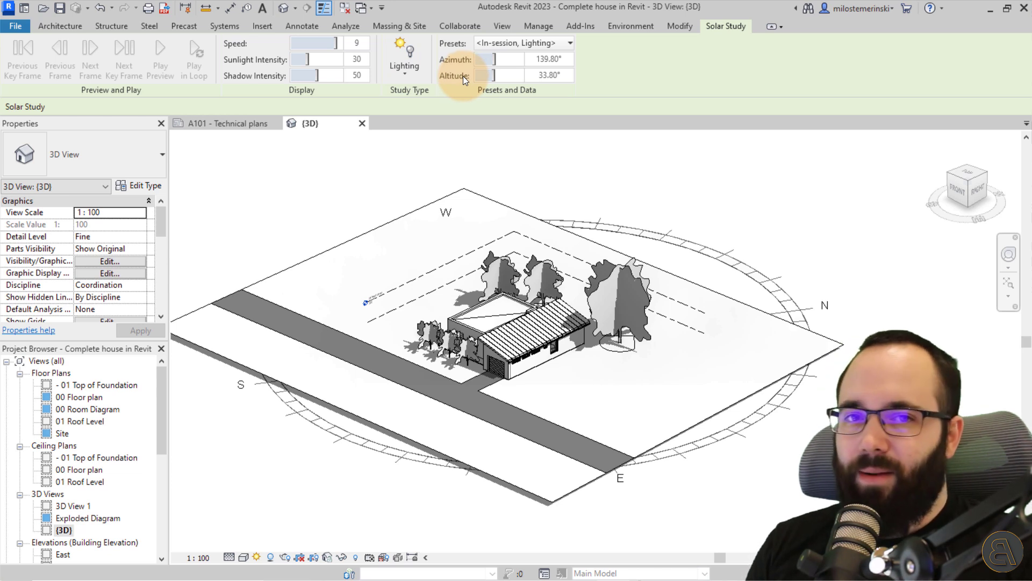
mouse_move(404, 62)
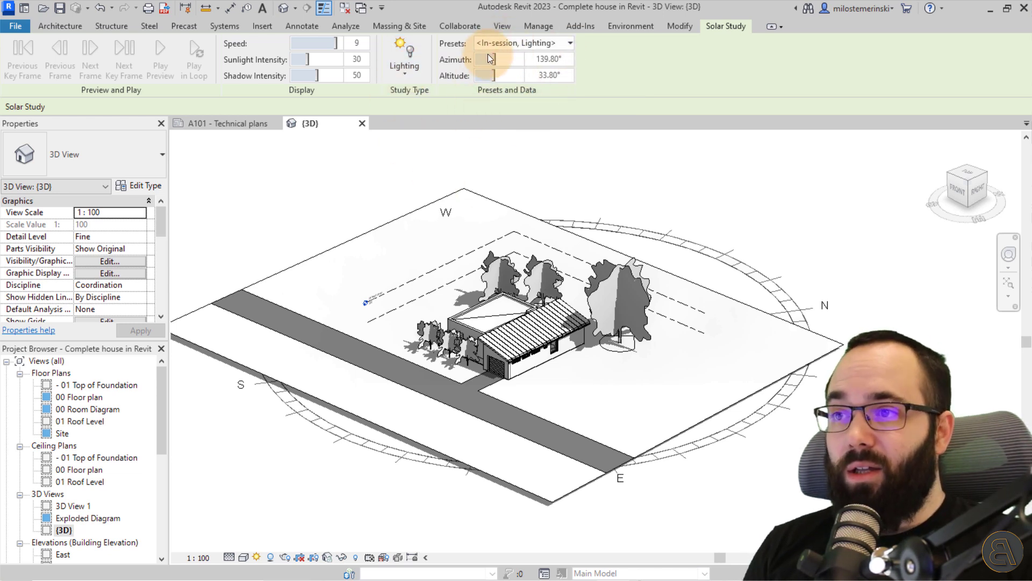
click(404, 54)
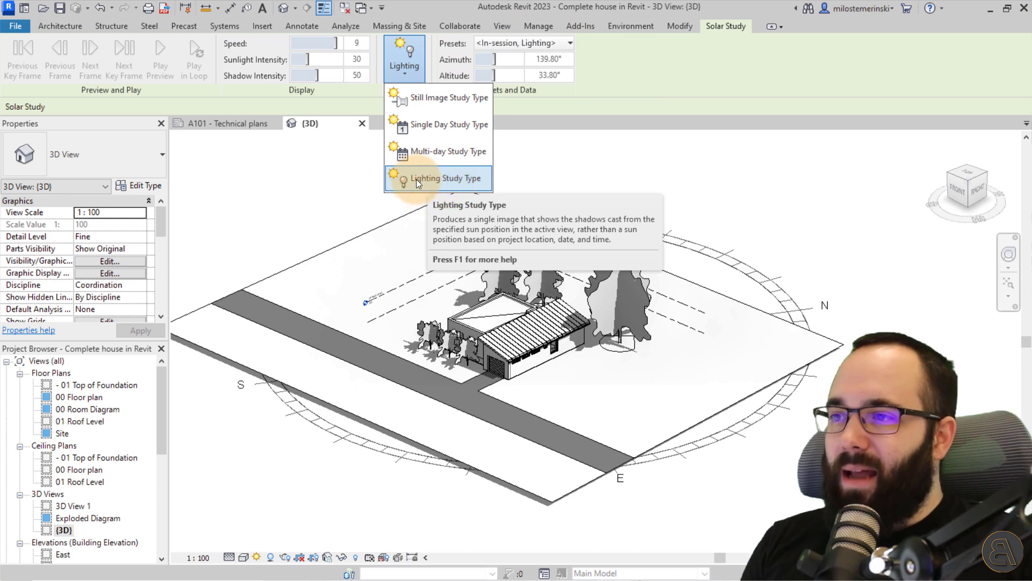
mouse_move(416, 97)
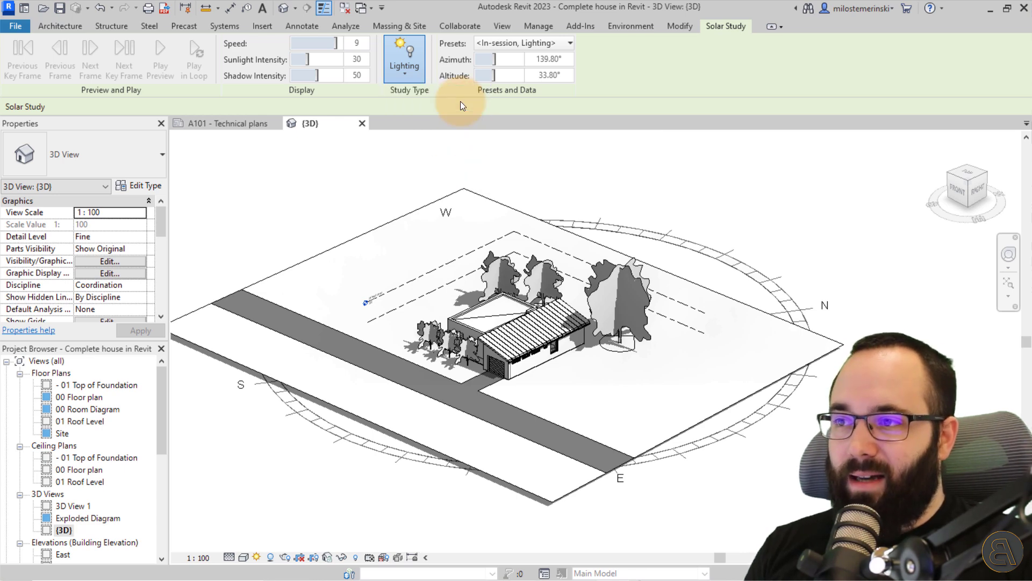
Step: Make the study a Still Image for June 12, 2022 at 2:16 PM, keeping the in-session preset
click(404, 56)
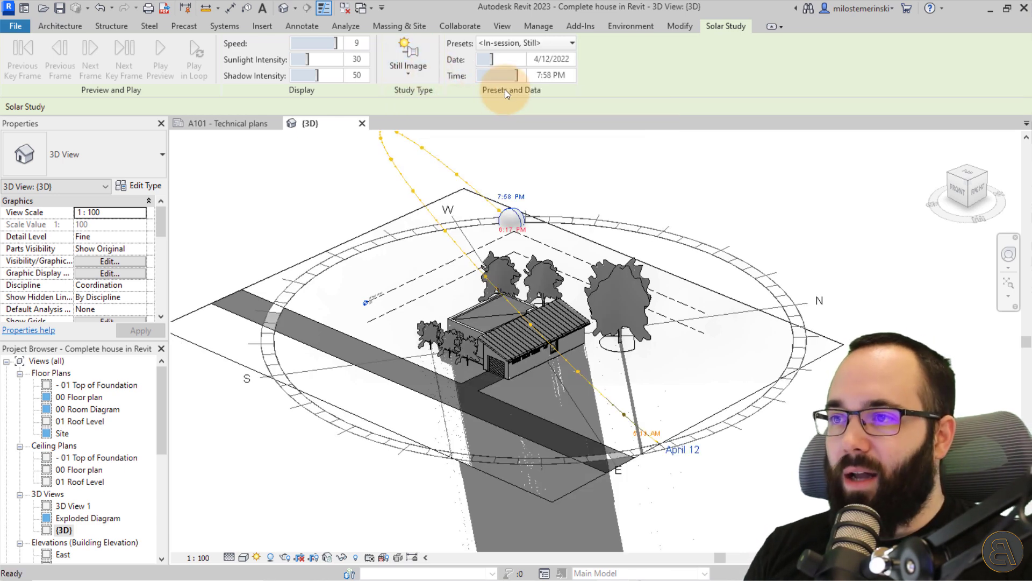
mouse_move(499, 59)
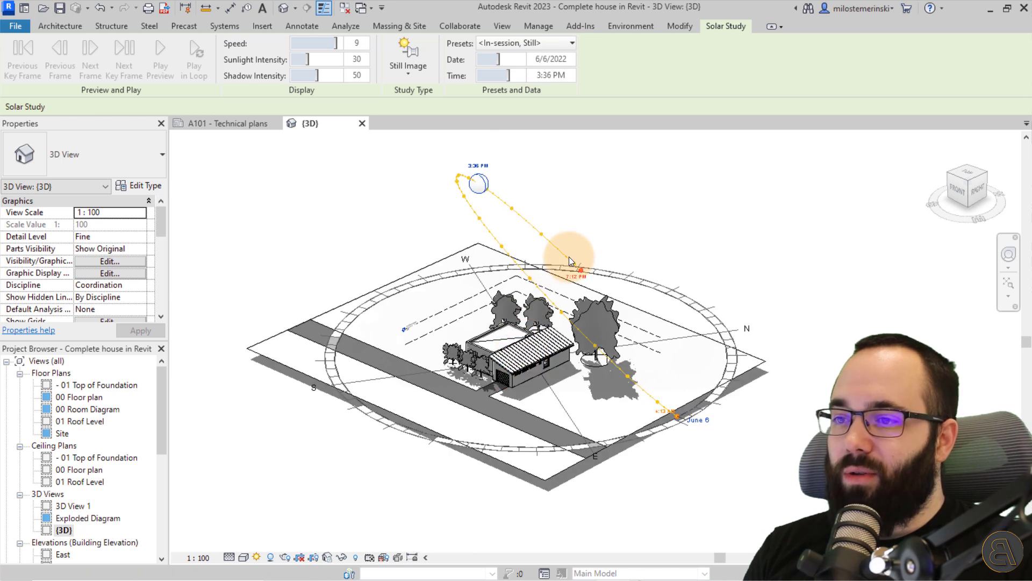
mouse_move(458, 329)
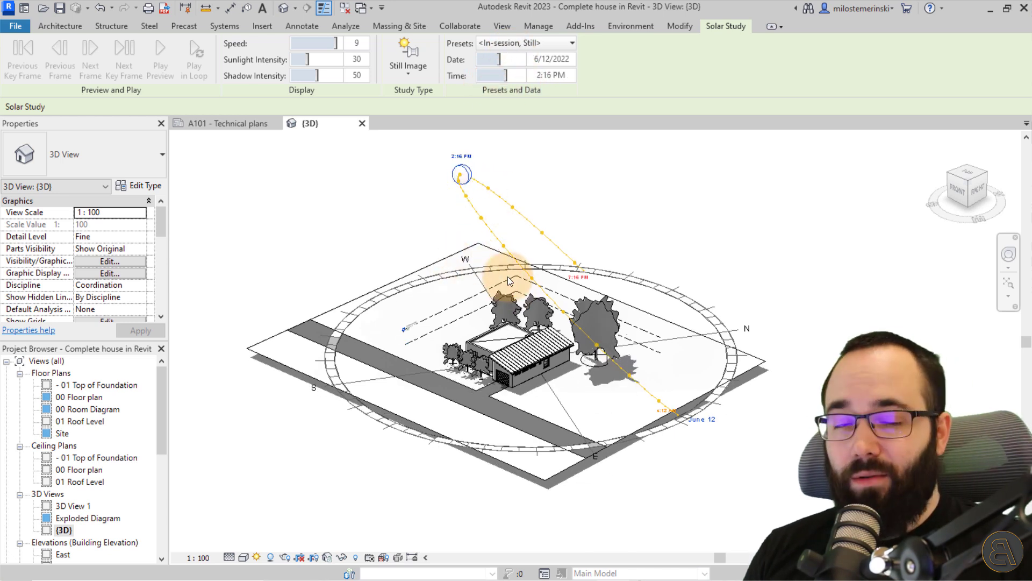
click(570, 43)
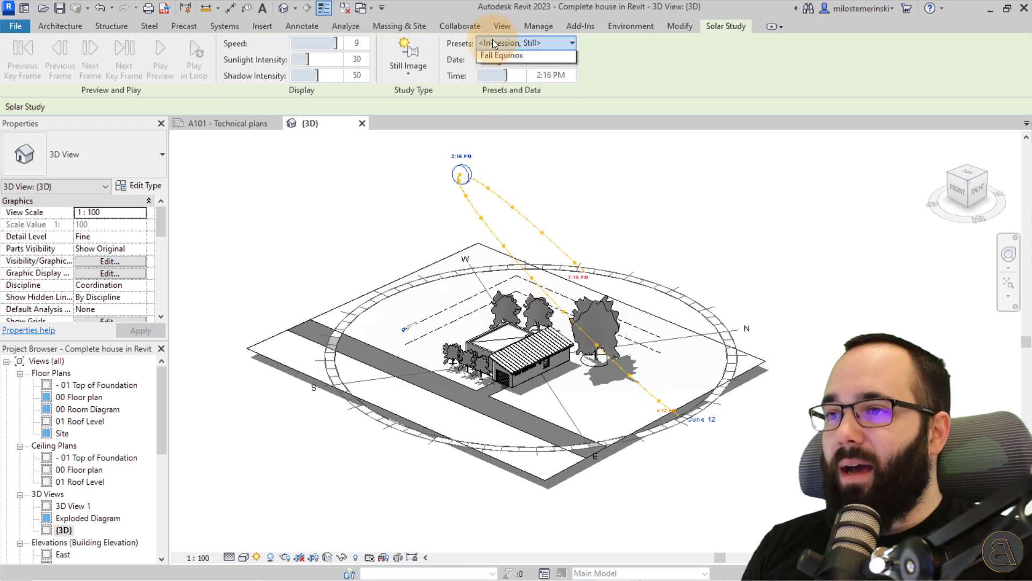
click(502, 55)
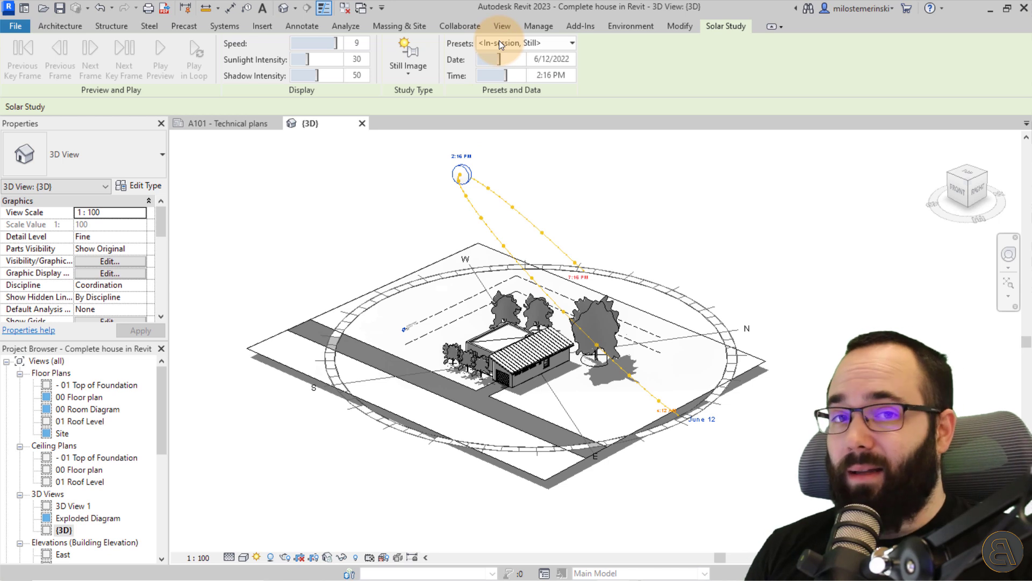
click(408, 59)
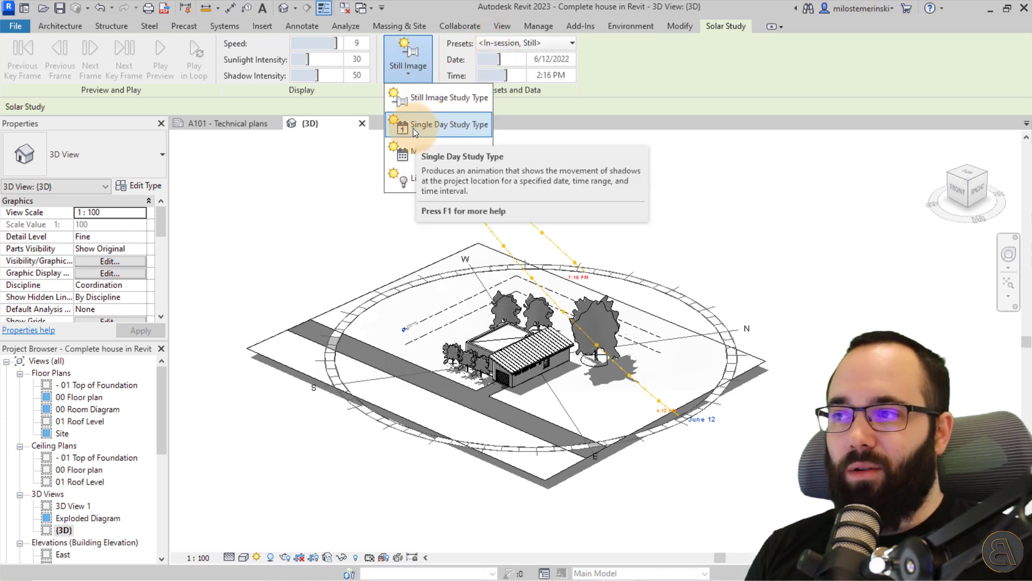
Step: Switch to a Single Day study on the One Day Solar Study preset and preview it
click(449, 124)
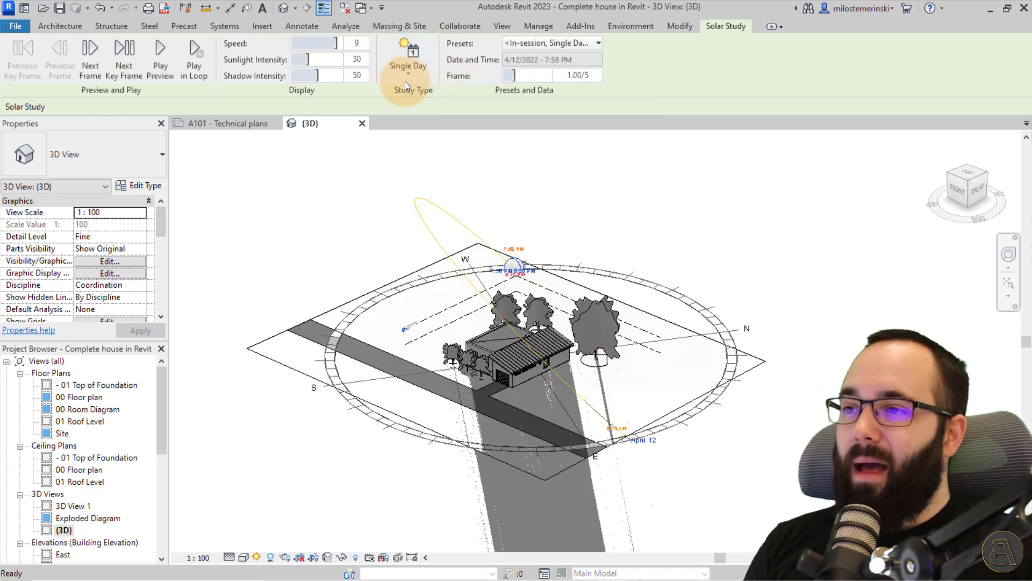
mouse_move(407, 59)
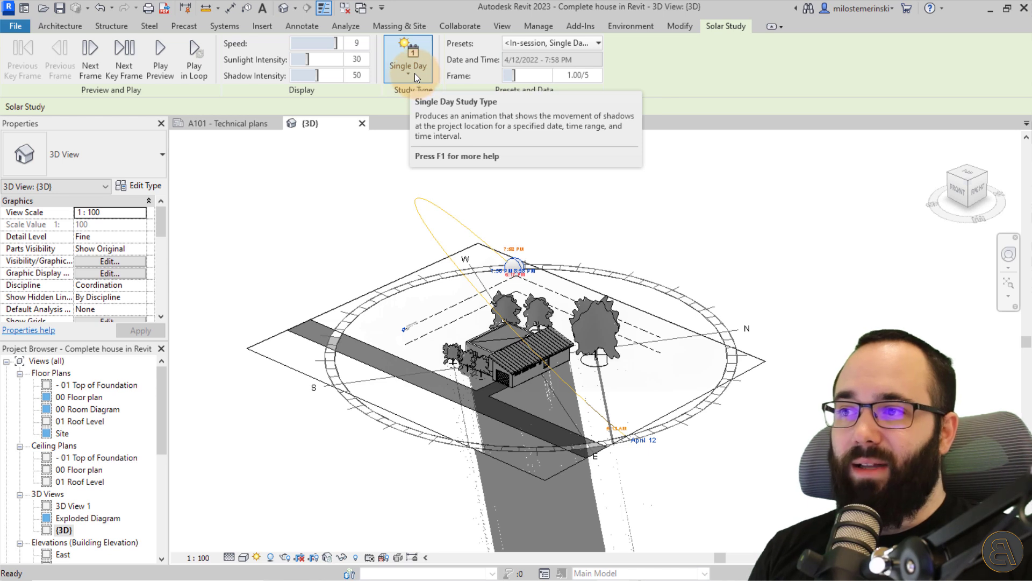
mouse_move(91, 56)
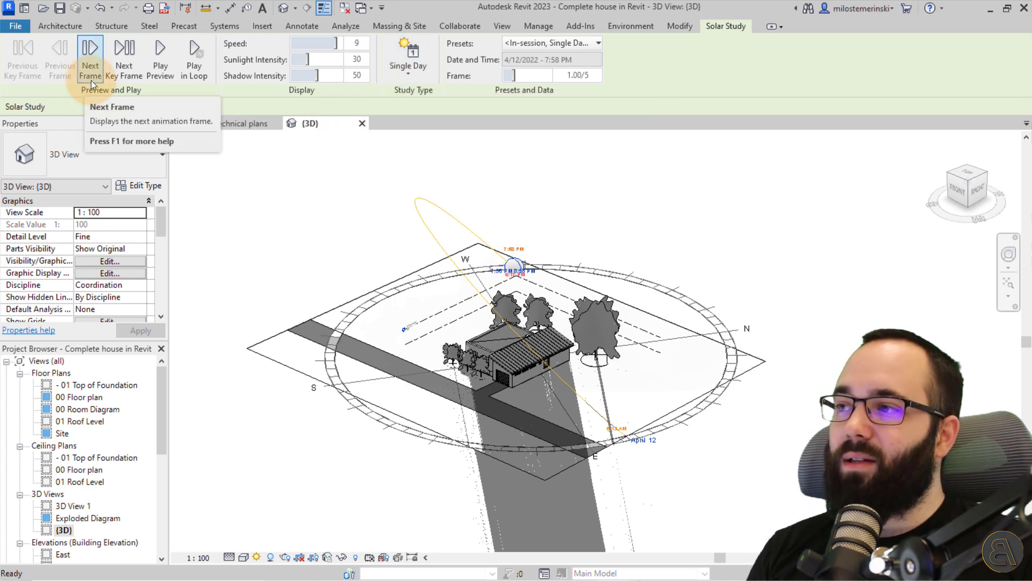
mouse_move(125, 99)
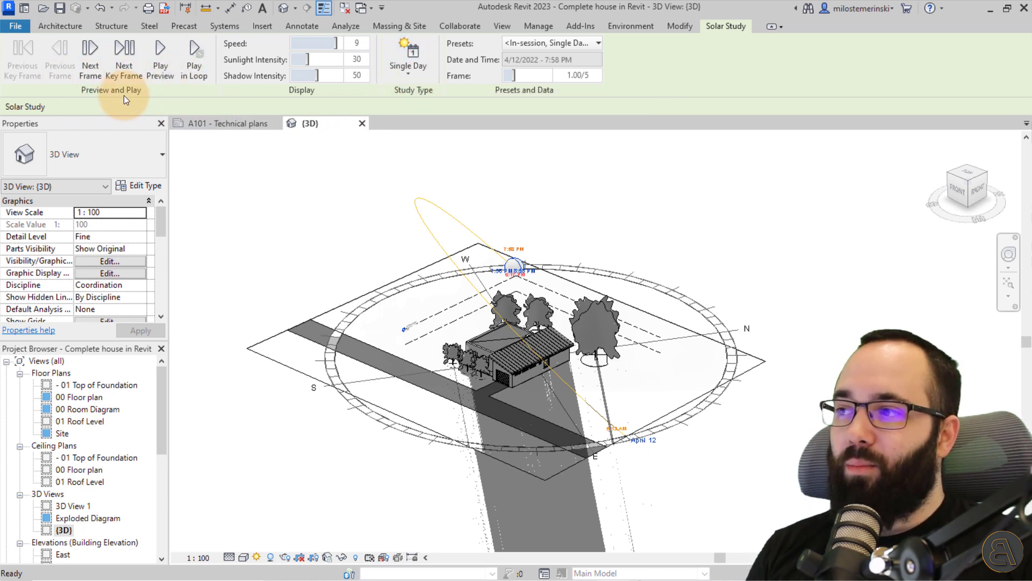
mouse_move(288, 100)
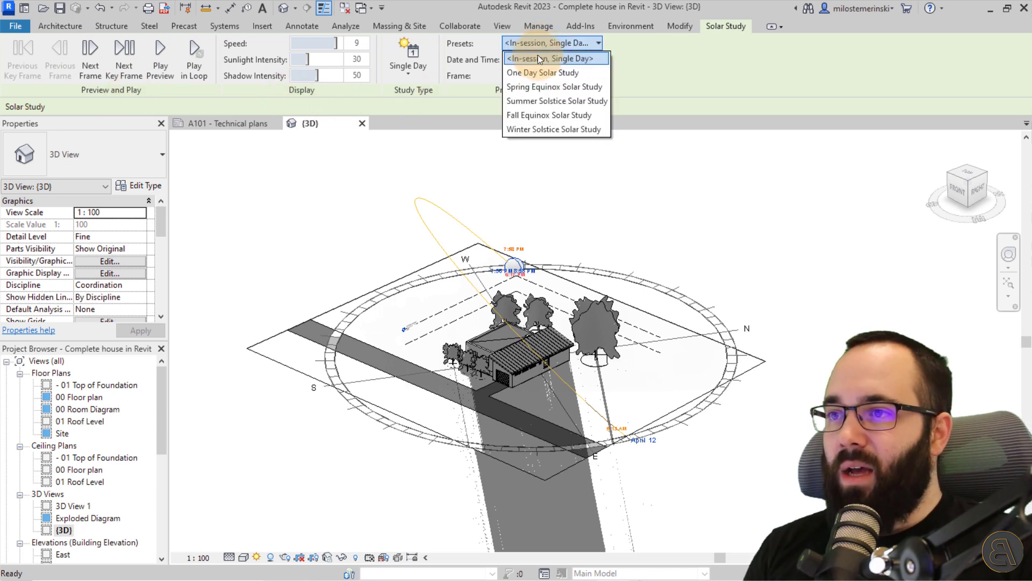
click(543, 72)
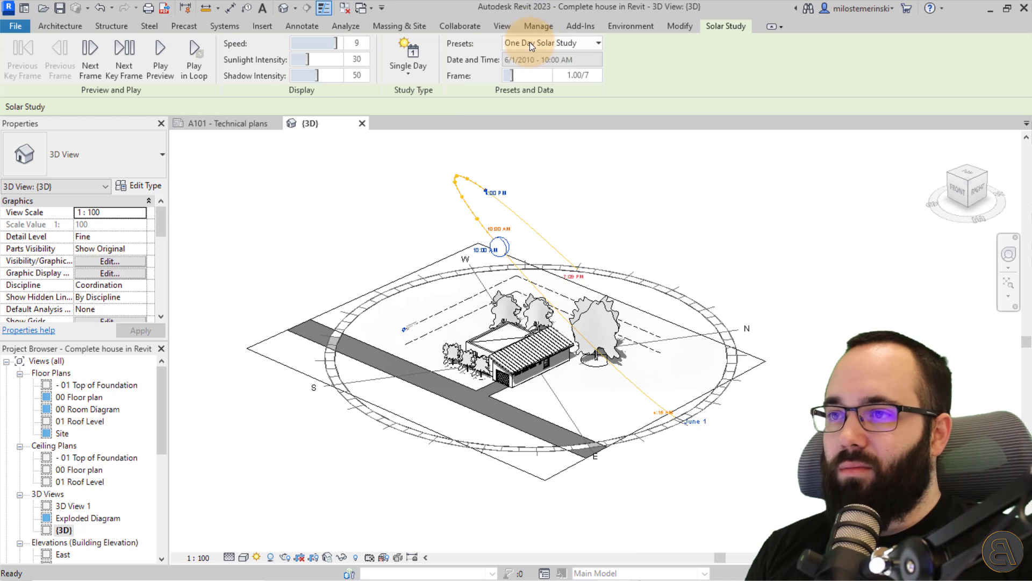
mouse_move(160, 56)
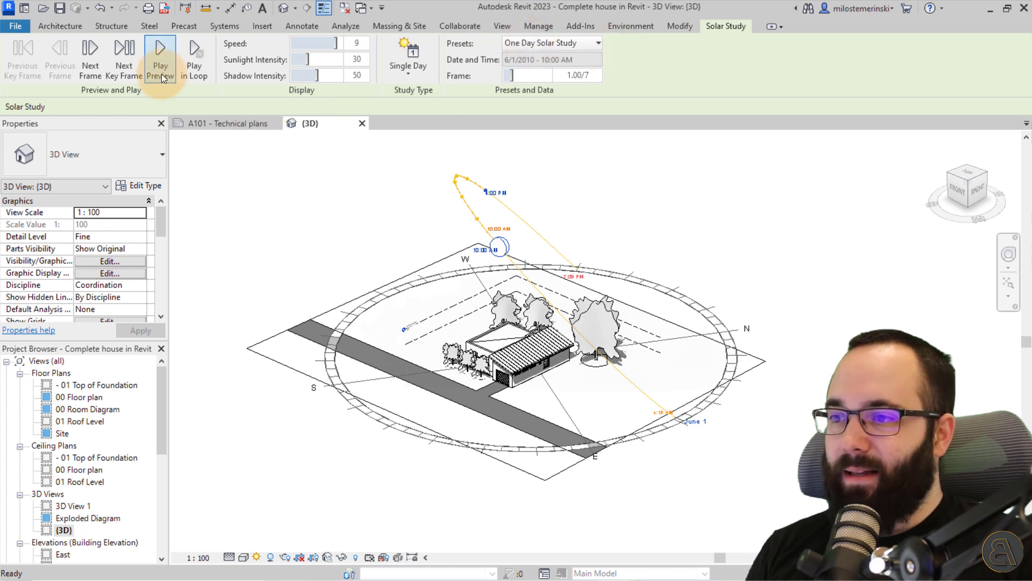
click(160, 56)
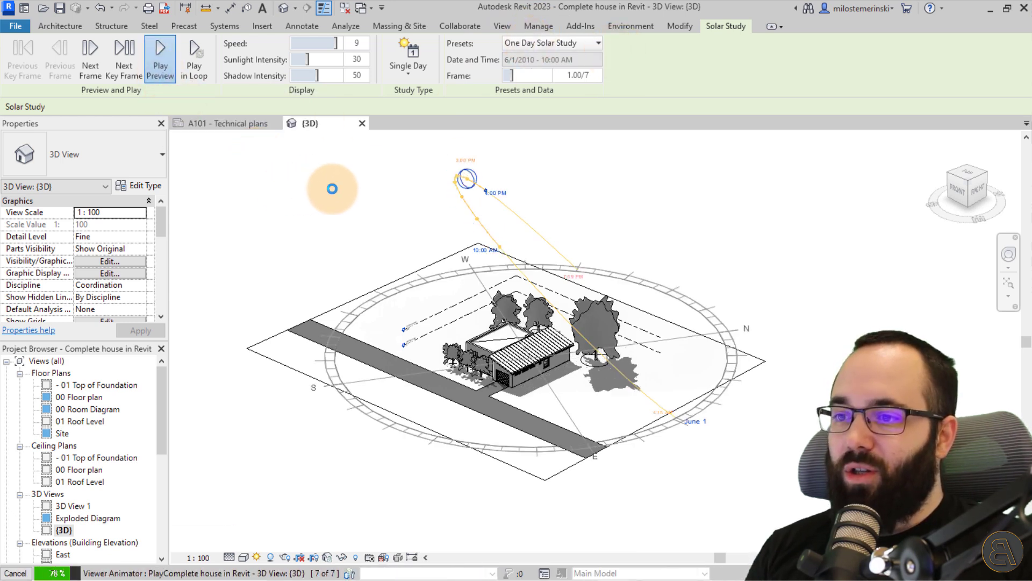
click(161, 56)
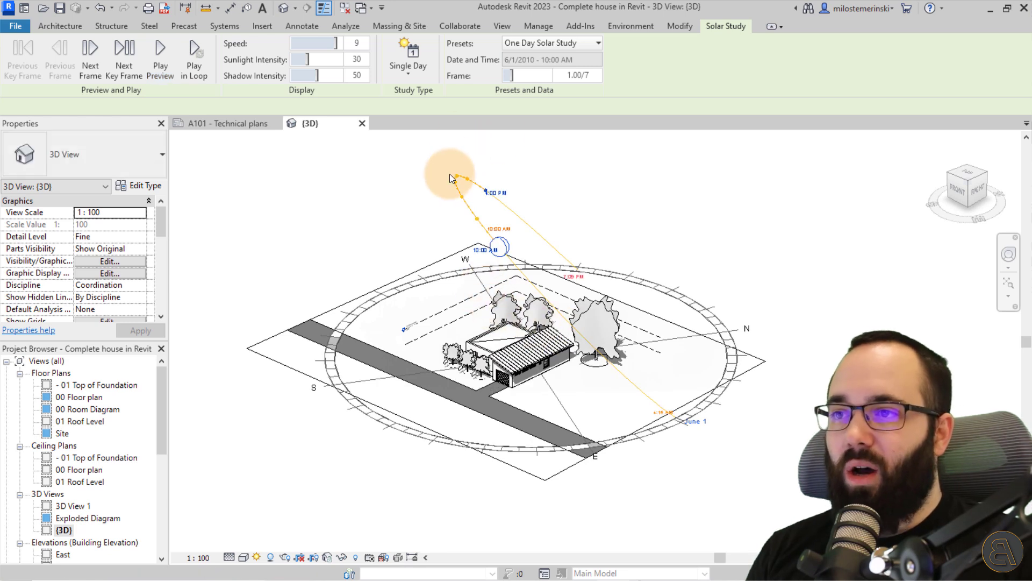
mouse_move(543, 401)
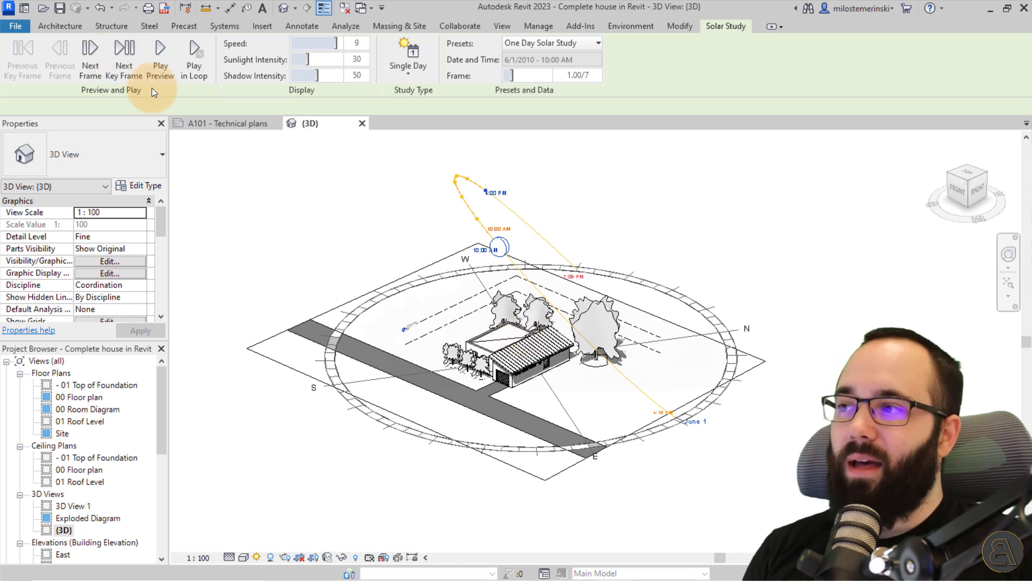
mouse_move(408, 59)
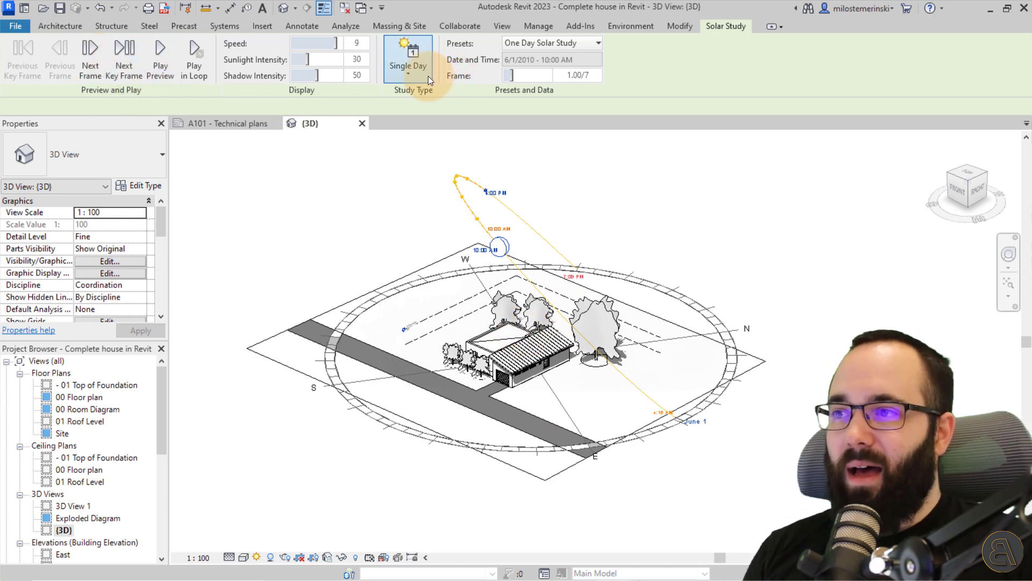
mouse_move(413, 99)
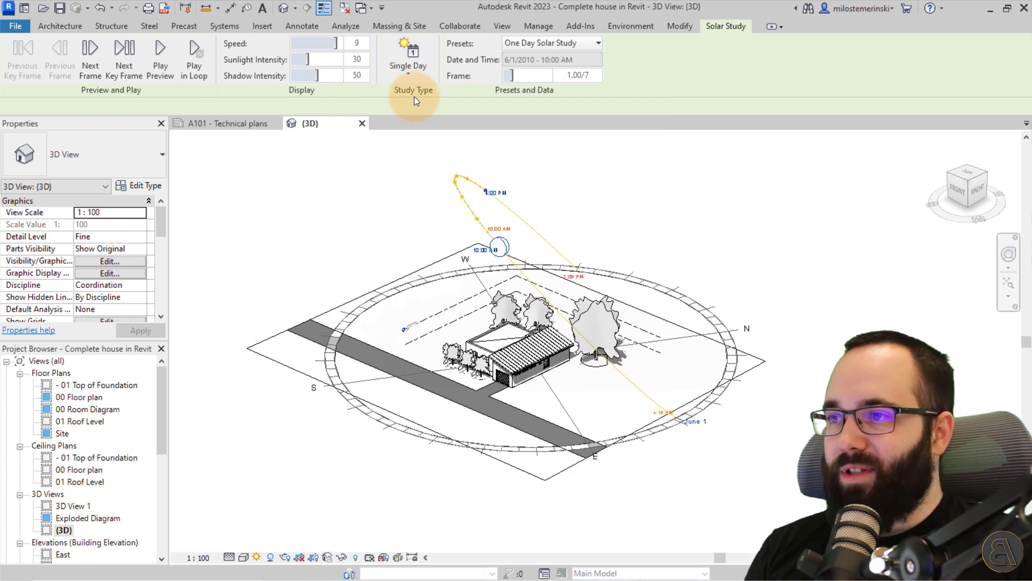
Step: Switch to a Multi-Day study with the Summer Solar Study preset and preview the animation
click(408, 58)
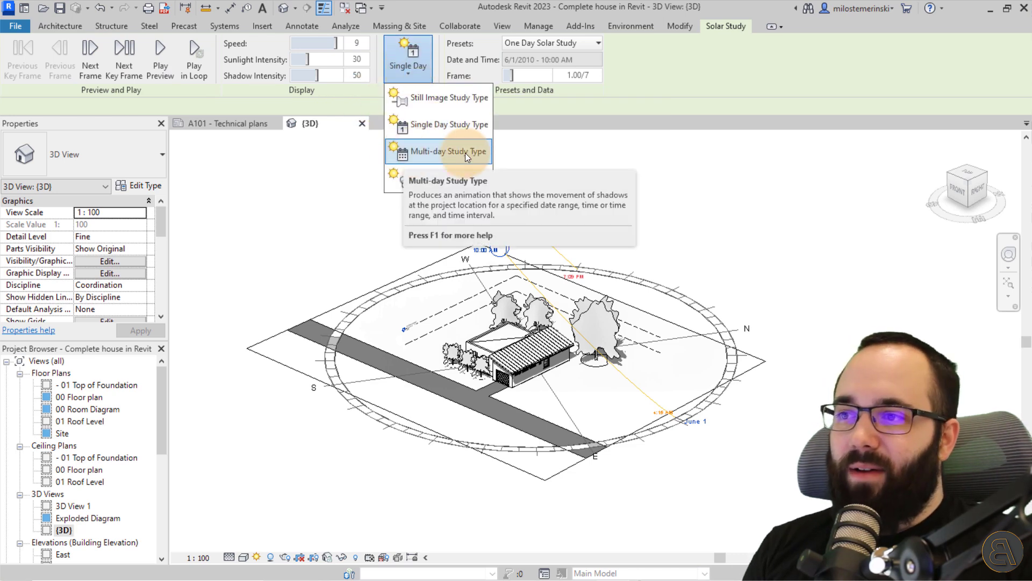
click(451, 152)
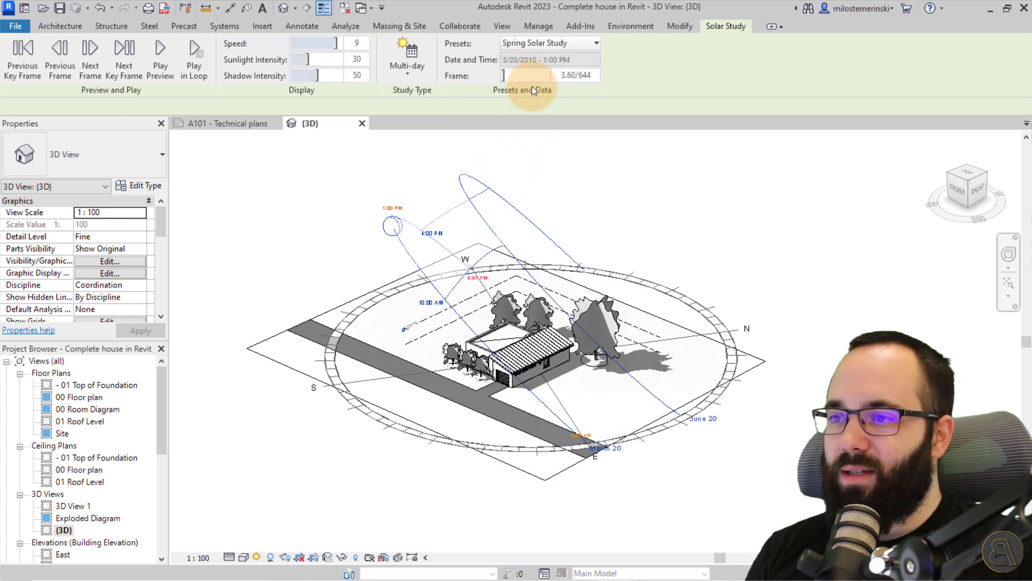
mouse_move(395, 237)
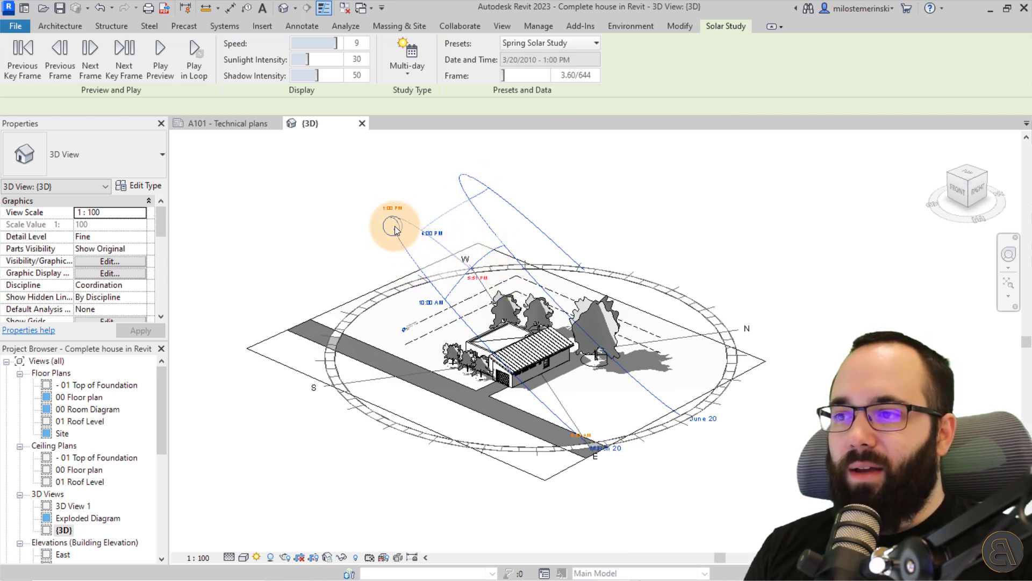
mouse_move(405, 244)
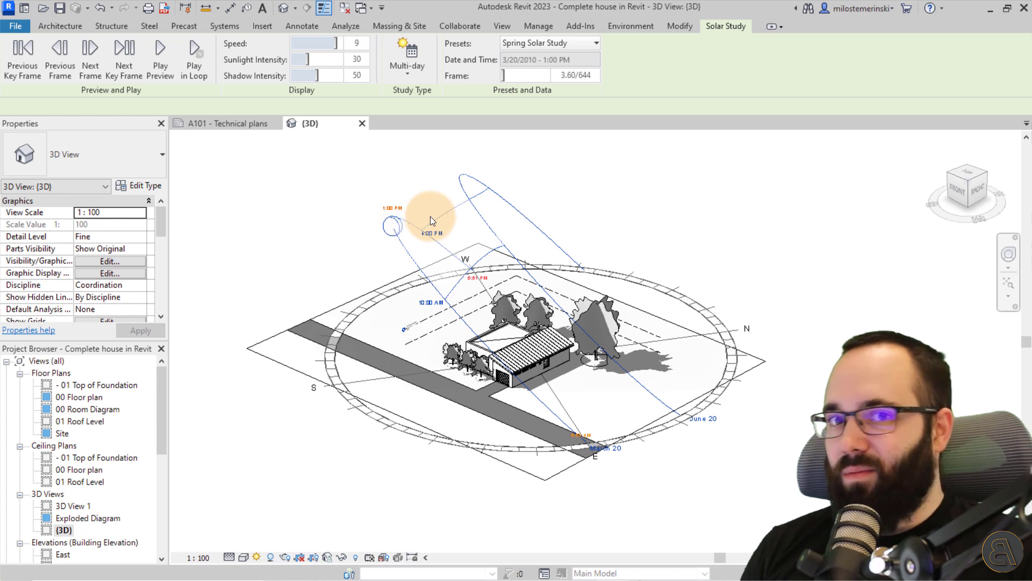
mouse_move(408, 237)
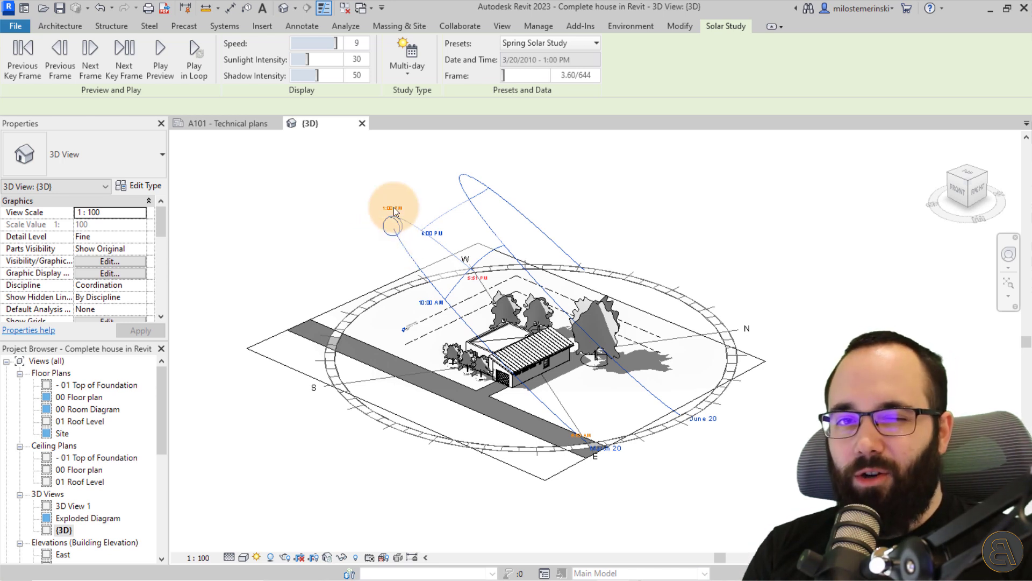
mouse_move(411, 244)
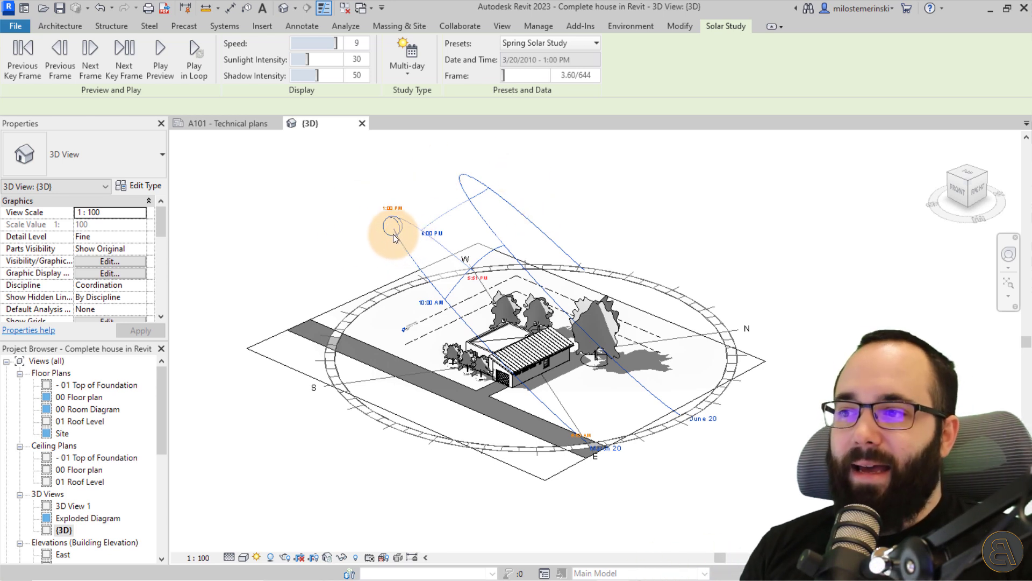
mouse_move(389, 235)
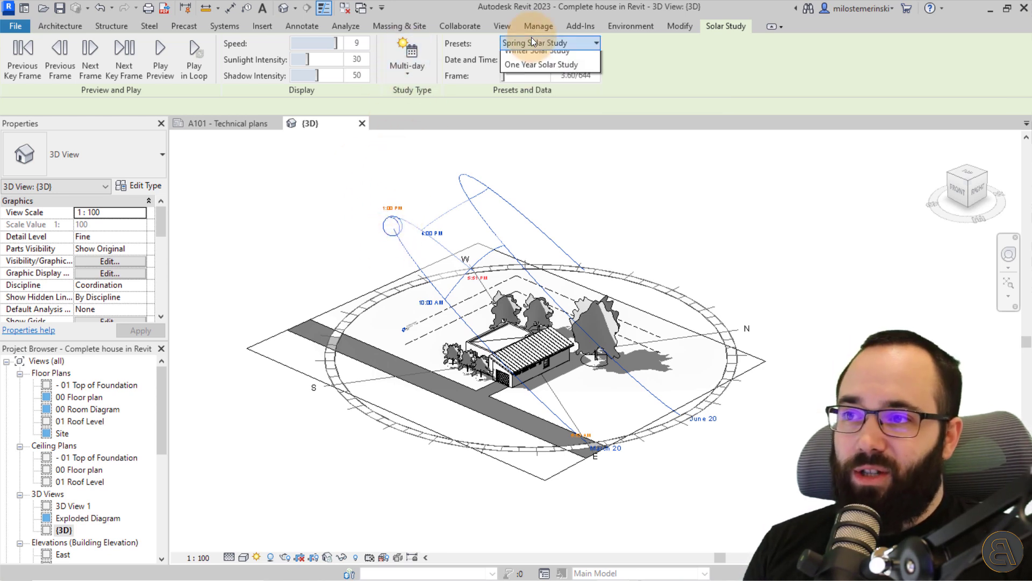
click(536, 41)
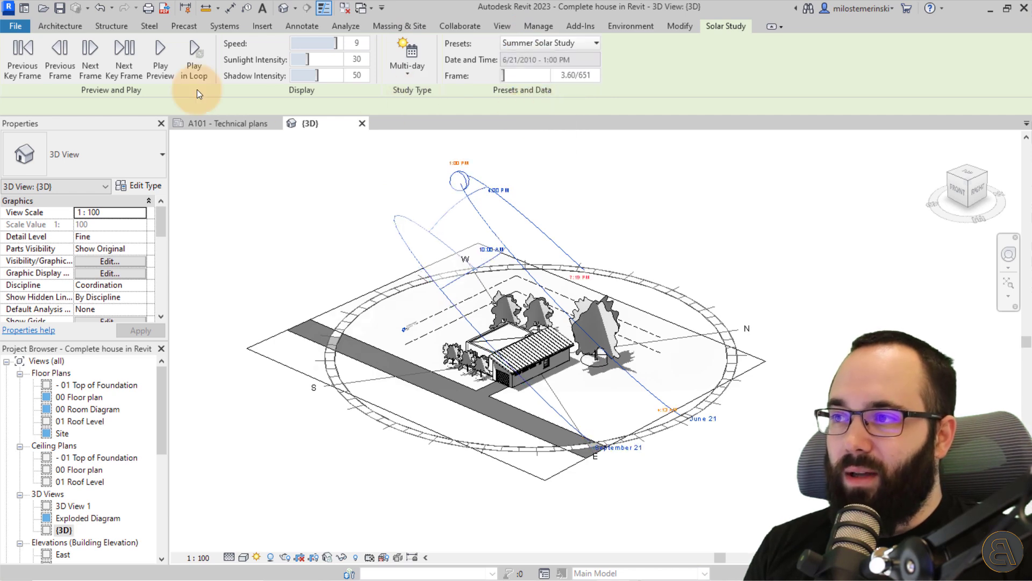
click(160, 56)
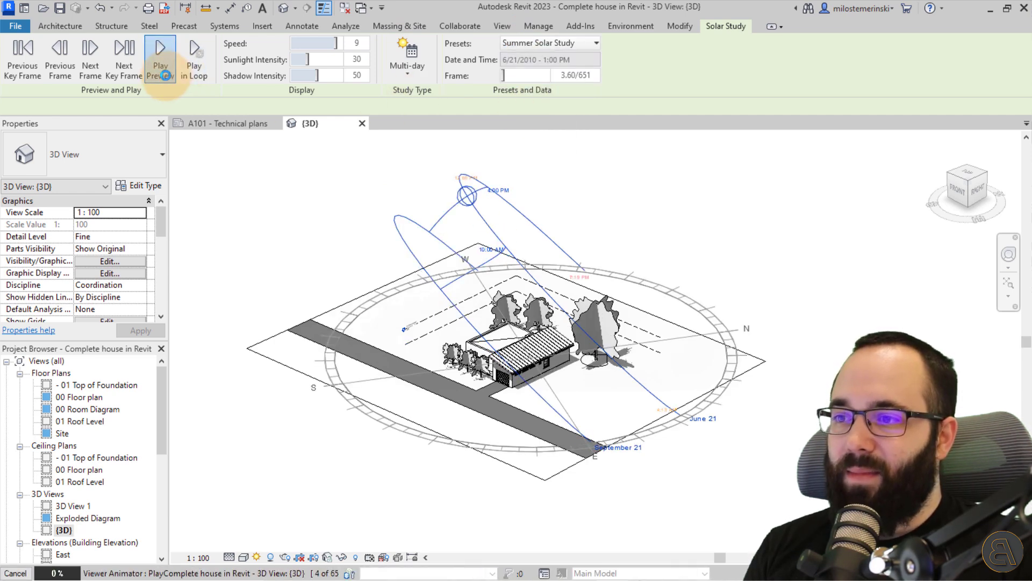
click(160, 58)
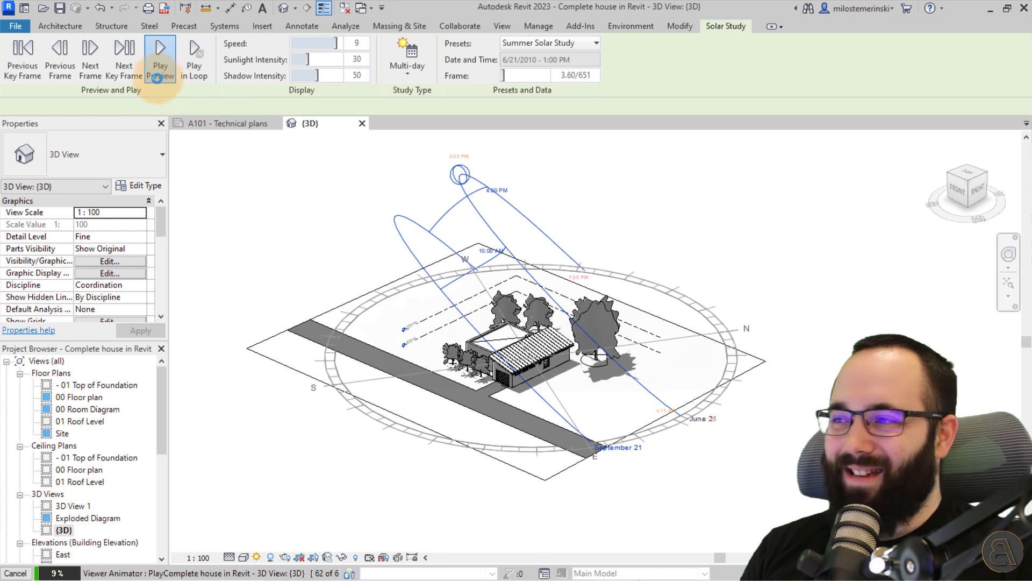
click(160, 53)
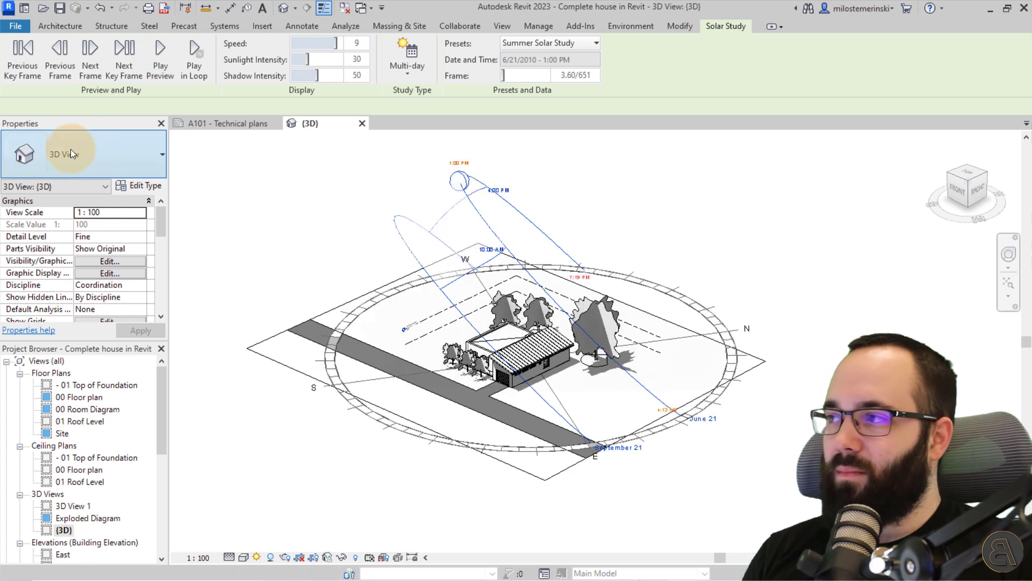
mouse_move(437, 198)
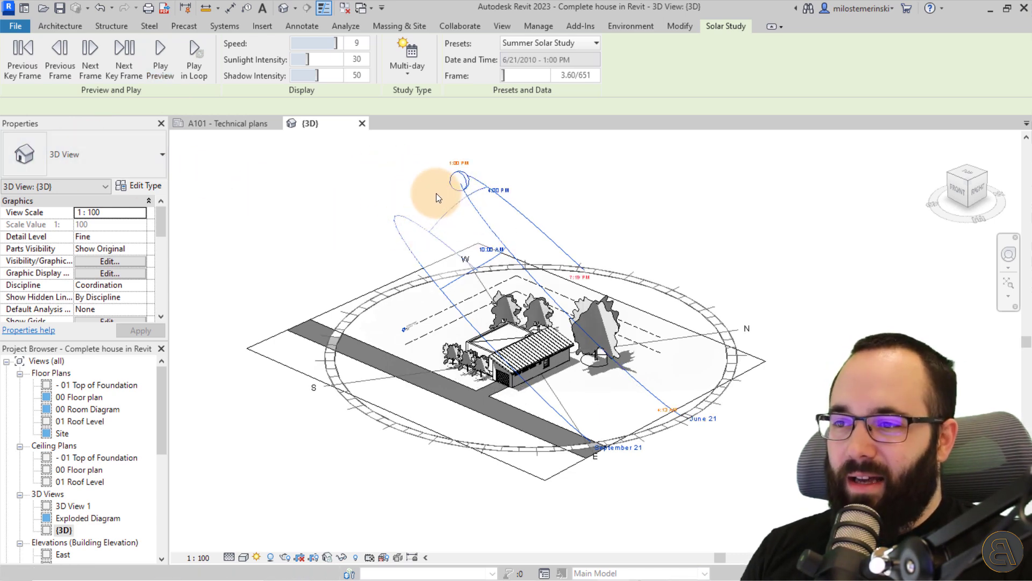
mouse_move(428, 162)
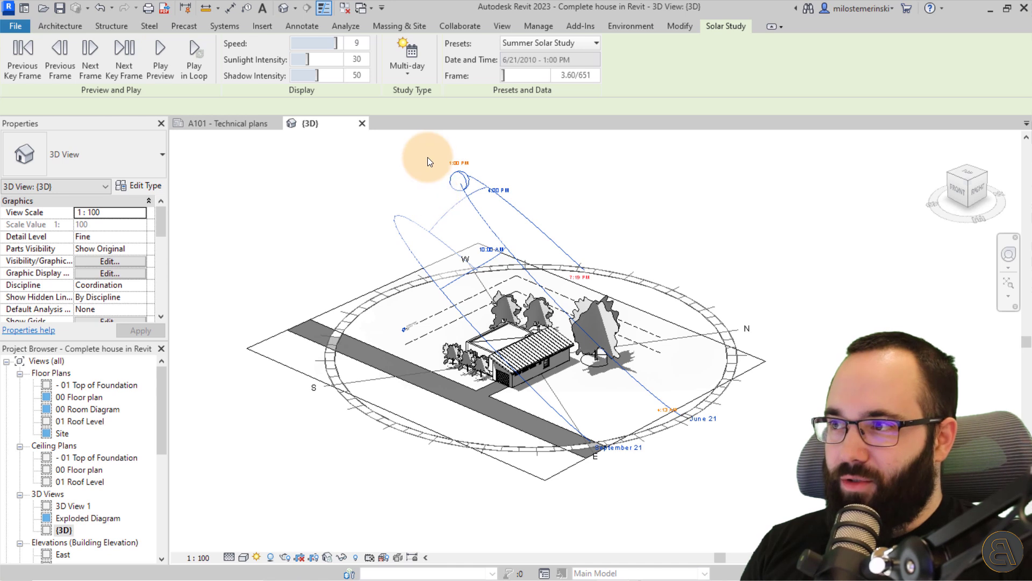
mouse_move(408, 147)
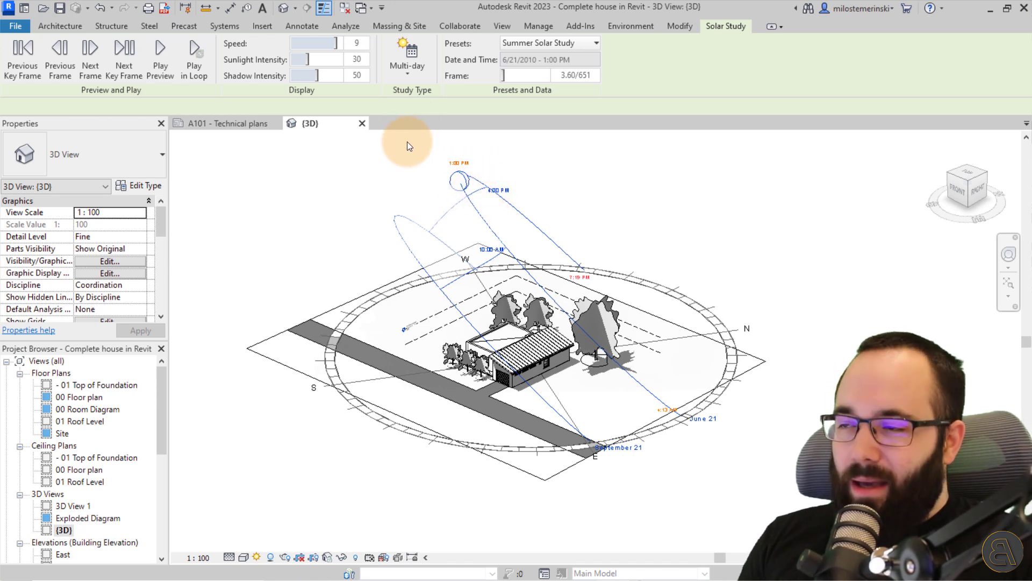
Step: Return to a Single Day study for April 12 and step back to frame 1 of 5
click(406, 56)
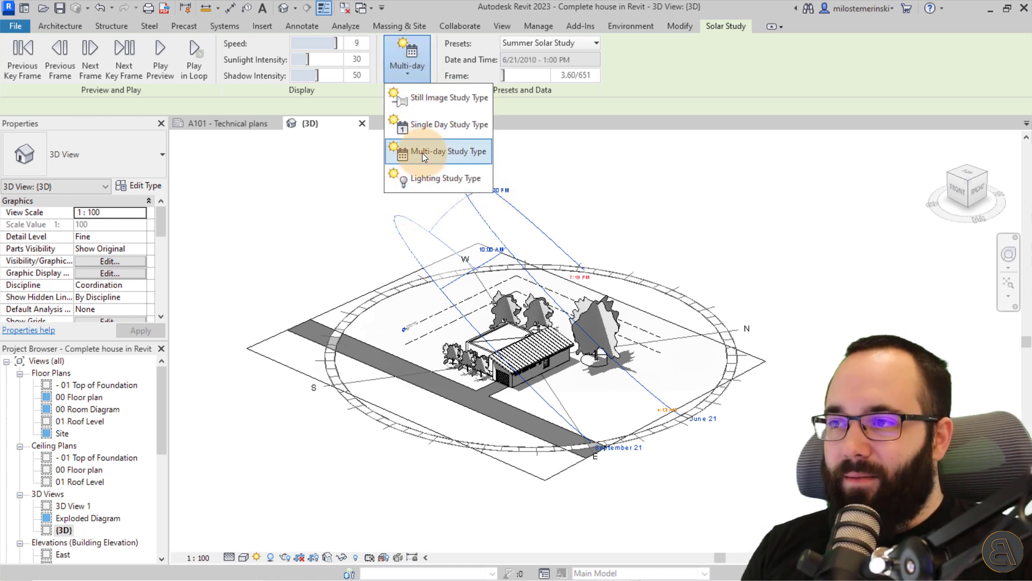
click(450, 124)
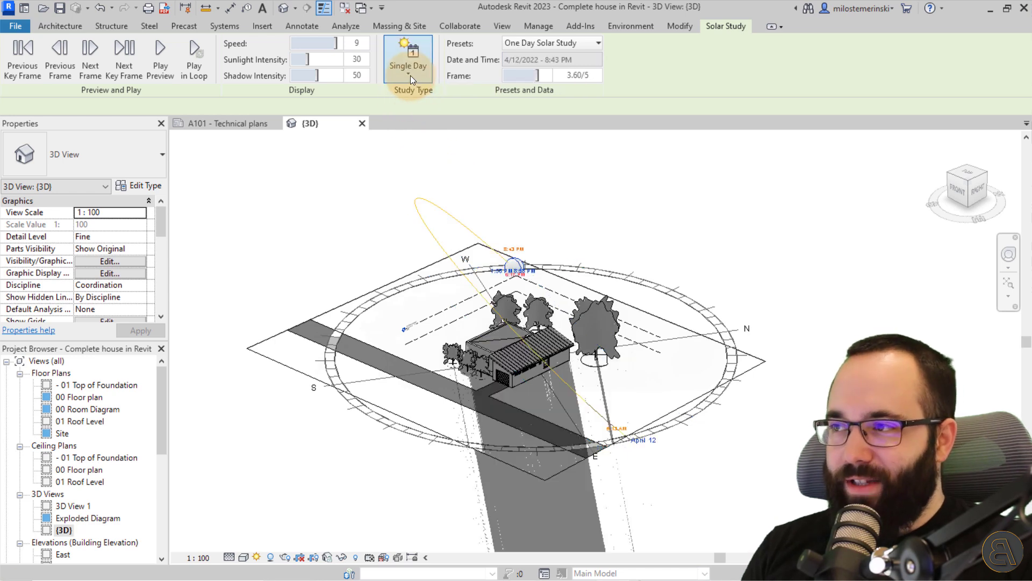
mouse_move(90, 58)
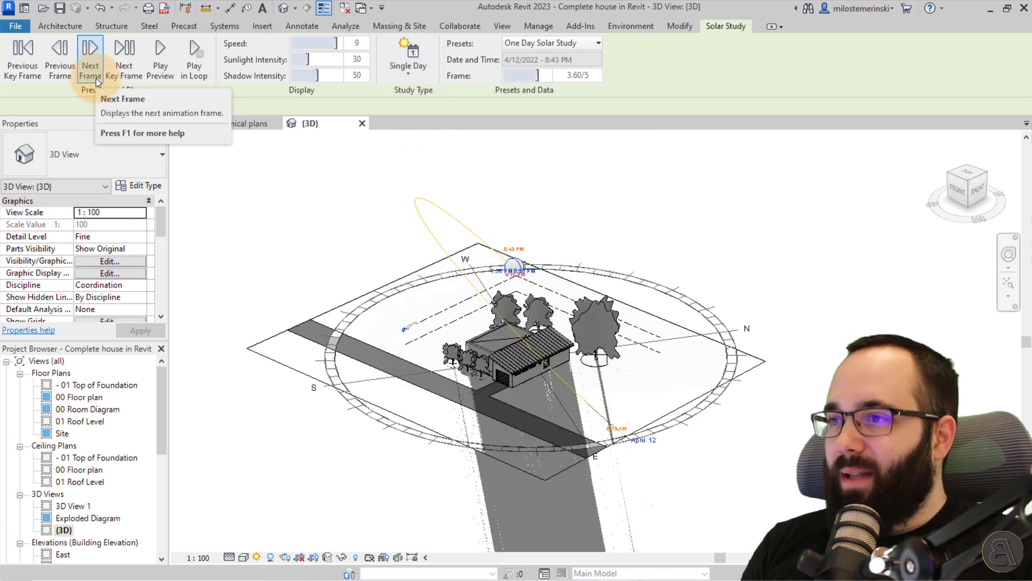
mouse_move(124, 56)
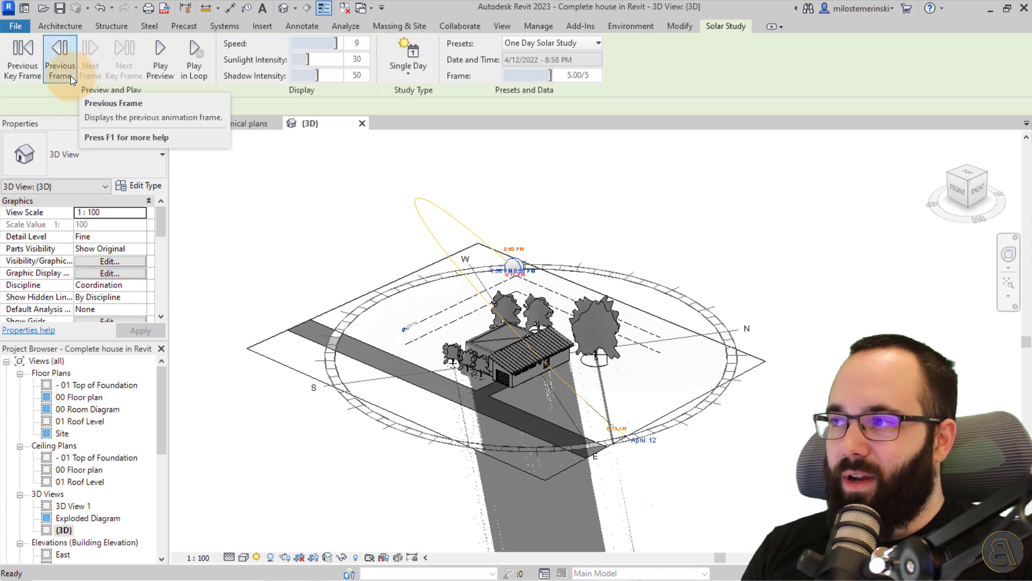
click(59, 56)
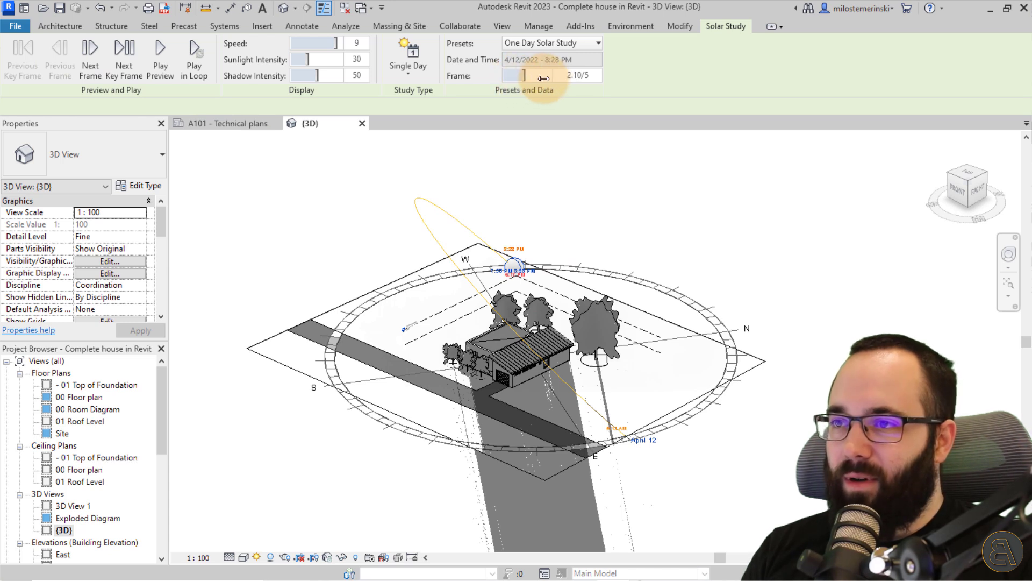
click(90, 56)
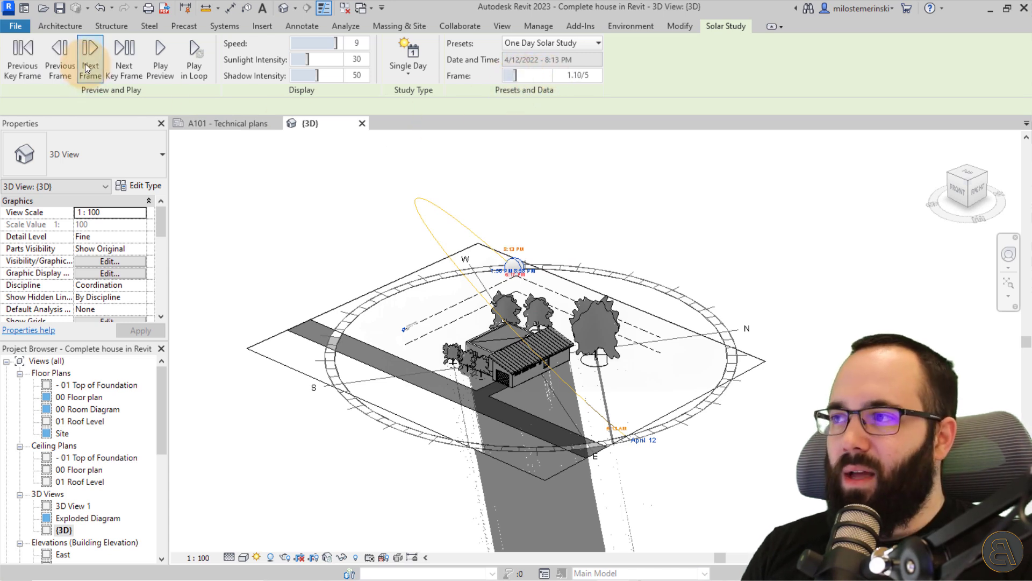
mouse_move(310, 125)
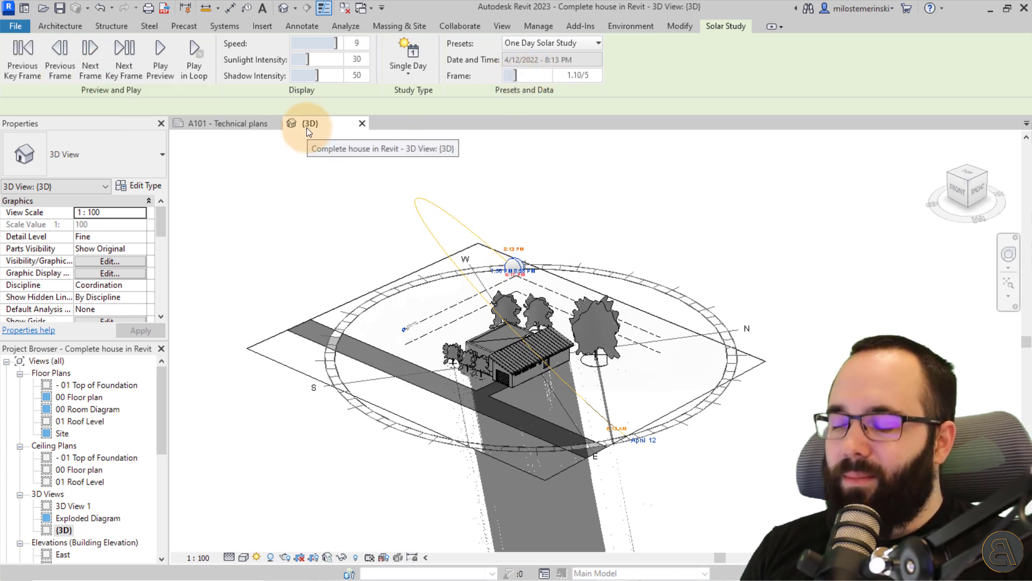
mouse_move(299, 139)
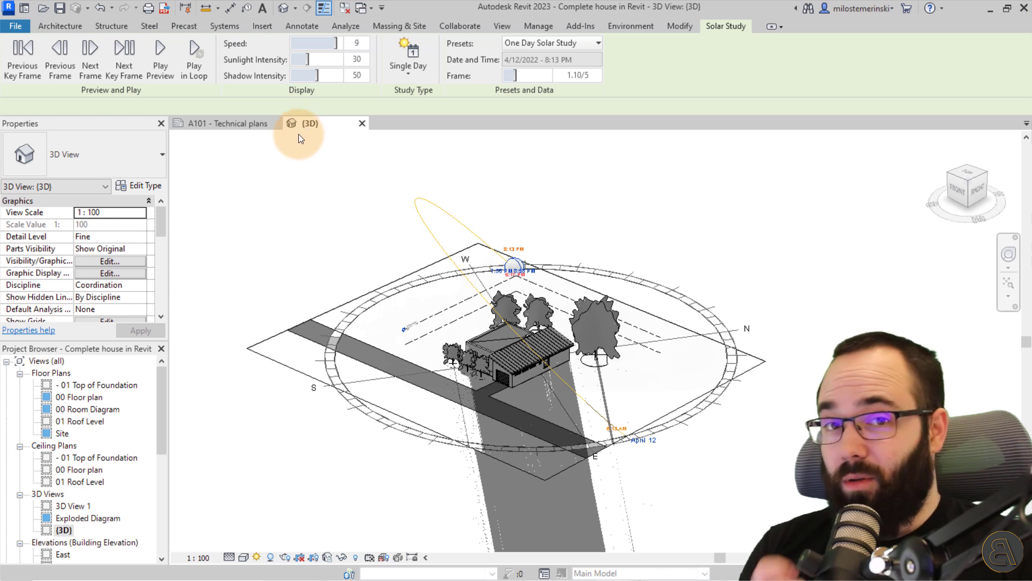
mouse_move(124, 56)
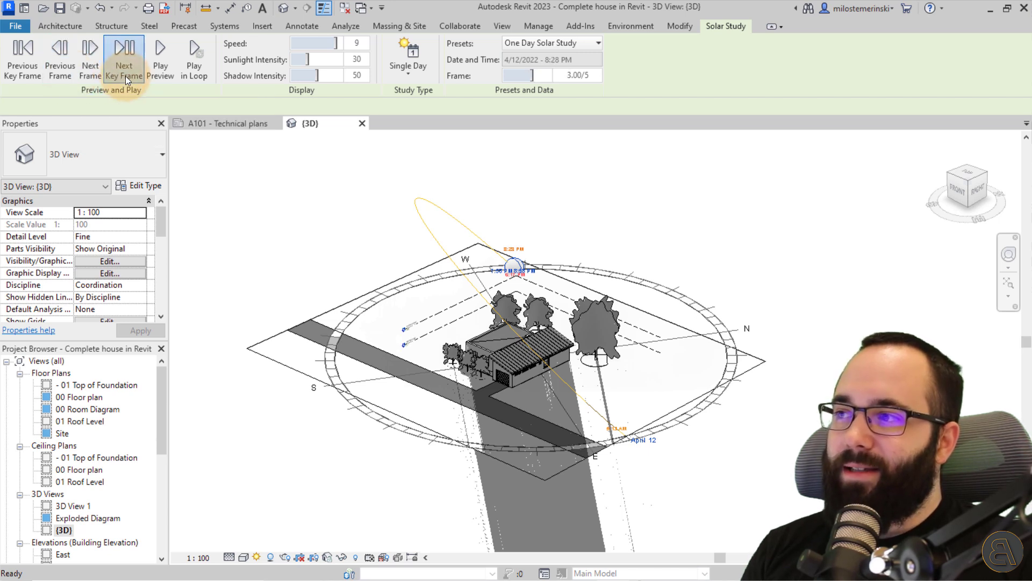
Step: Step between the first frames and play the single-day shadow animation
click(59, 58)
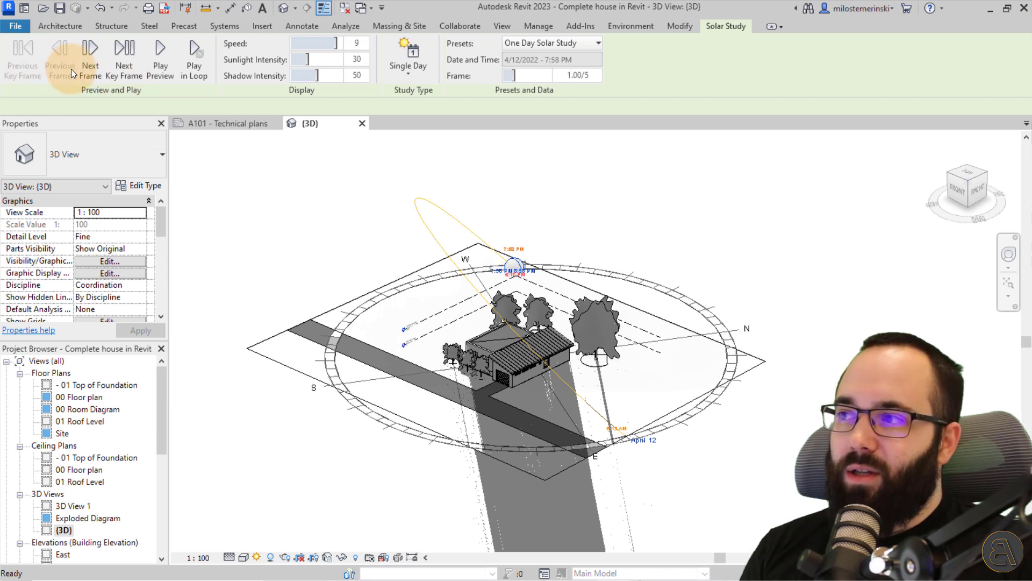
click(90, 59)
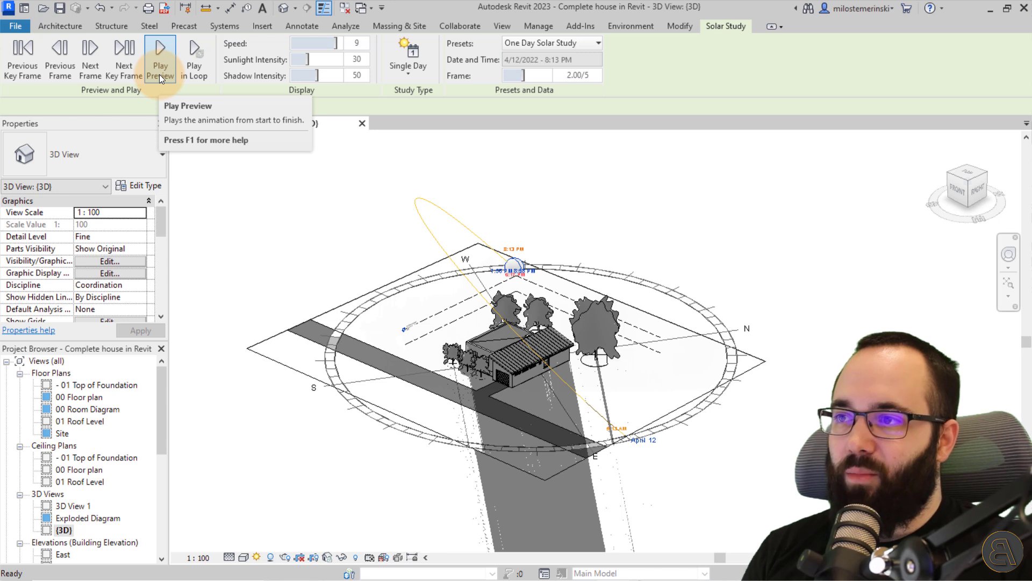
click(161, 52)
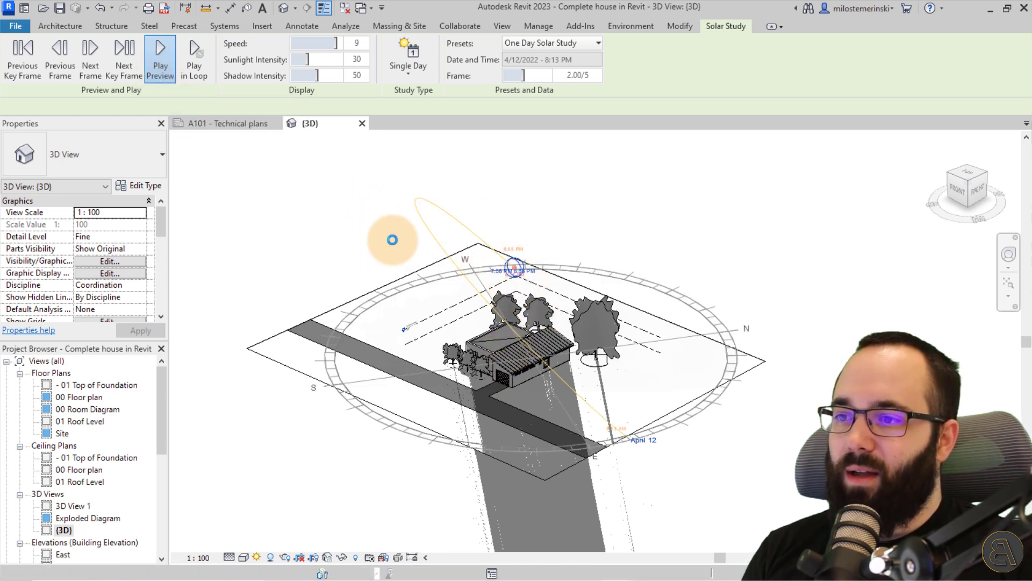
Step: Apply the Summer Solstice Solar Study preset for June 21, play it repeatedly, then stop
click(551, 43)
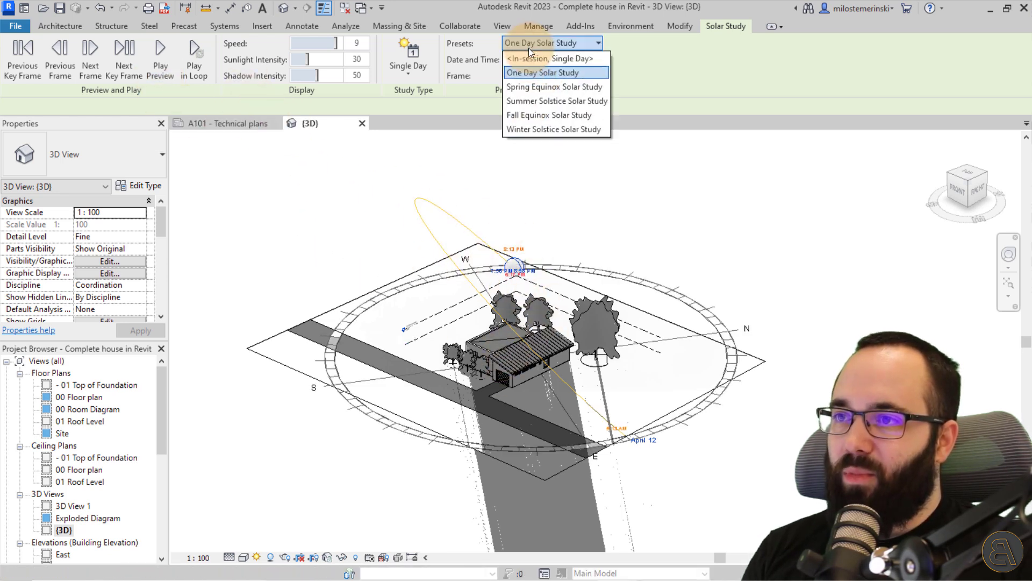
click(557, 100)
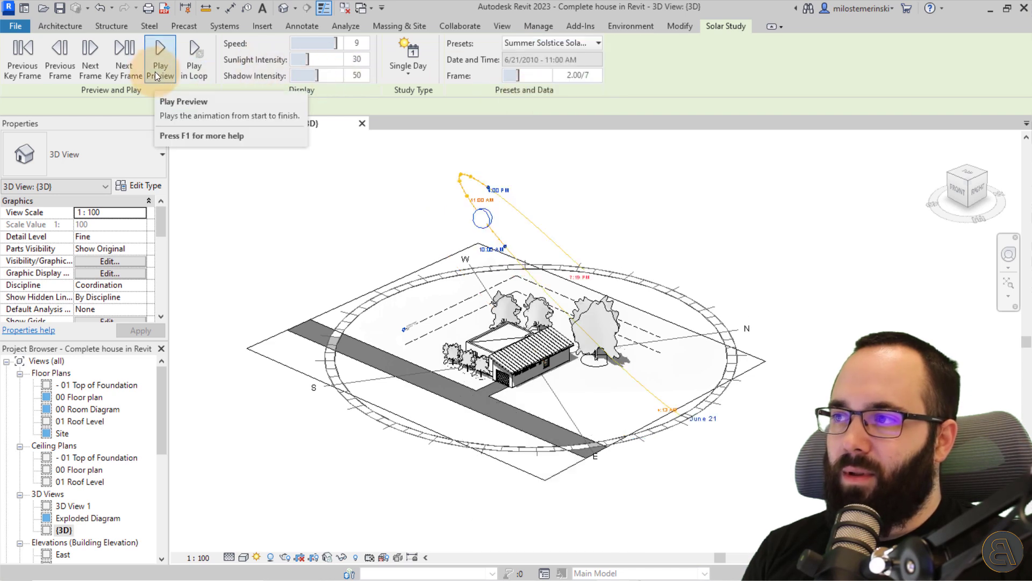
click(160, 56)
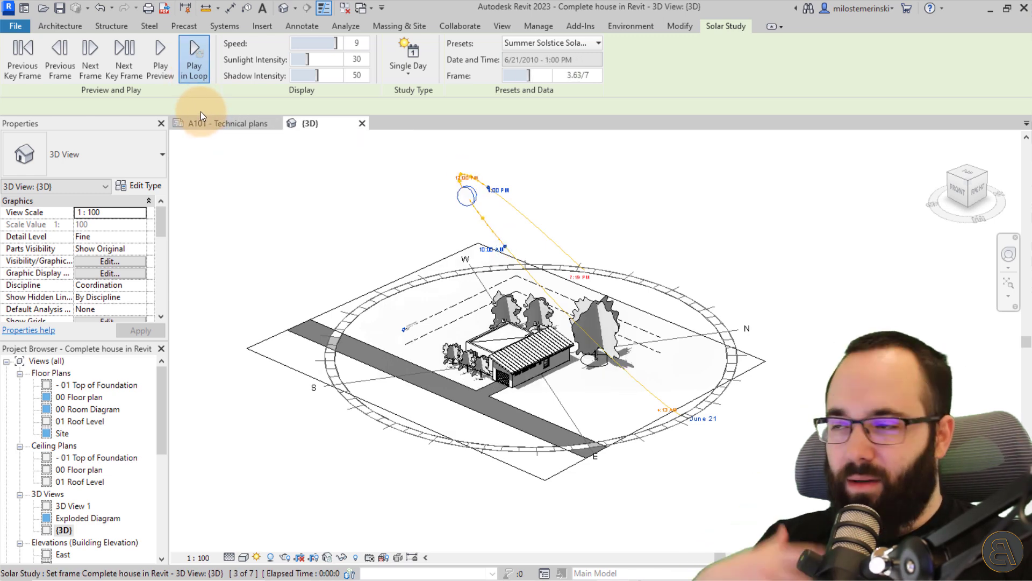
click(193, 58)
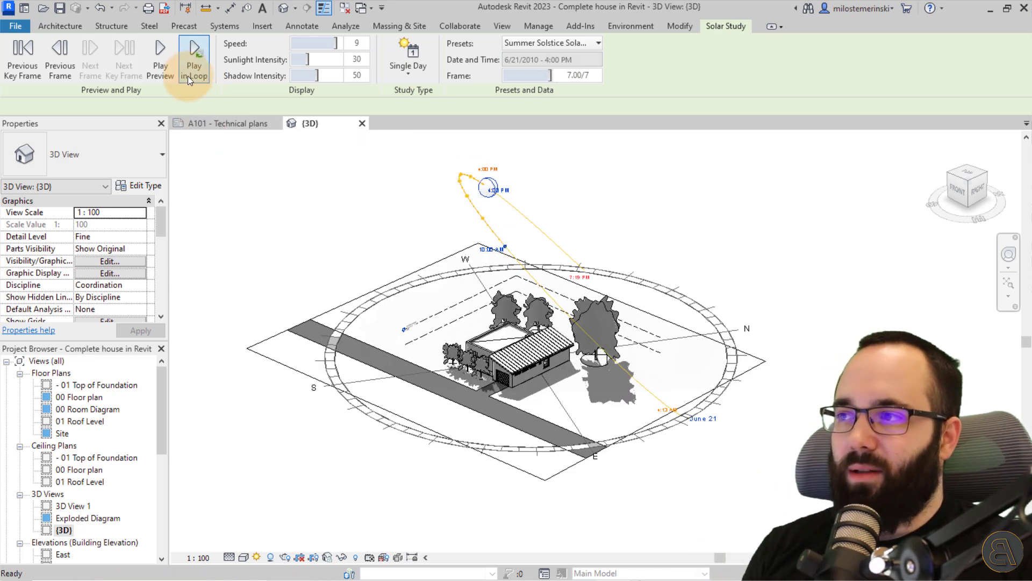
mouse_move(223, 100)
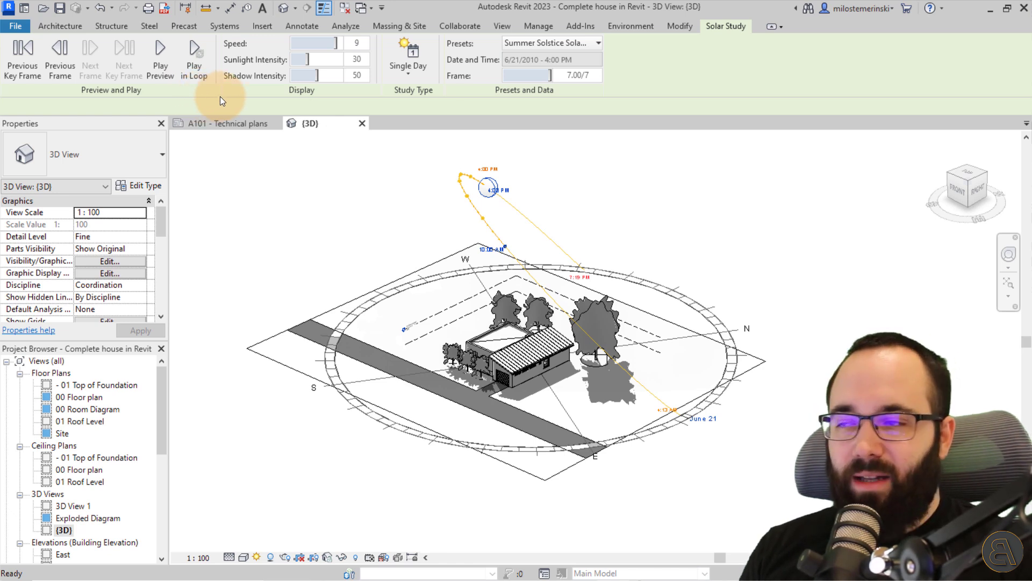
mouse_move(354, 111)
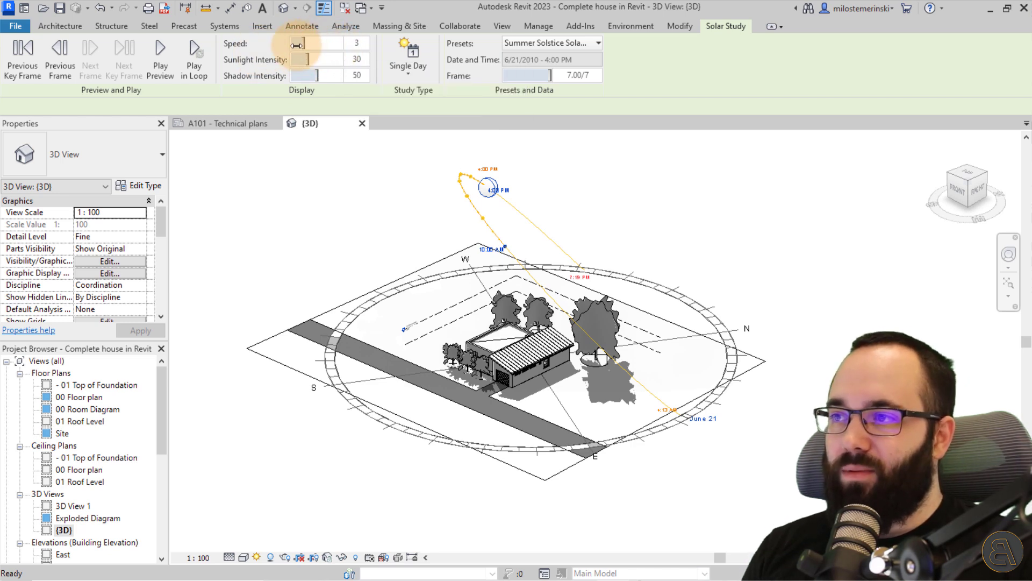
Step: Preview the solar study at speed 3, then adjust sunlight and lower shadow intensity to 43
click(160, 56)
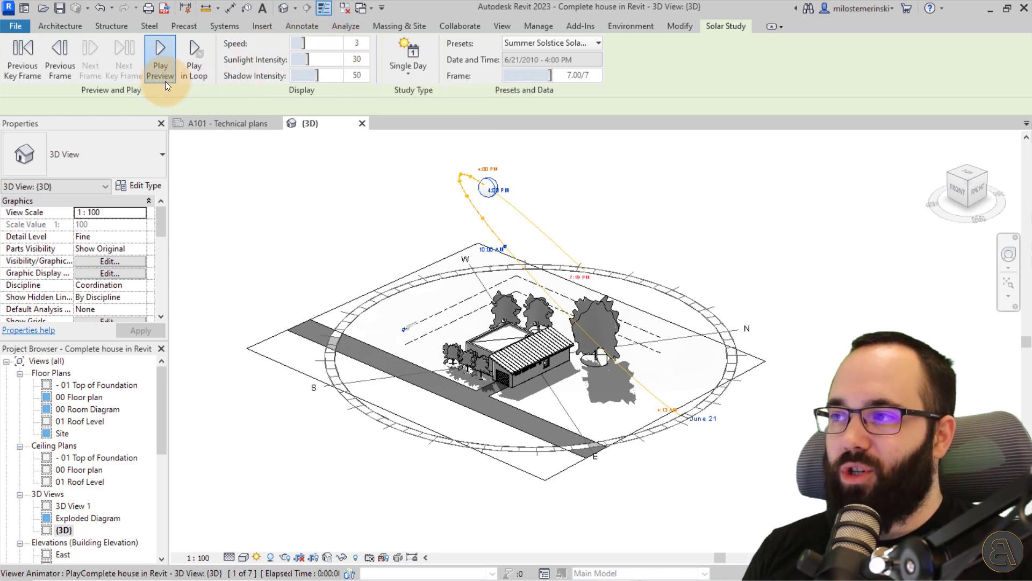
click(160, 52)
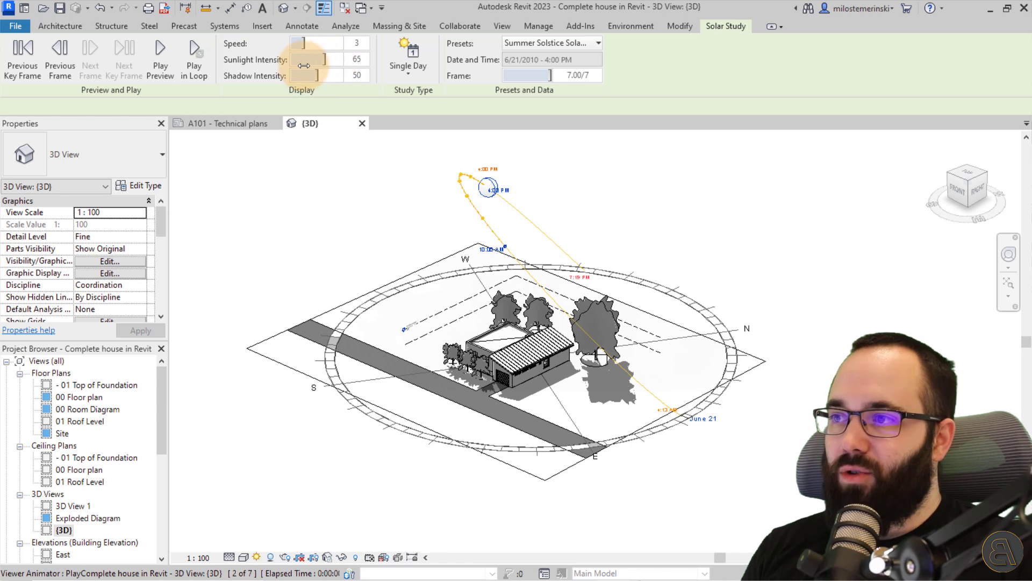
drag(325, 59, 299, 59)
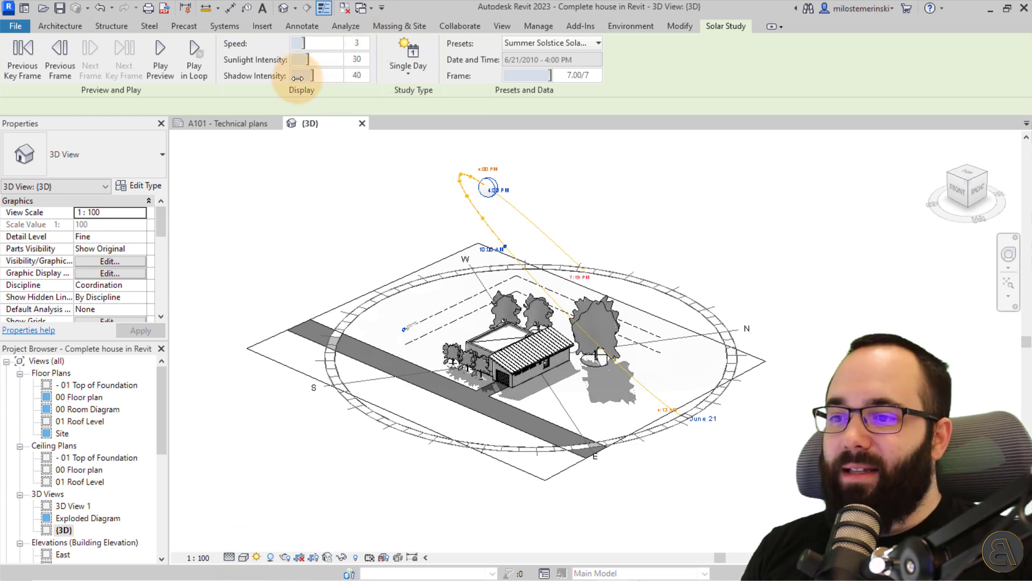
drag(310, 76, 297, 75)
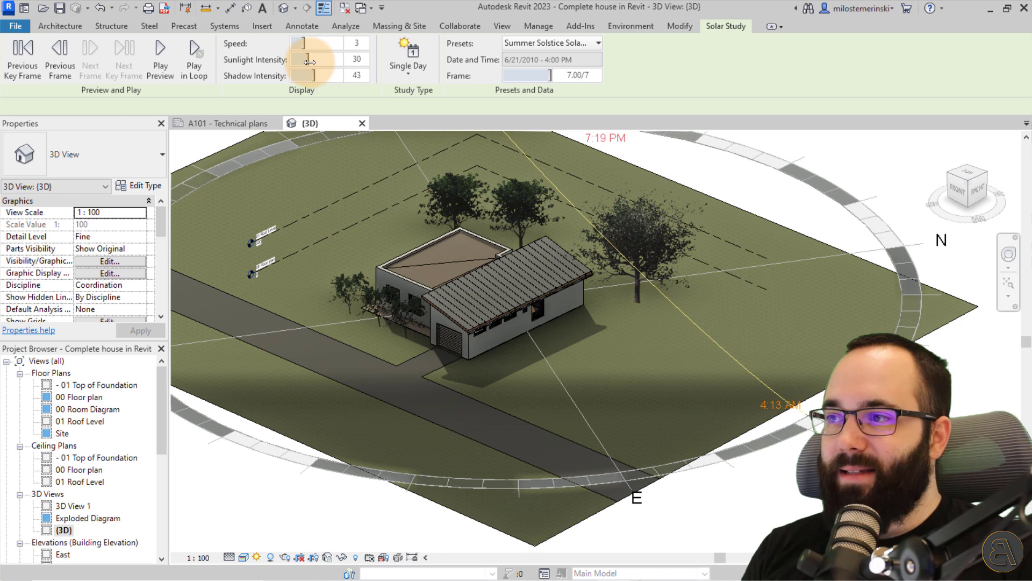
Step: Settle sunlight intensity at 46 and open the Visual Style list
drag(310, 60, 332, 60)
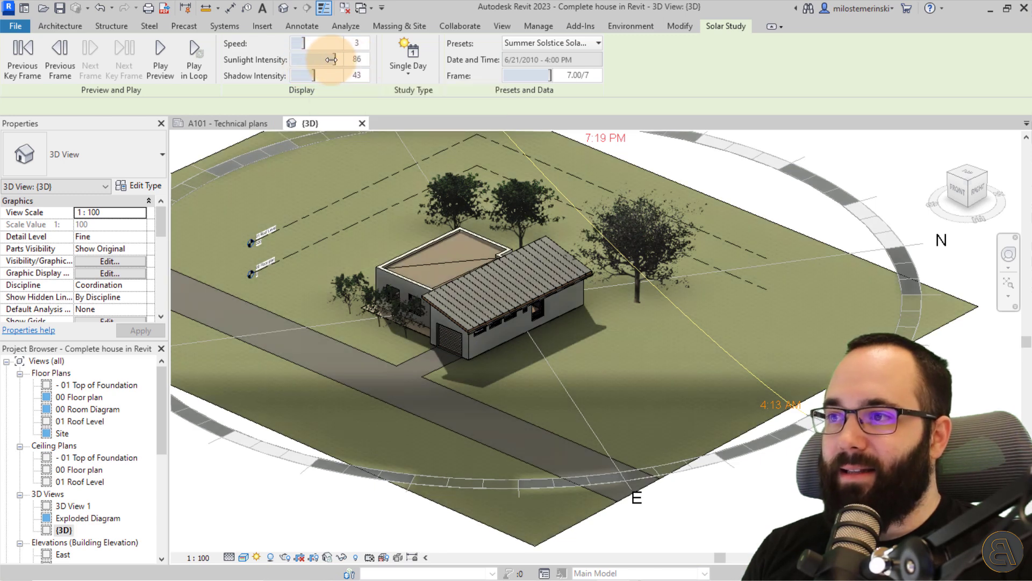
drag(332, 59, 310, 60)
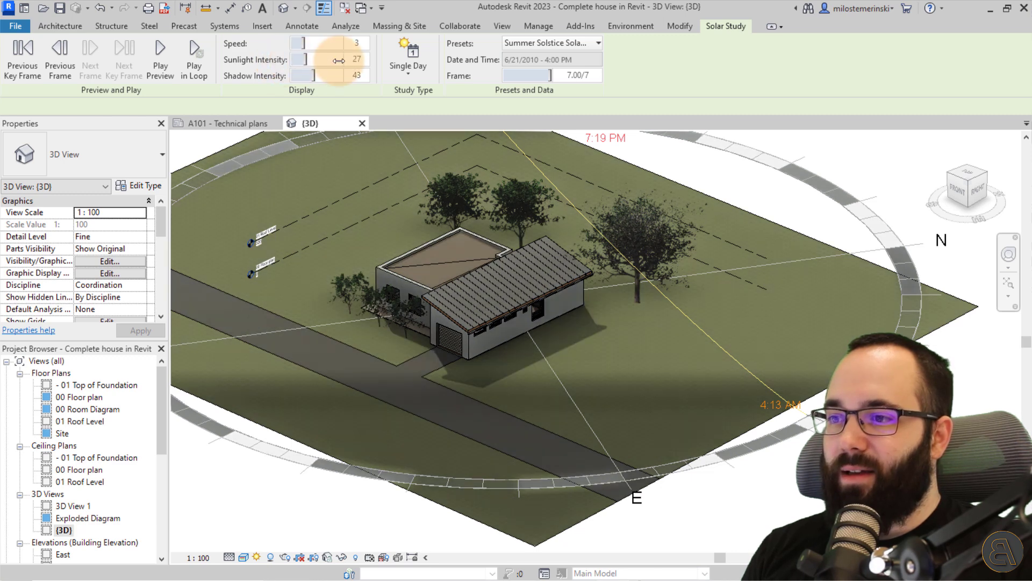
drag(322, 59, 335, 59)
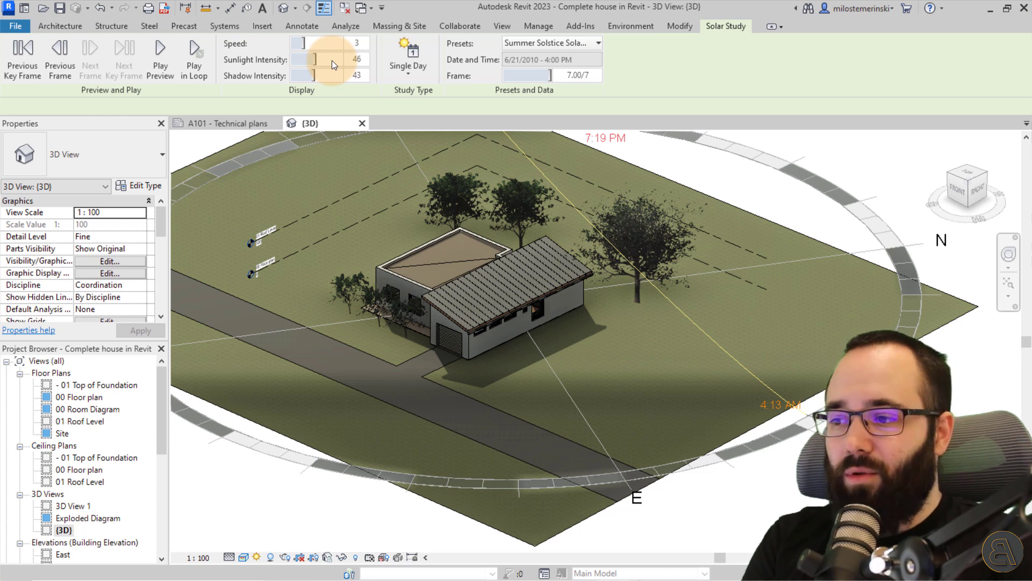
click(257, 557)
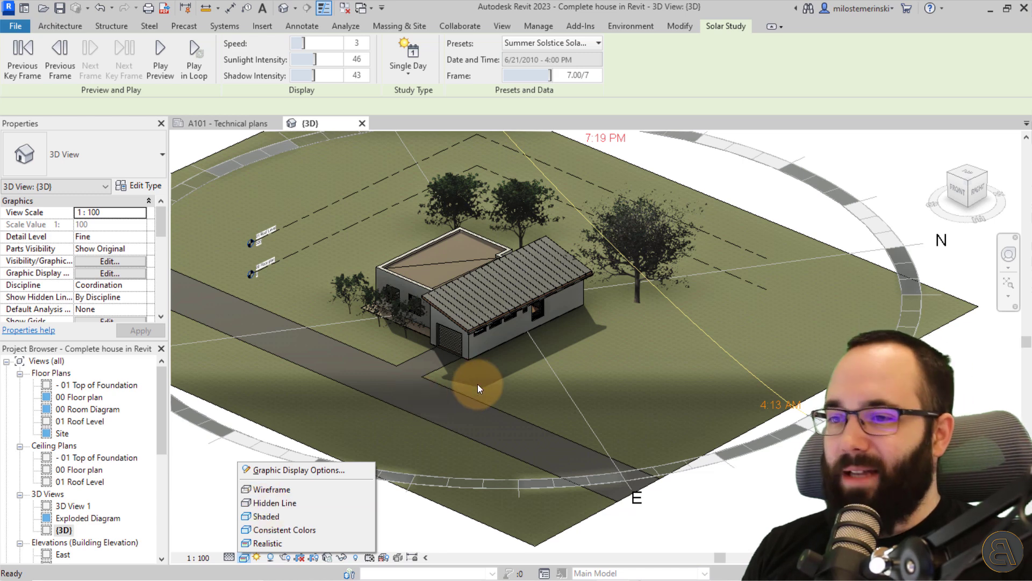
mouse_move(471, 278)
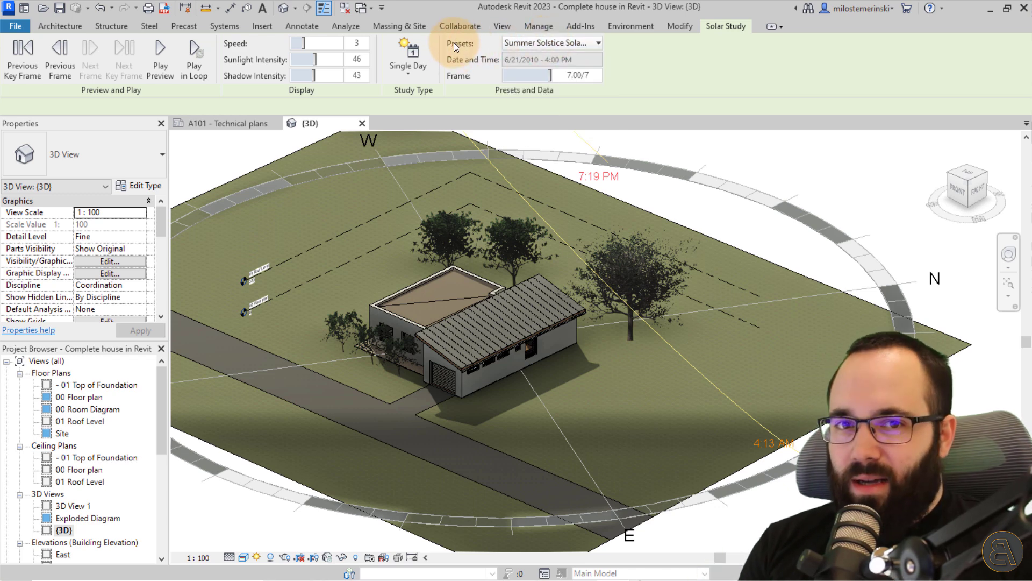
mouse_move(475, 50)
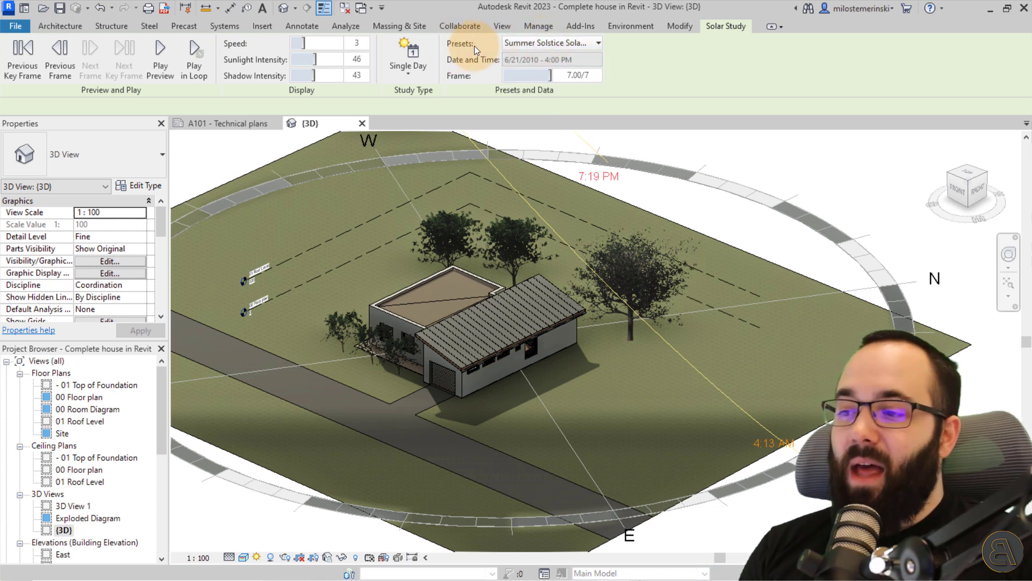
mouse_move(255, 556)
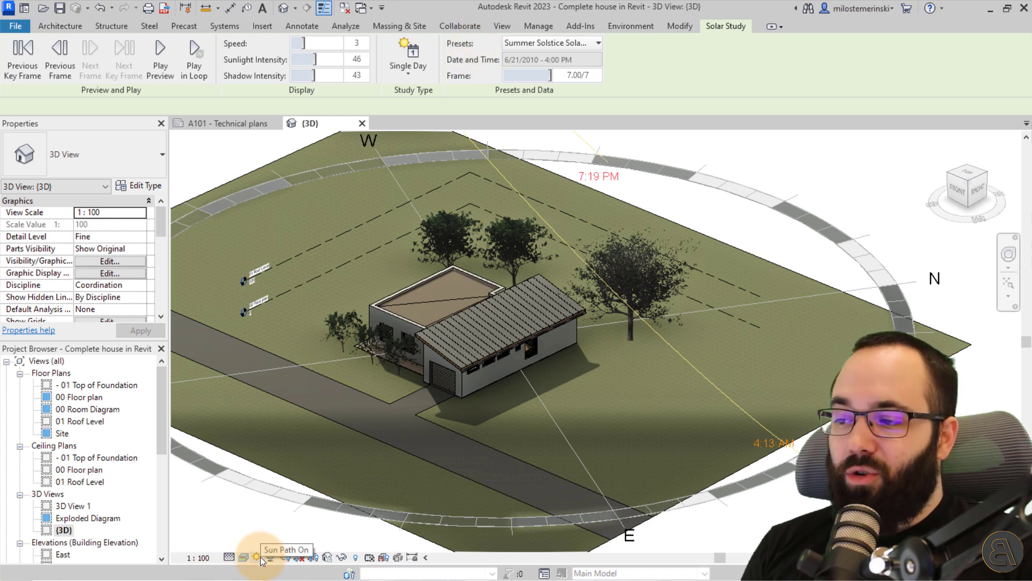
Step: Open Sun Settings and keep the single-day Boston, June 21, 10 AM–4 PM study
click(253, 557)
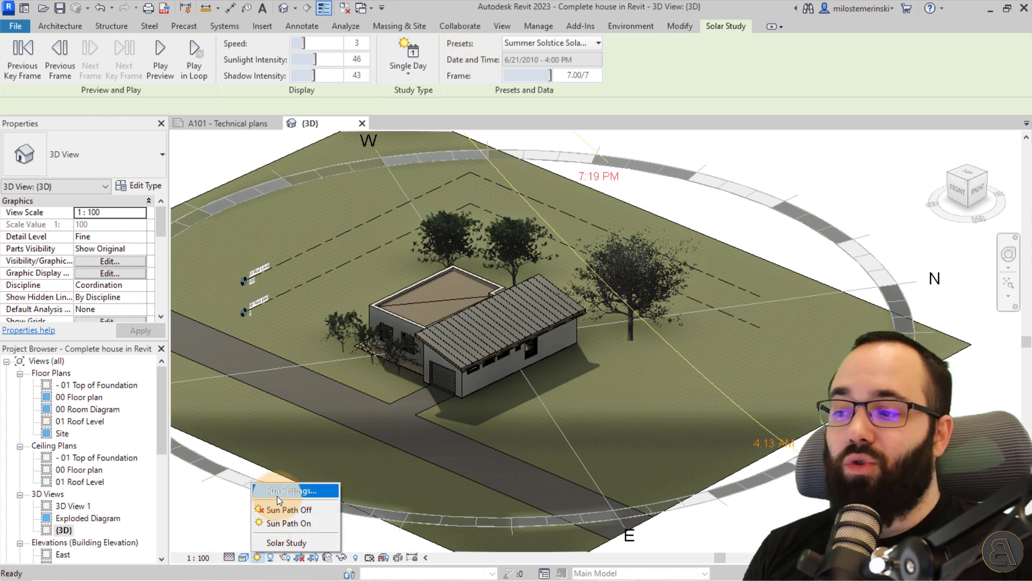
click(292, 490)
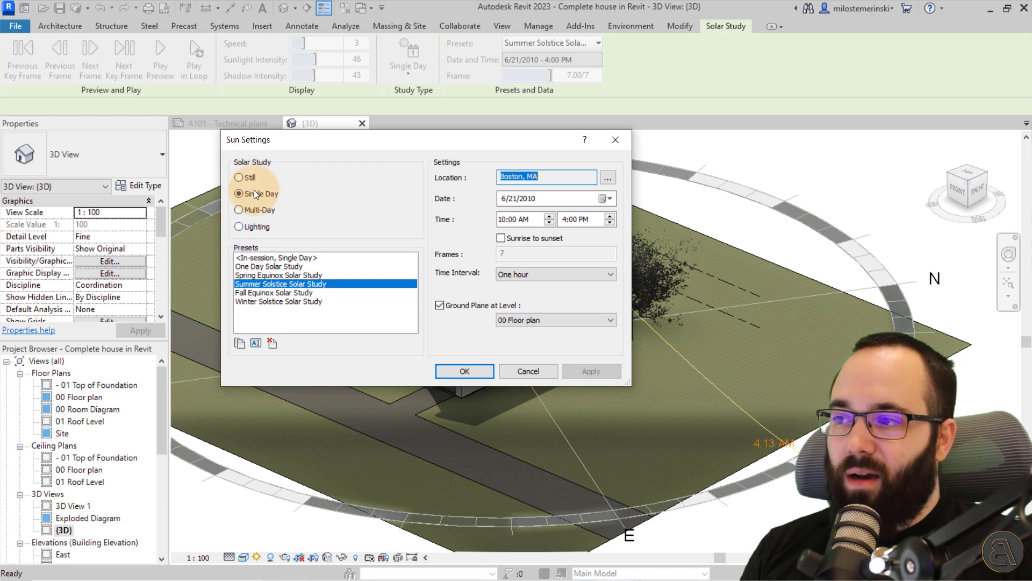
click(238, 209)
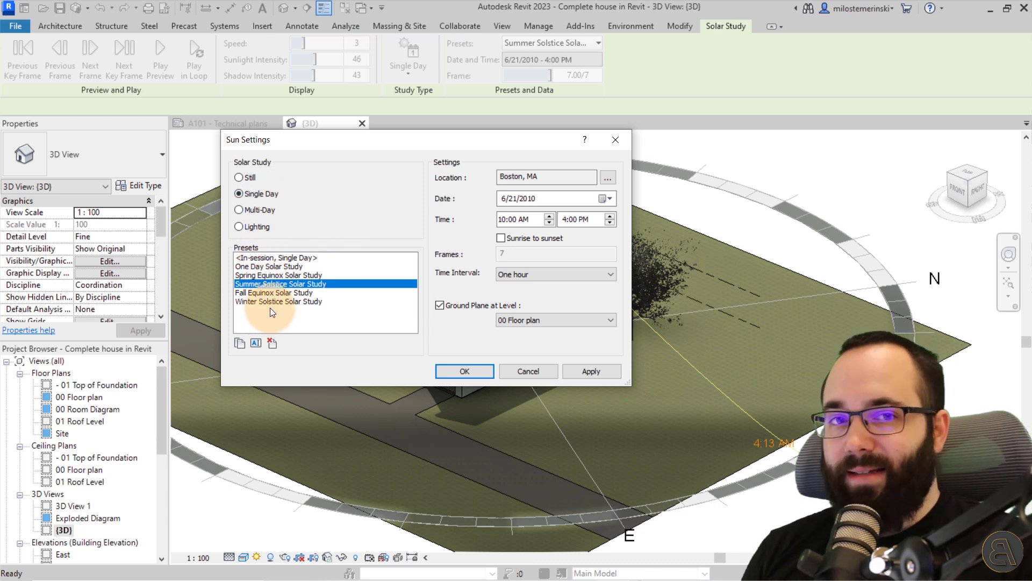
mouse_move(273, 311)
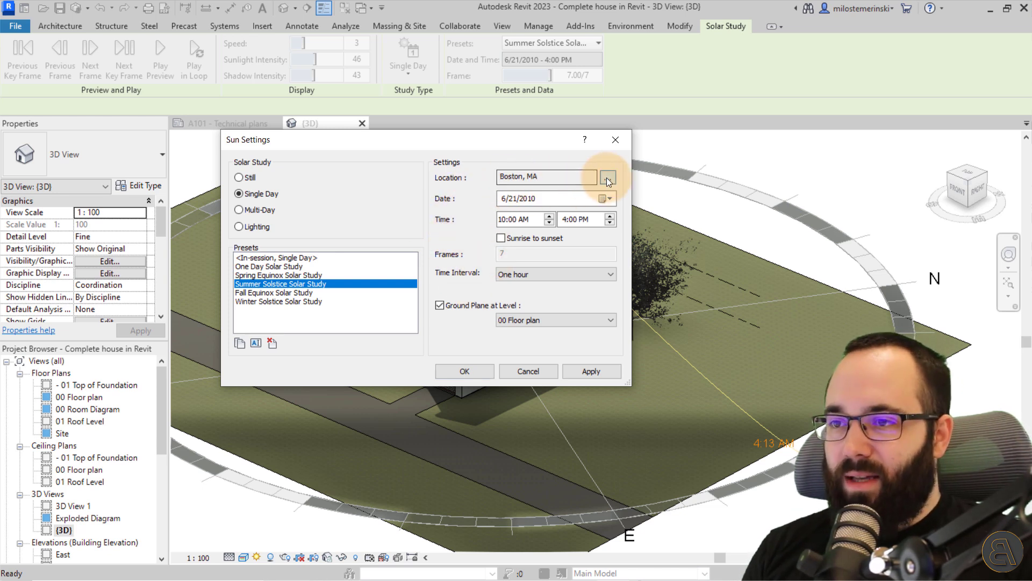
Step: Move the project location from Boston to Serbia (44.372, 21.085), choosing a nearby weather station
click(607, 179)
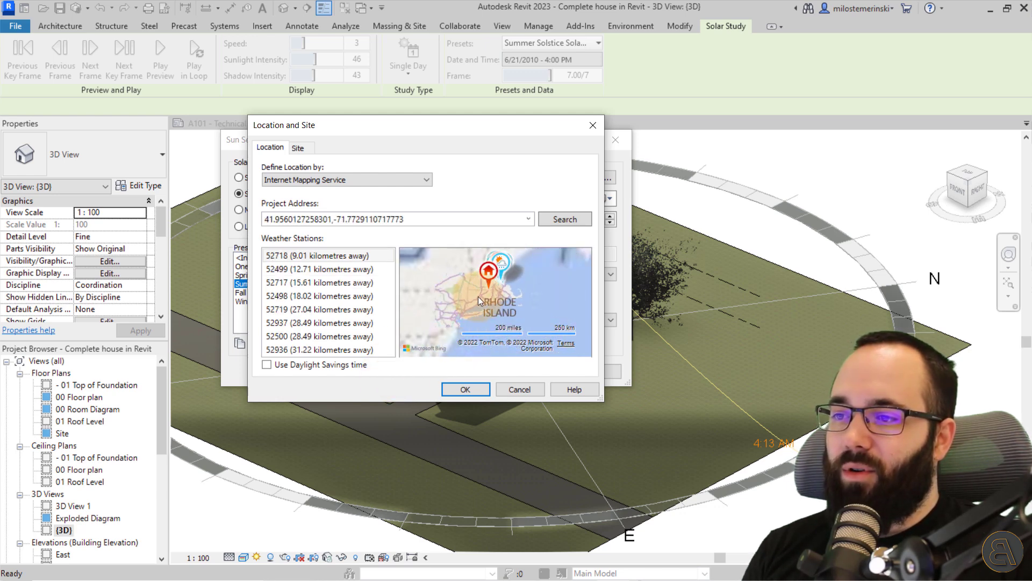
scroll(down, 3)
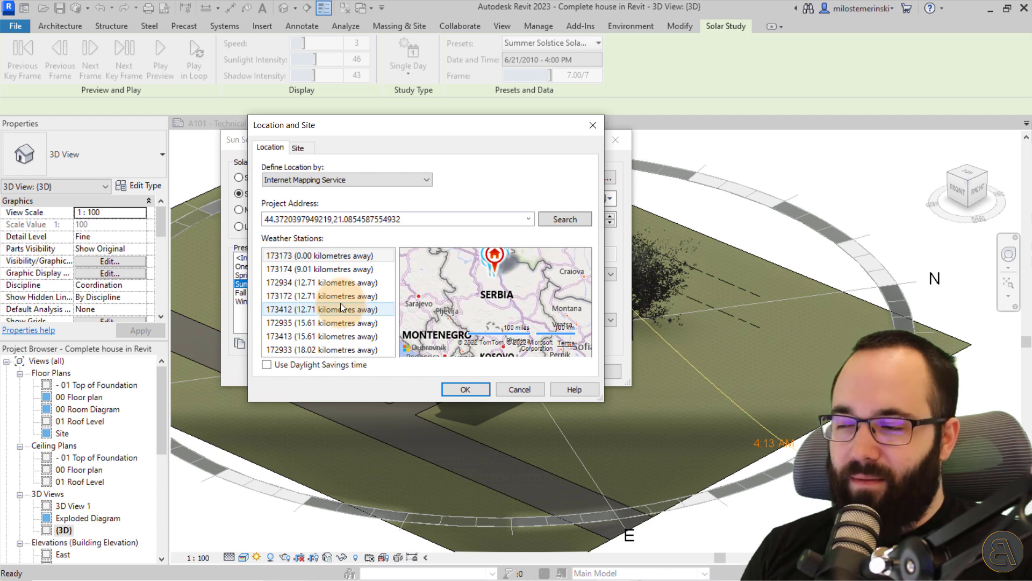
click(320, 269)
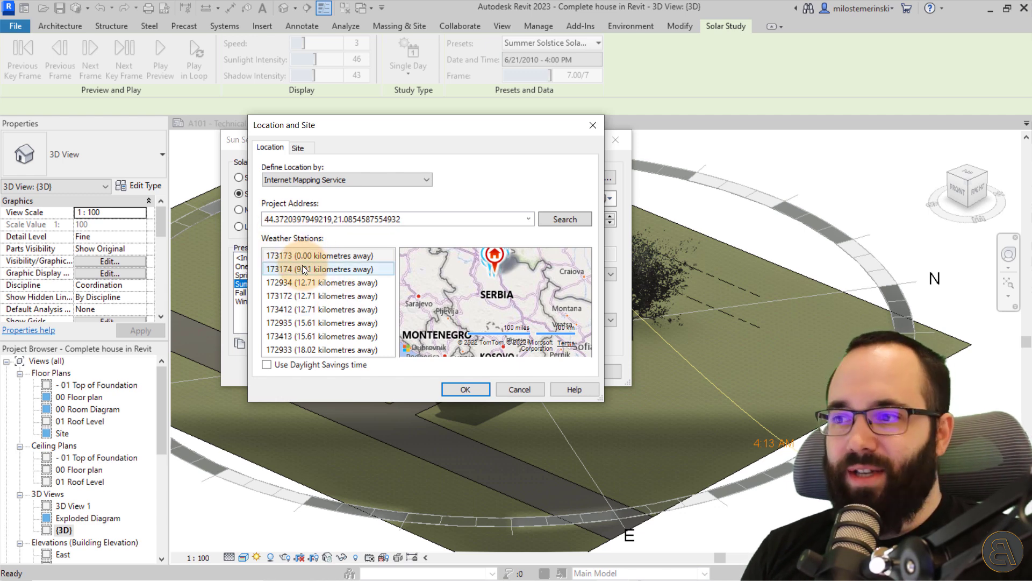
click(323, 309)
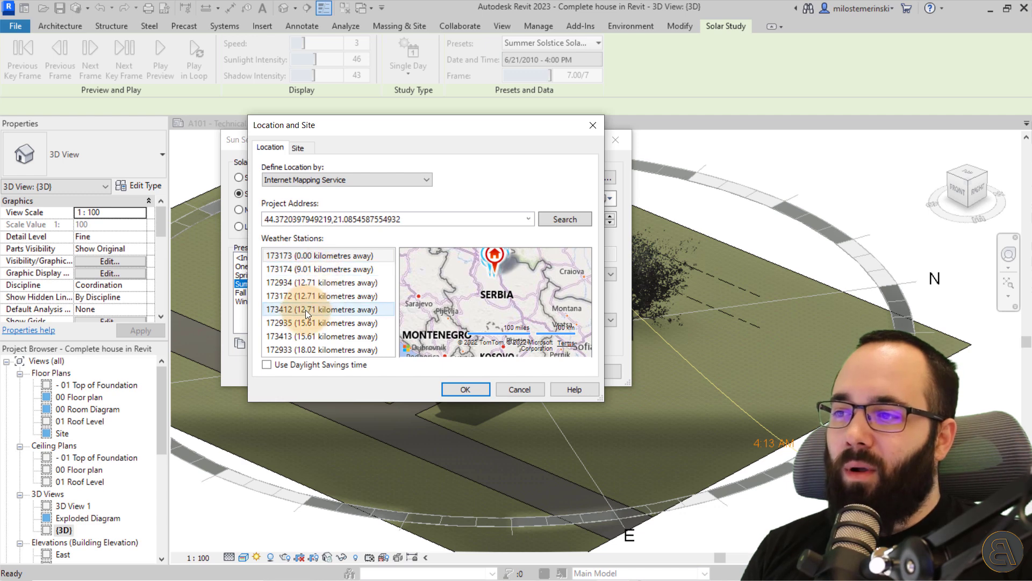
click(323, 255)
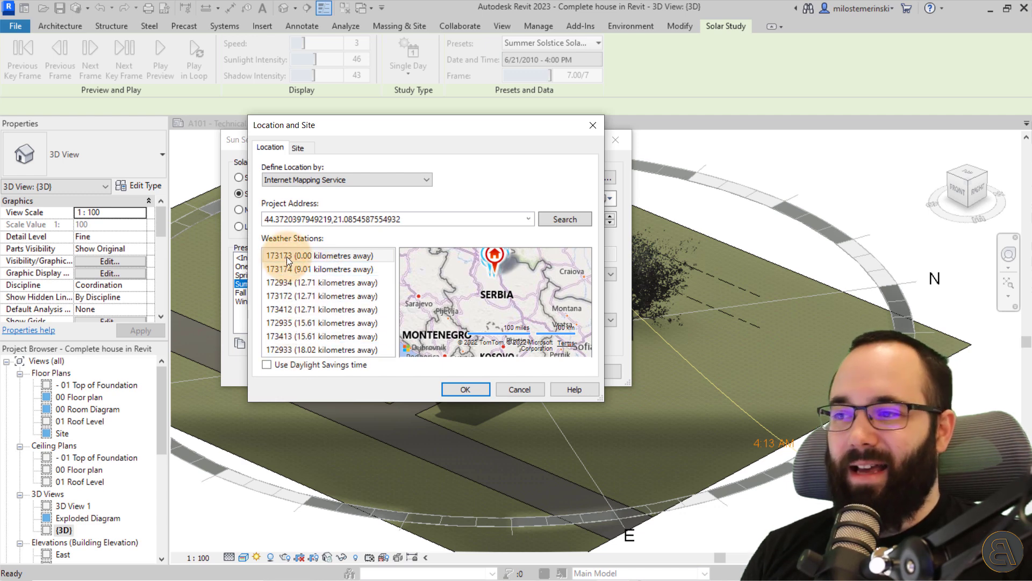
click(323, 323)
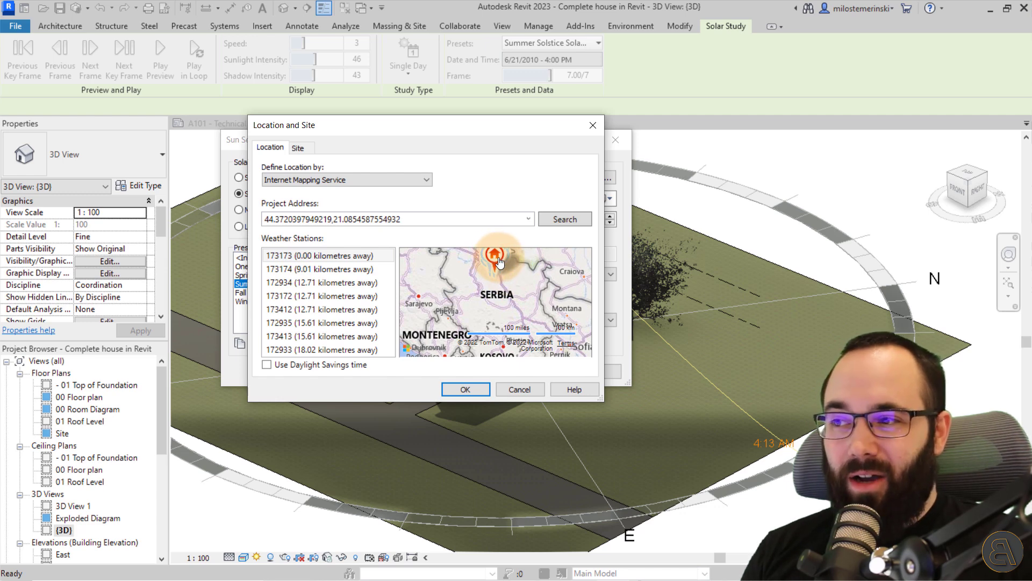
click(322, 295)
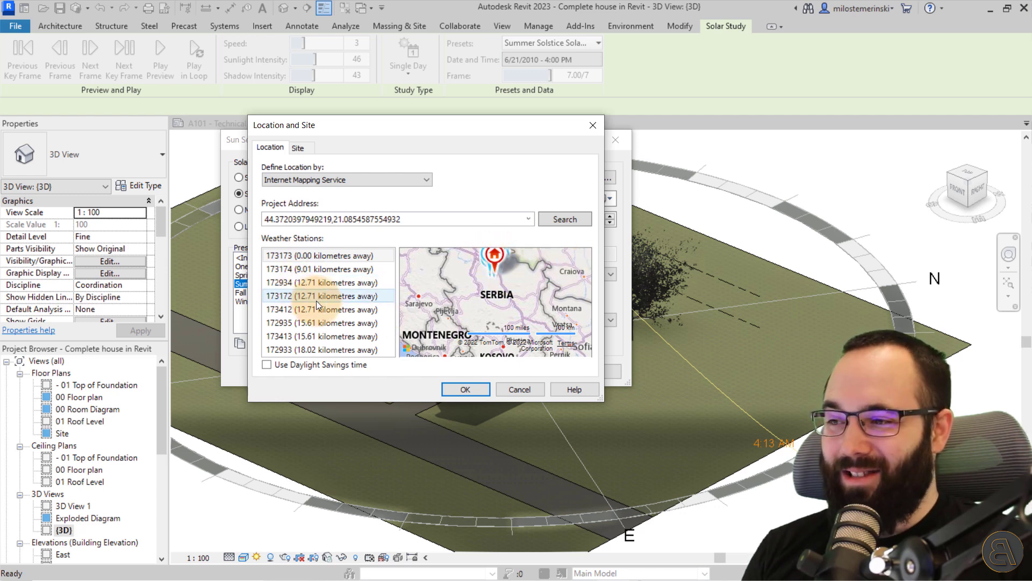
mouse_move(479, 382)
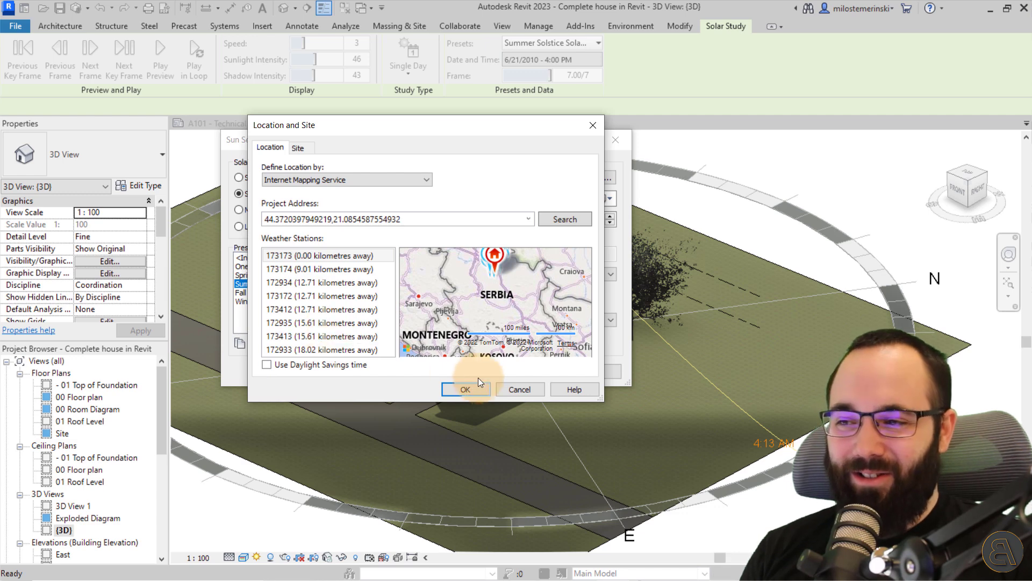
click(465, 389)
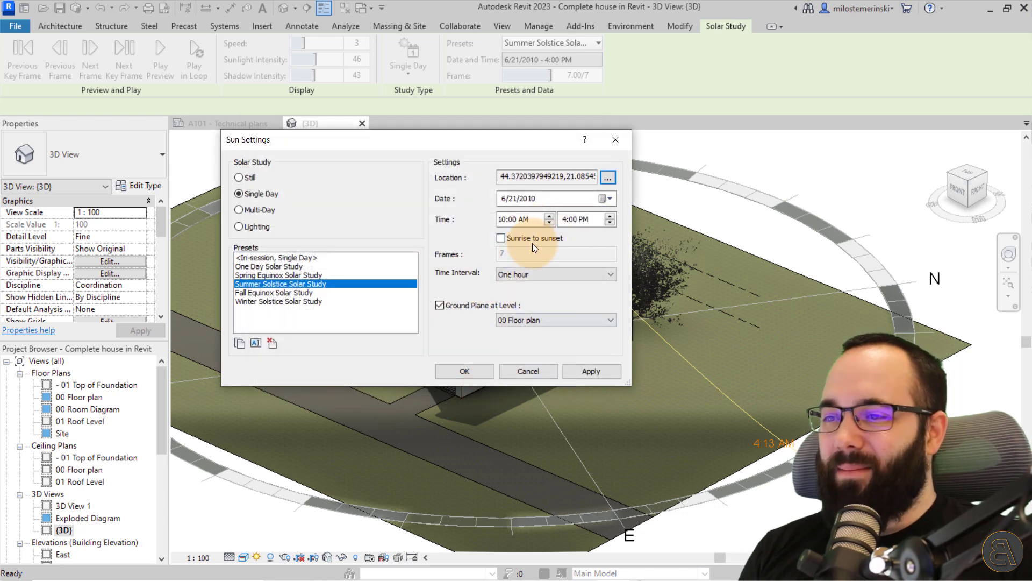
mouse_move(556, 257)
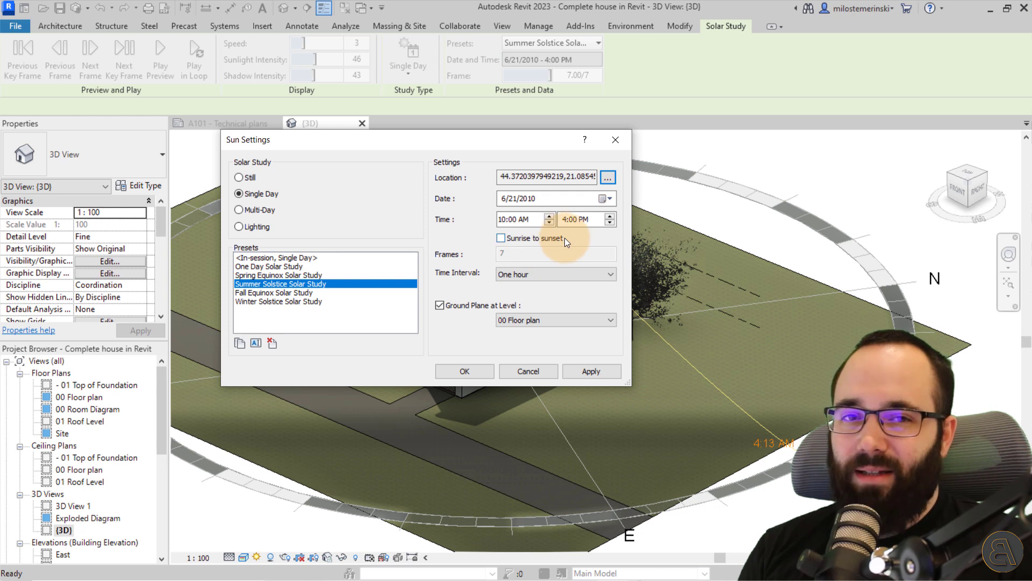
mouse_move(476, 215)
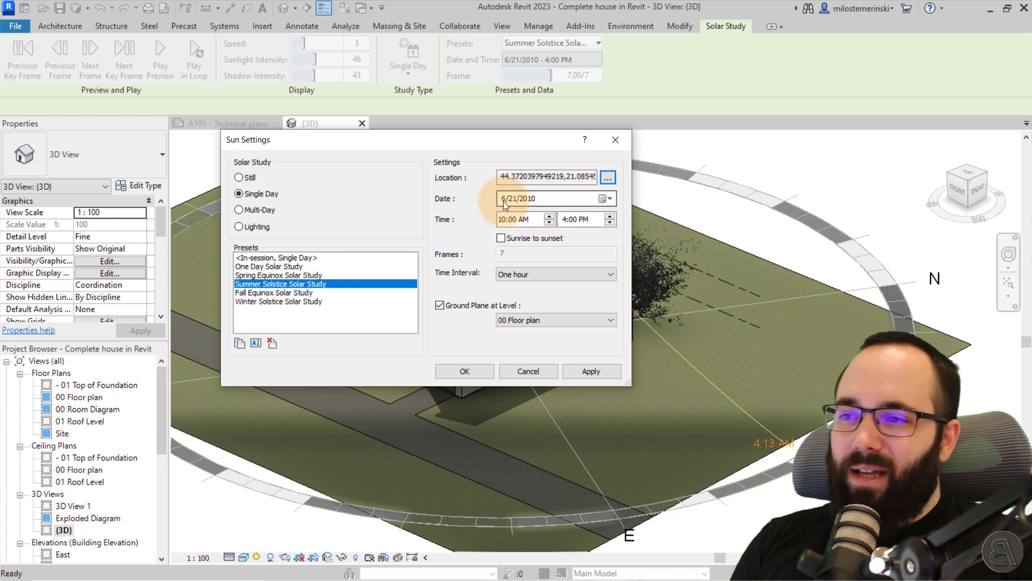
Step: Change the study date from 6/21/2010 to 5/1/2022 with the calendar
double_click(525, 198)
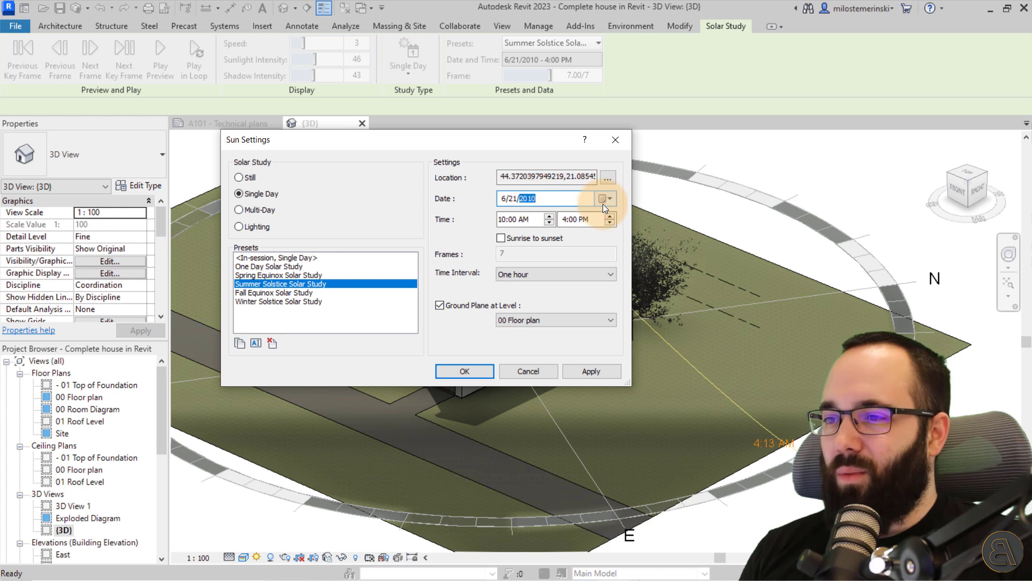
click(605, 198)
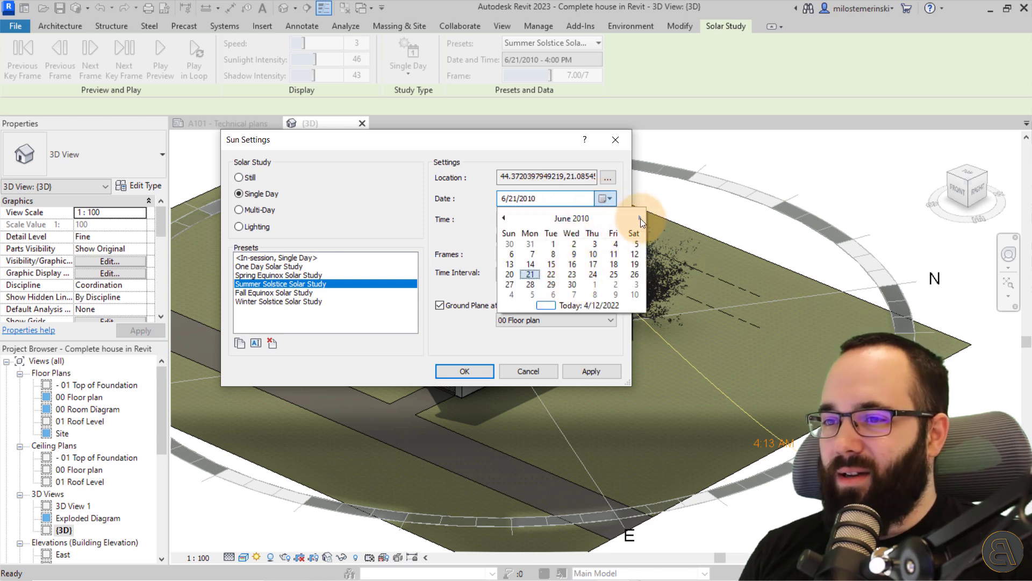
click(641, 217)
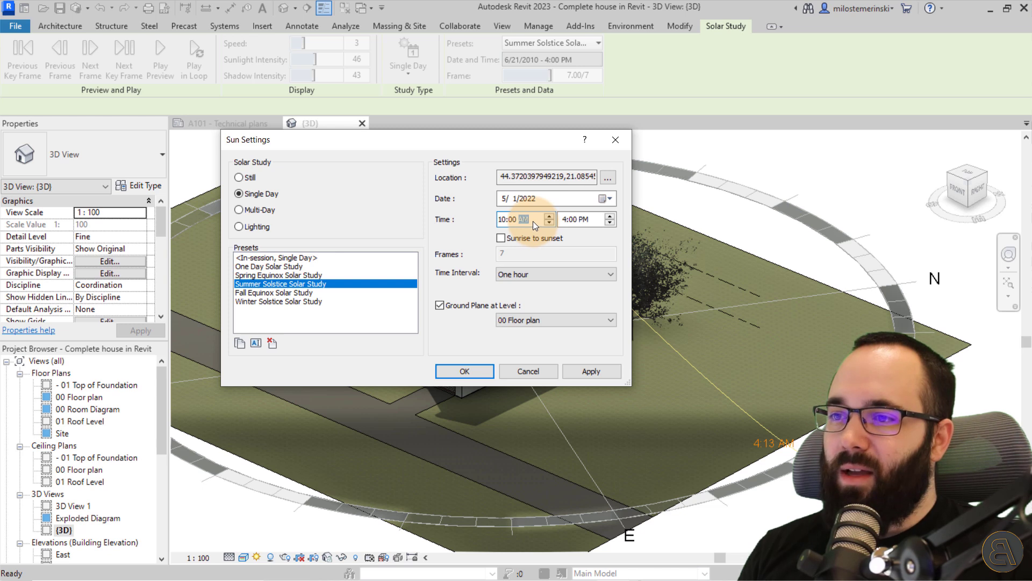
Step: Run the study from sunrise to sunset, 4:32 AM to 6:34 PM
click(513, 219)
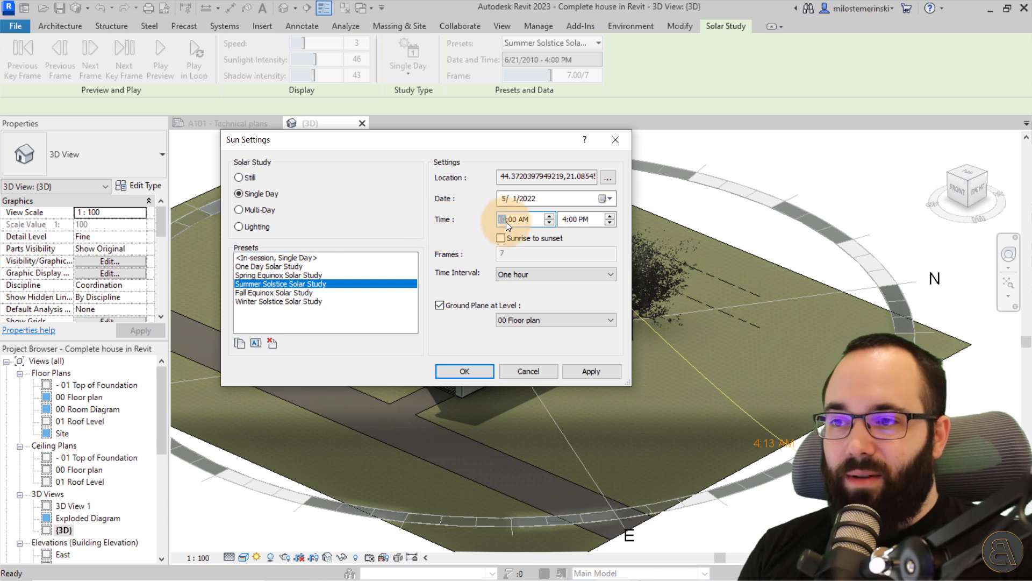
click(578, 218)
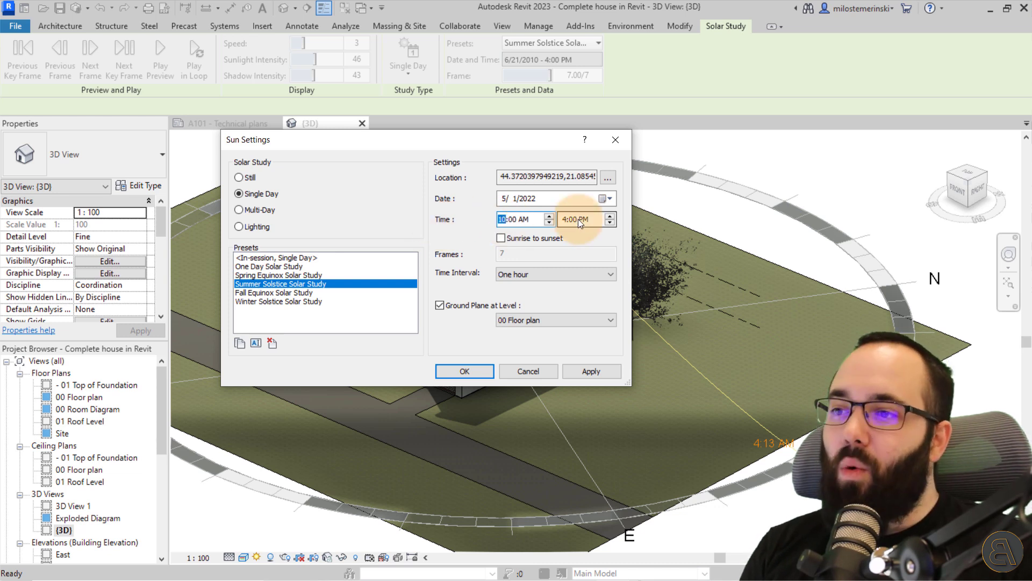
click(500, 238)
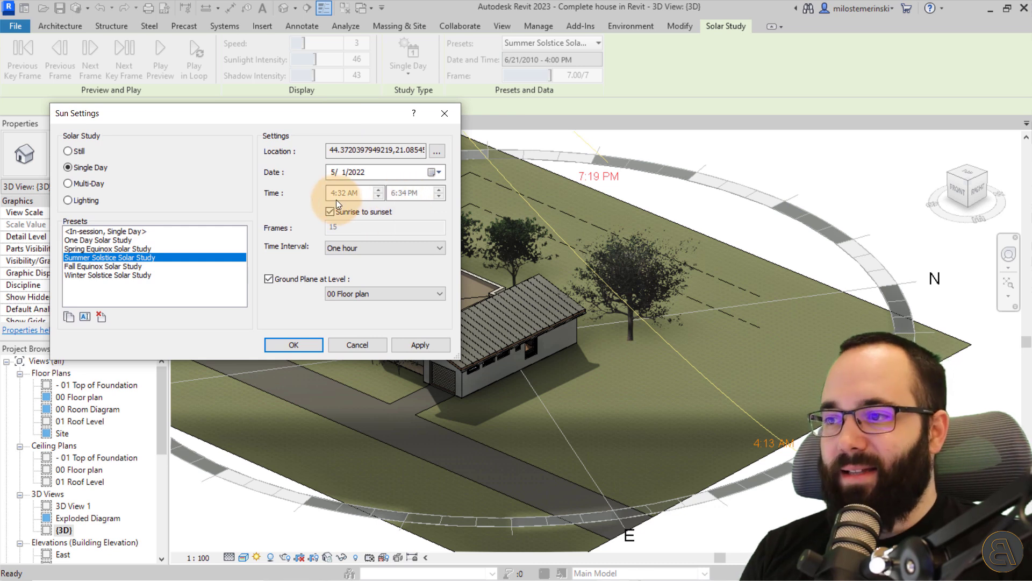
mouse_move(397, 203)
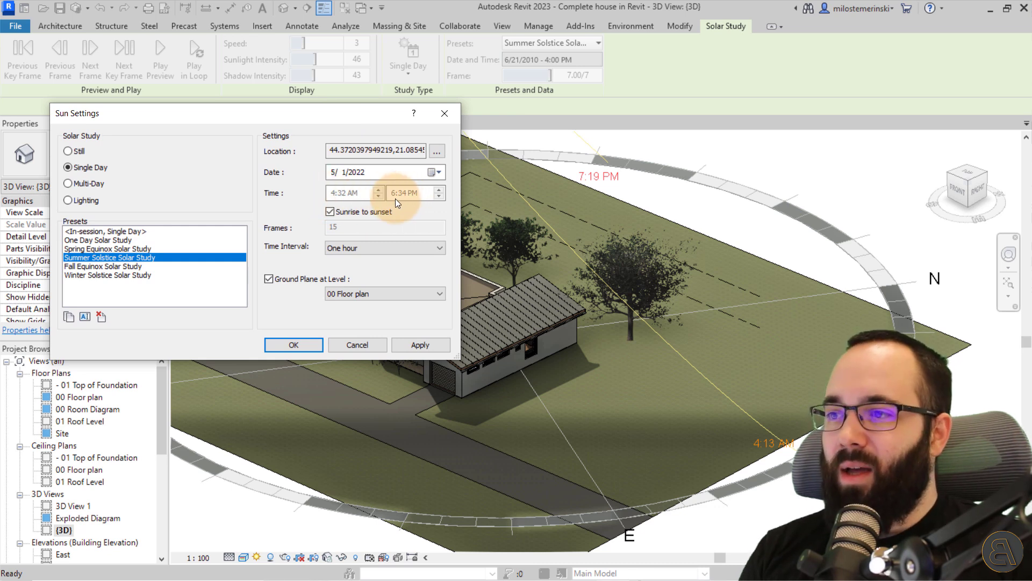
mouse_move(391, 235)
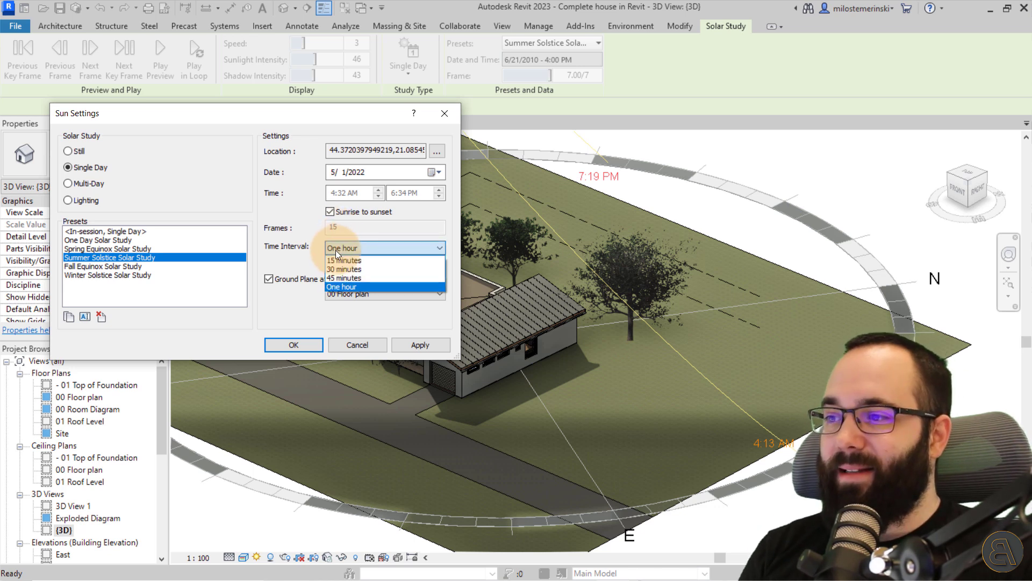
Step: Set the time interval to 15 minutes, giving 57 frames
click(343, 259)
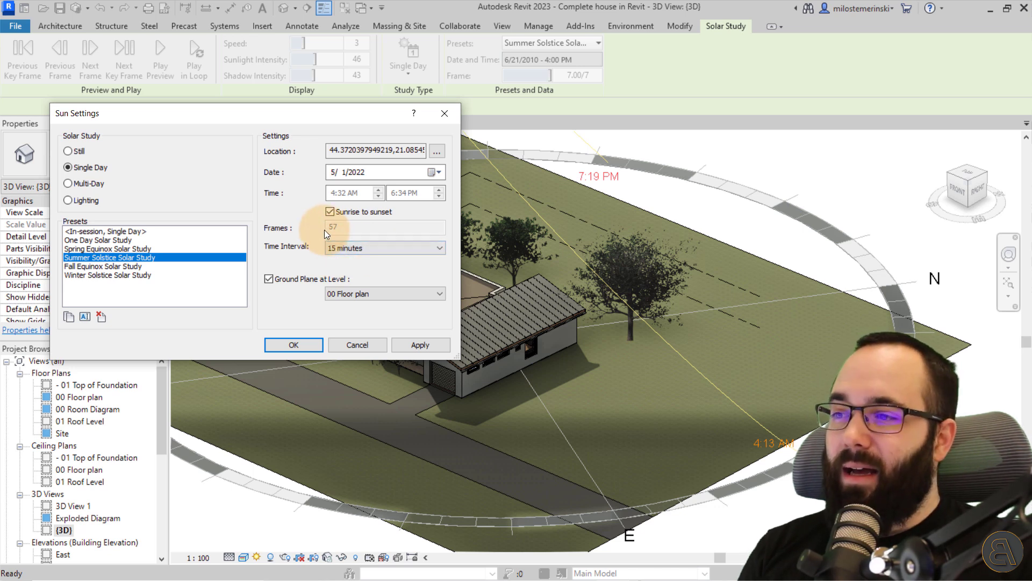
click(440, 248)
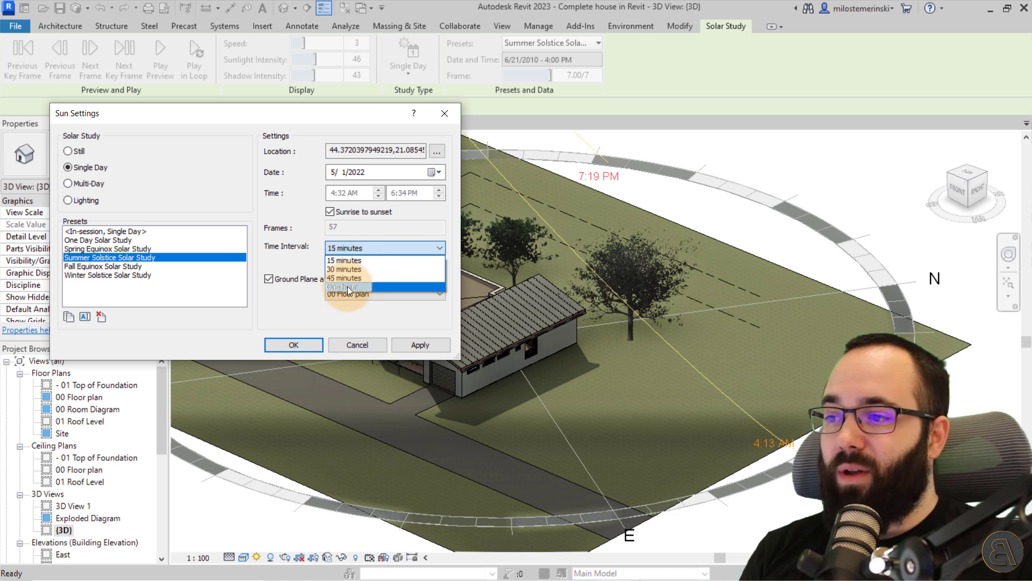
click(341, 287)
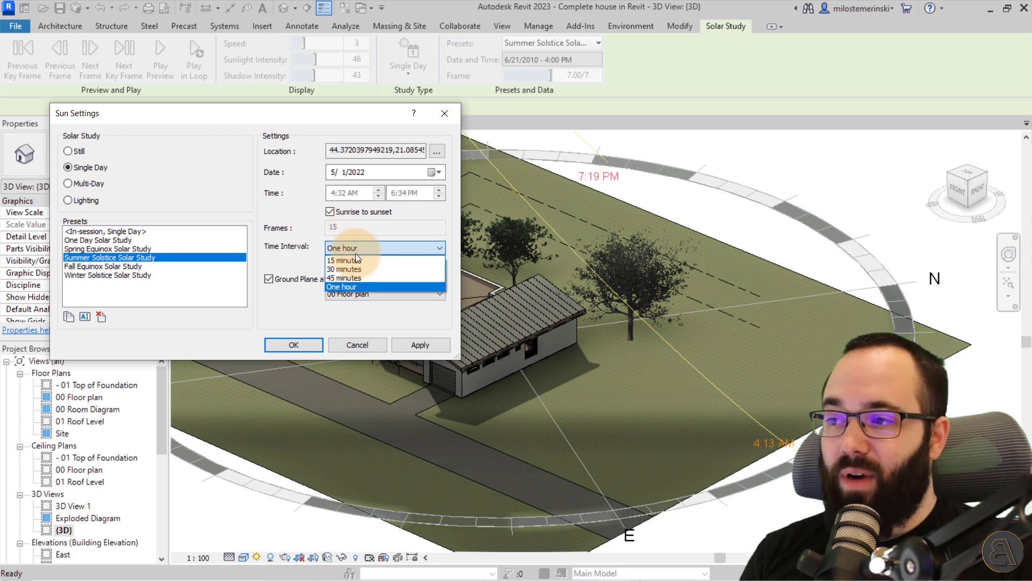
click(344, 259)
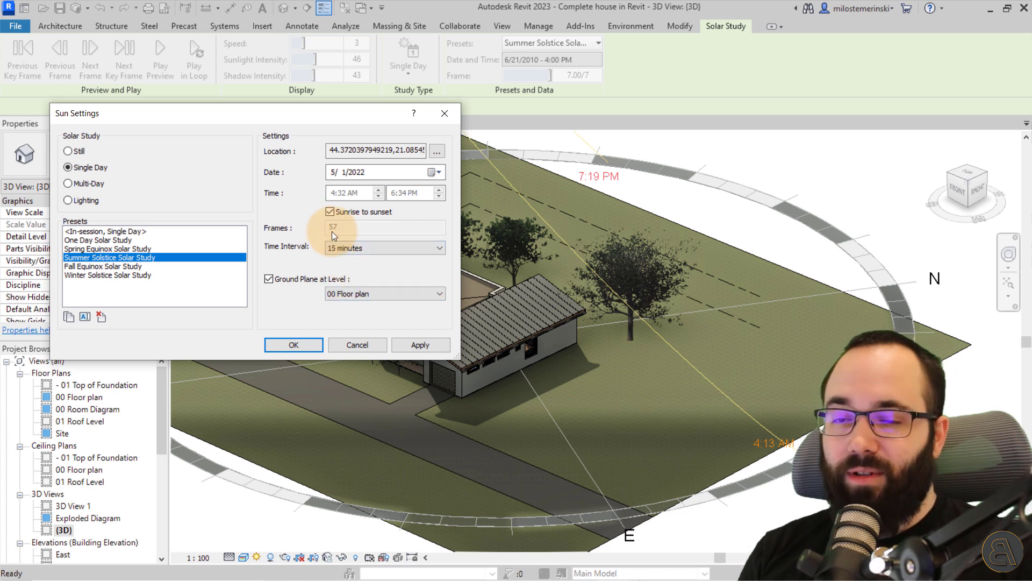
mouse_move(329, 265)
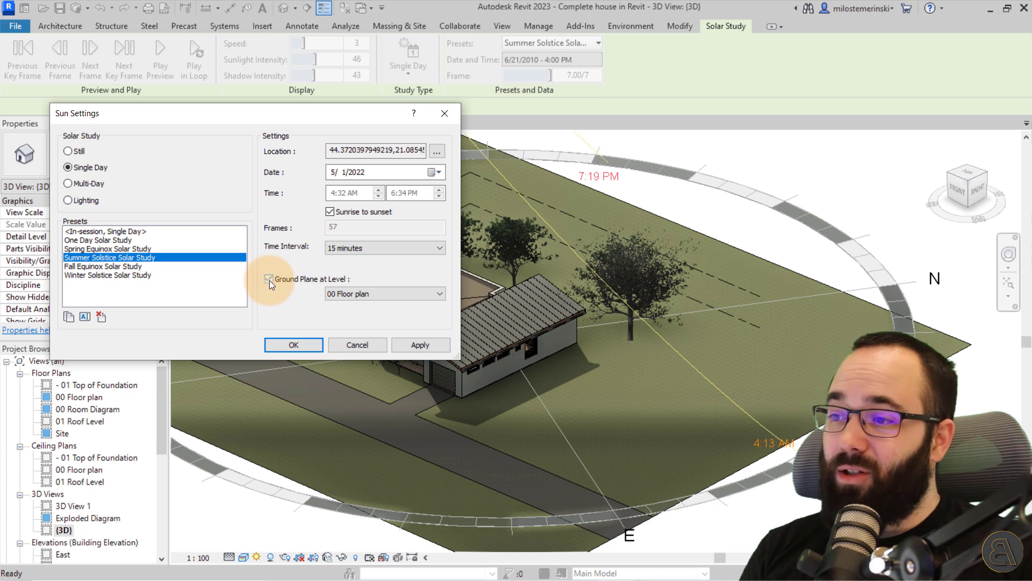
Step: Turn off Ground Plane at Level and confirm the Sun Settings
click(268, 278)
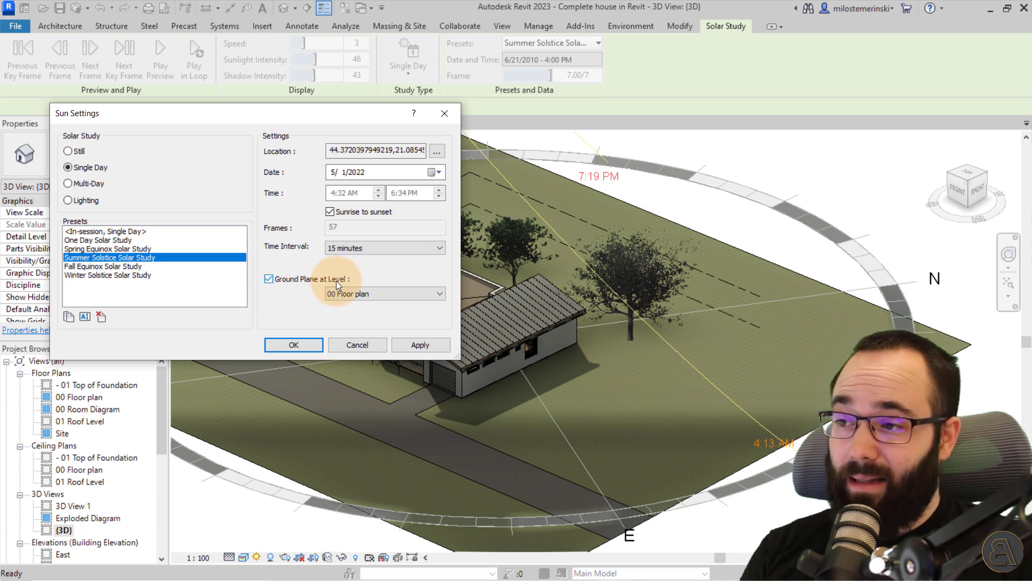
click(269, 278)
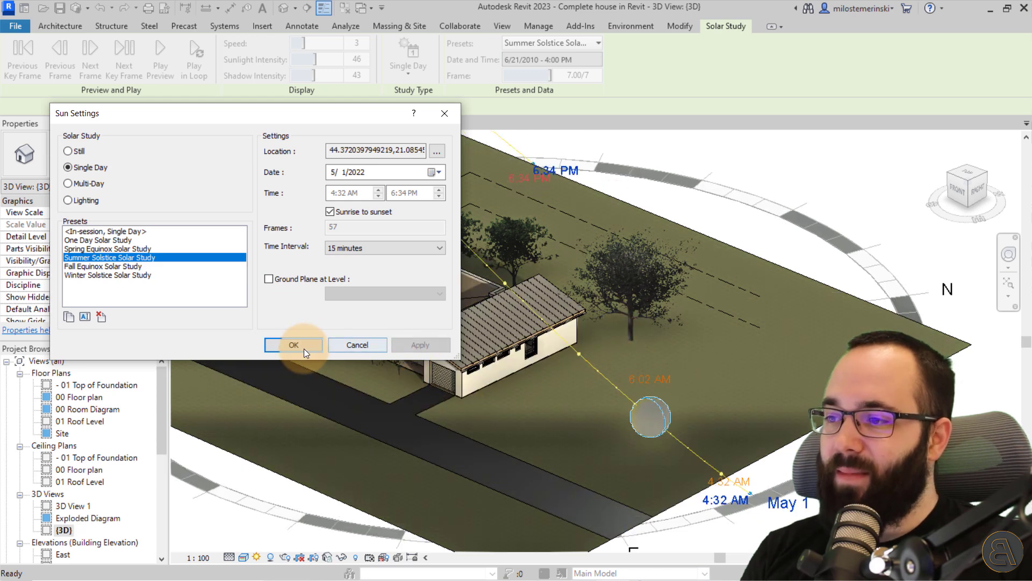
click(294, 345)
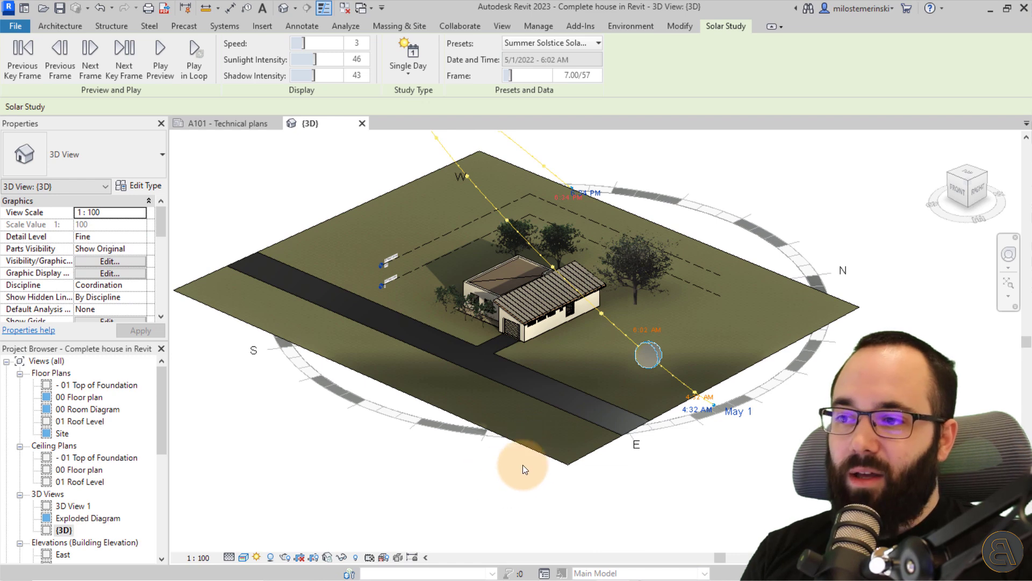
Step: Reopen Sun Settings, turn the ground plane back on at Top of Foundation, and confirm
click(258, 557)
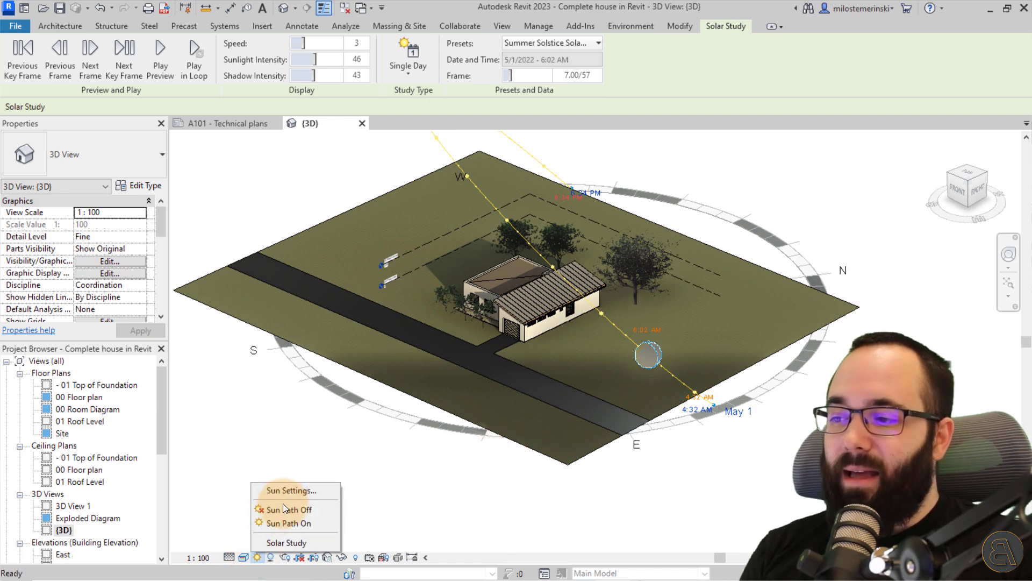
click(288, 489)
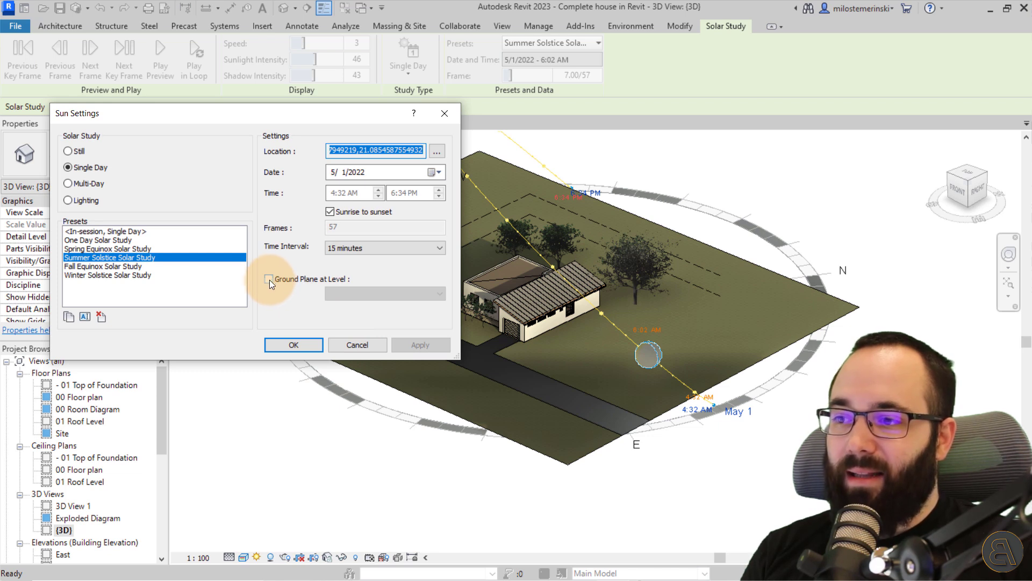
click(269, 278)
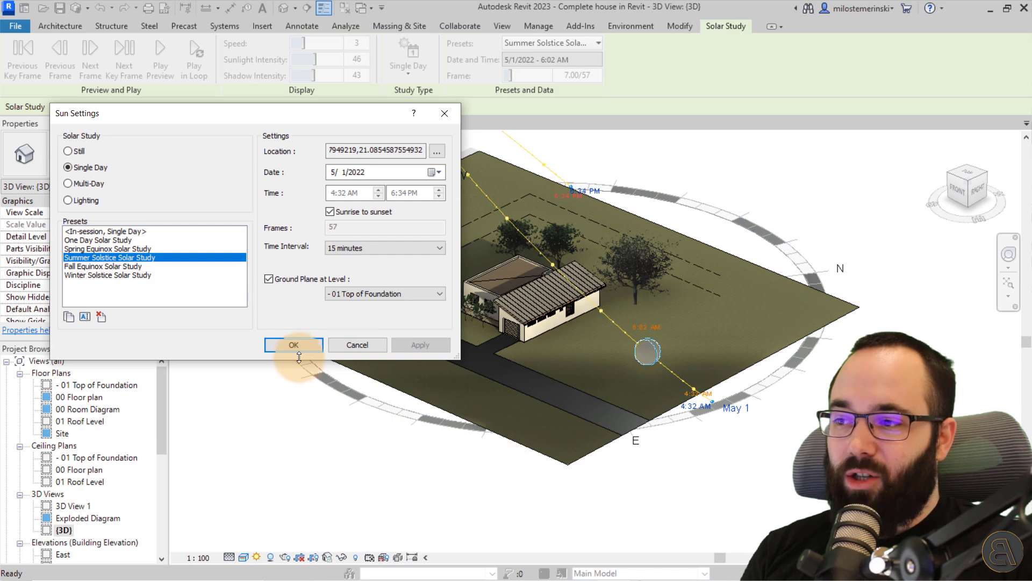
click(293, 344)
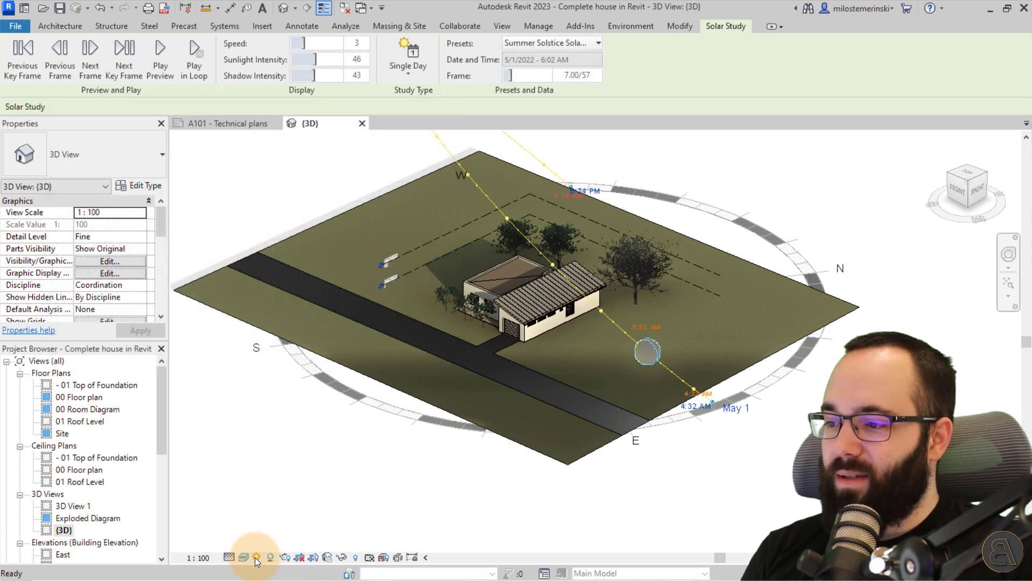
mouse_move(694, 395)
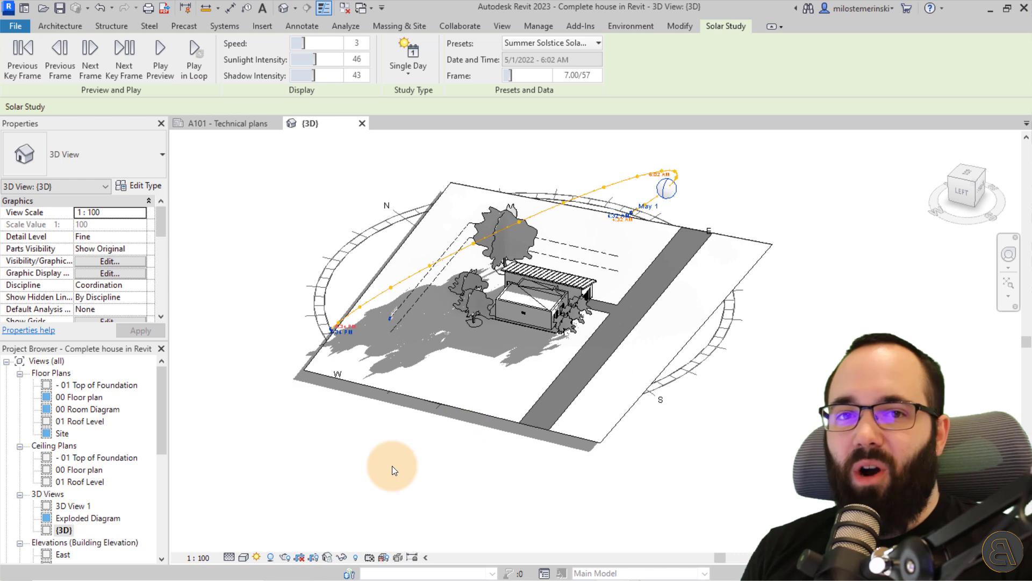
Step: Reopen Sun Settings, clear the ground plane level again, and confirm
click(257, 557)
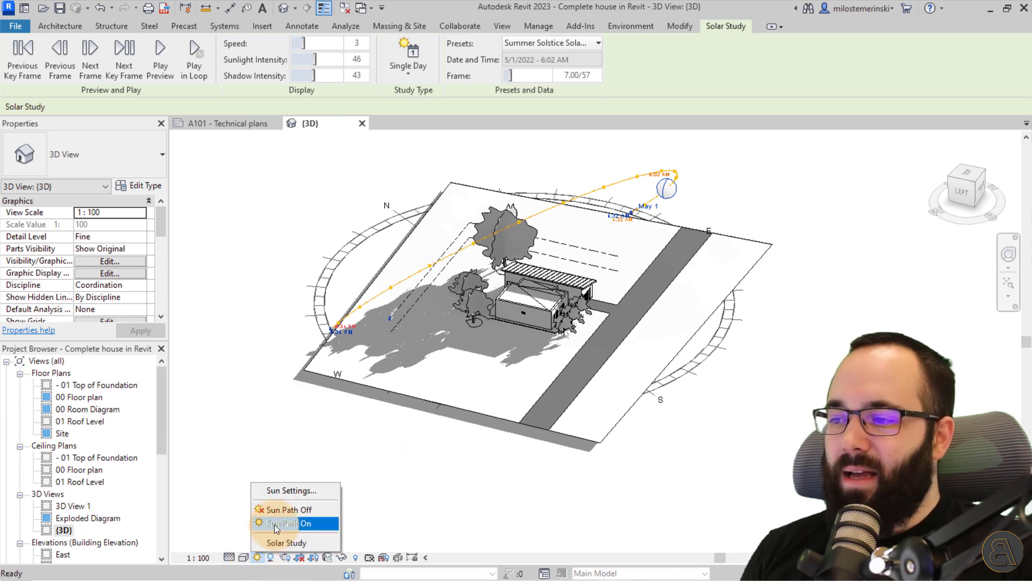
click(290, 490)
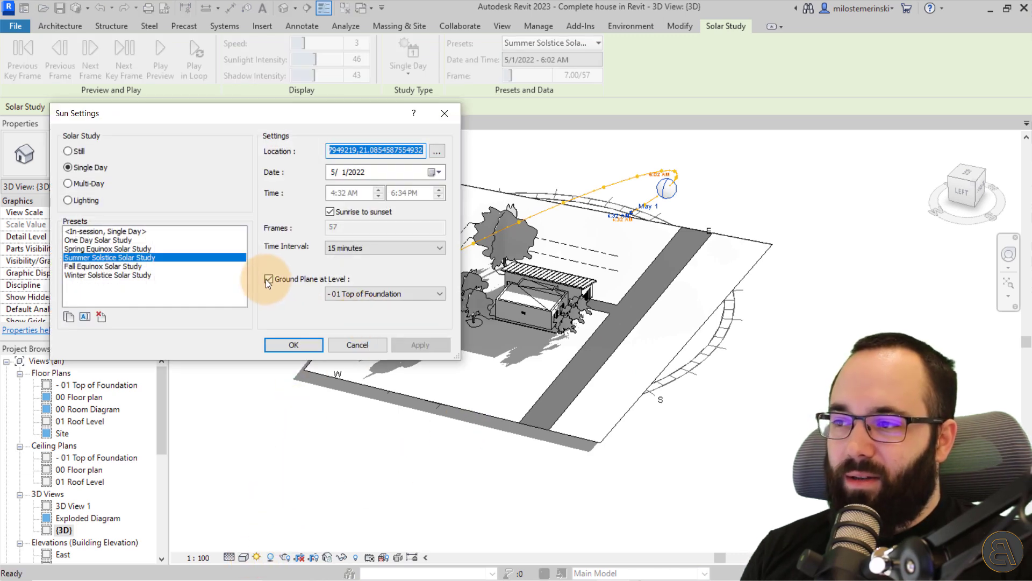
click(269, 279)
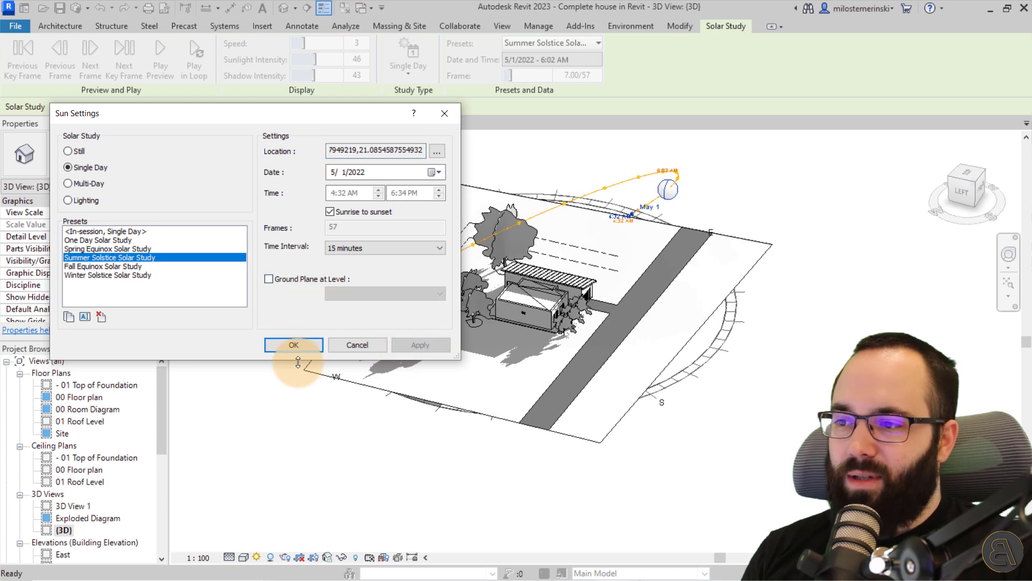
click(293, 344)
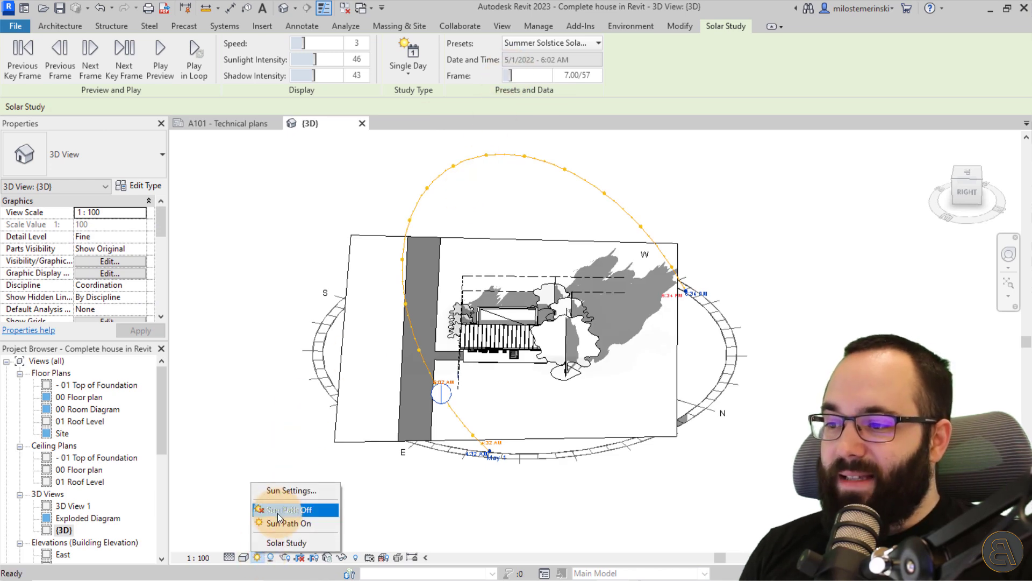
click(289, 490)
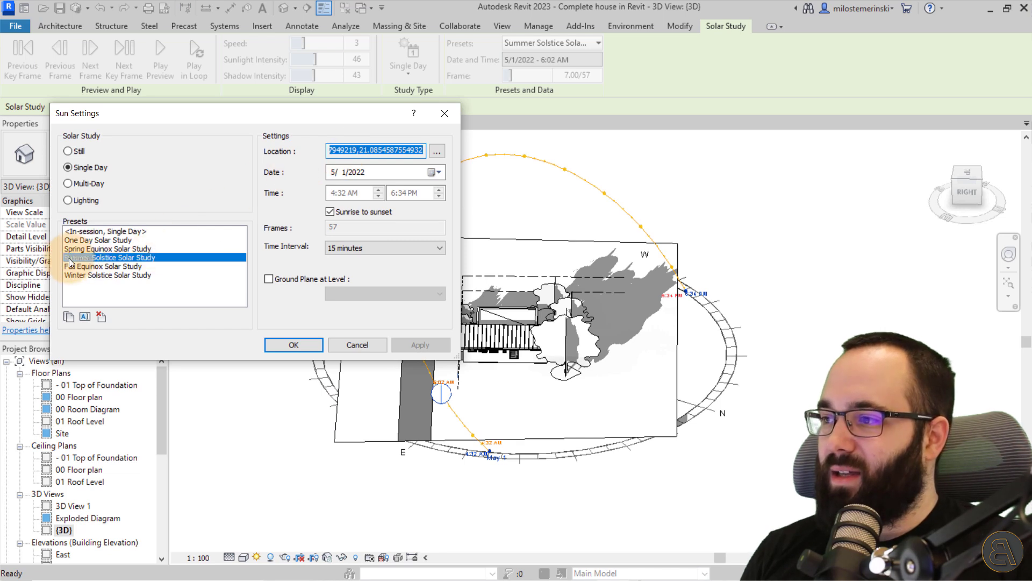
click(110, 257)
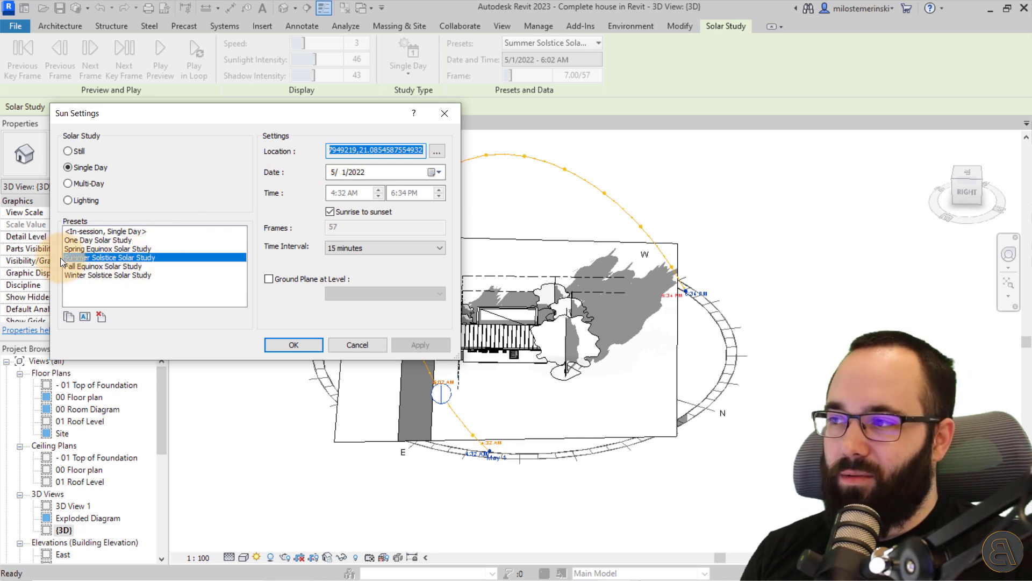
click(68, 317)
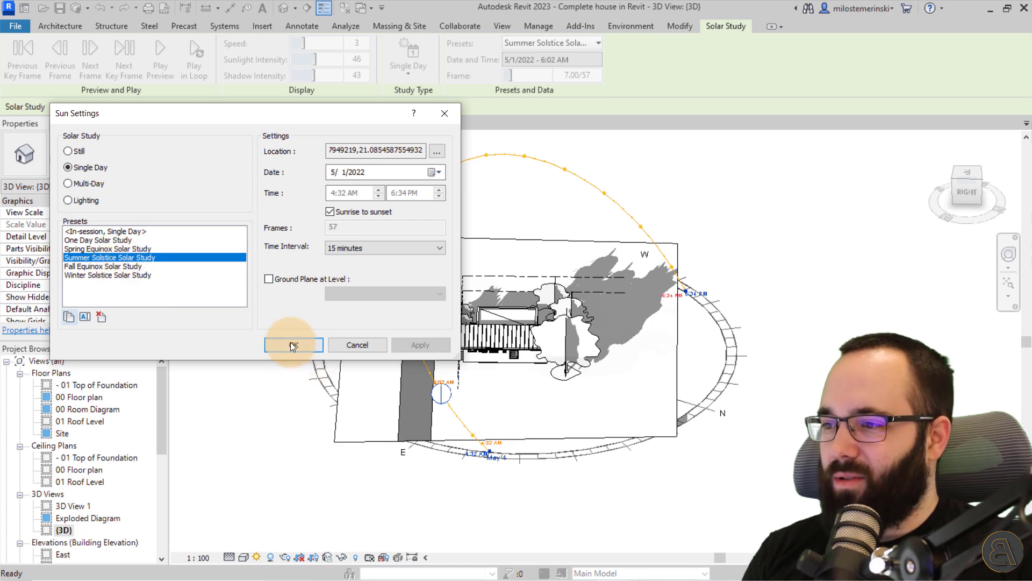
click(293, 344)
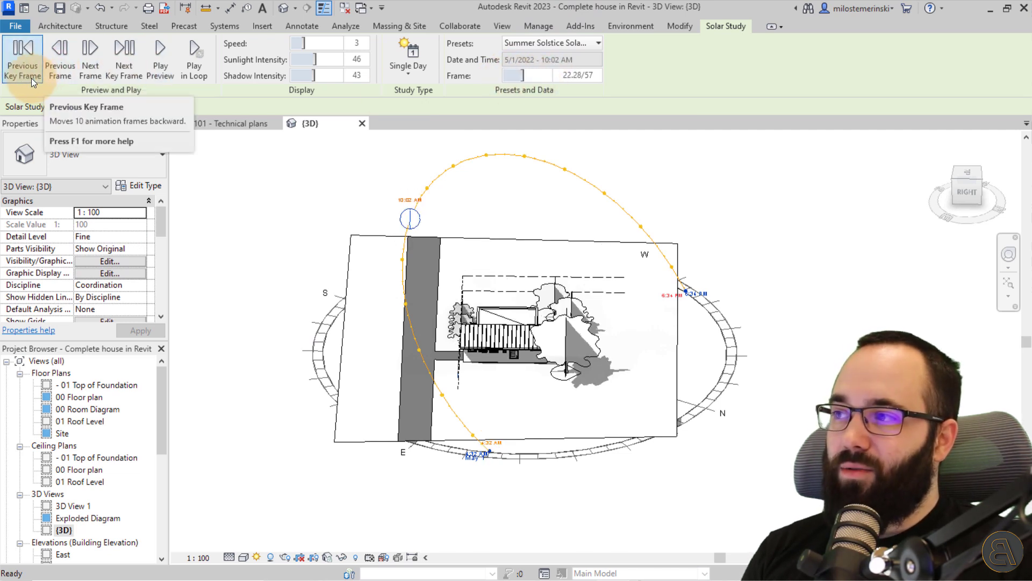
Step: Step the solar study back ten frames, then forward ten frames
click(22, 59)
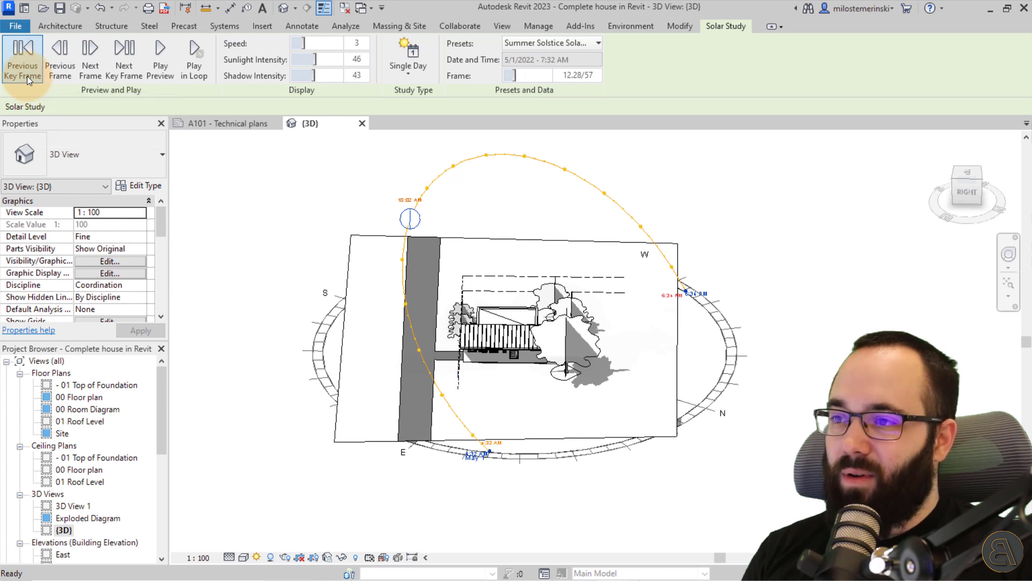
click(124, 58)
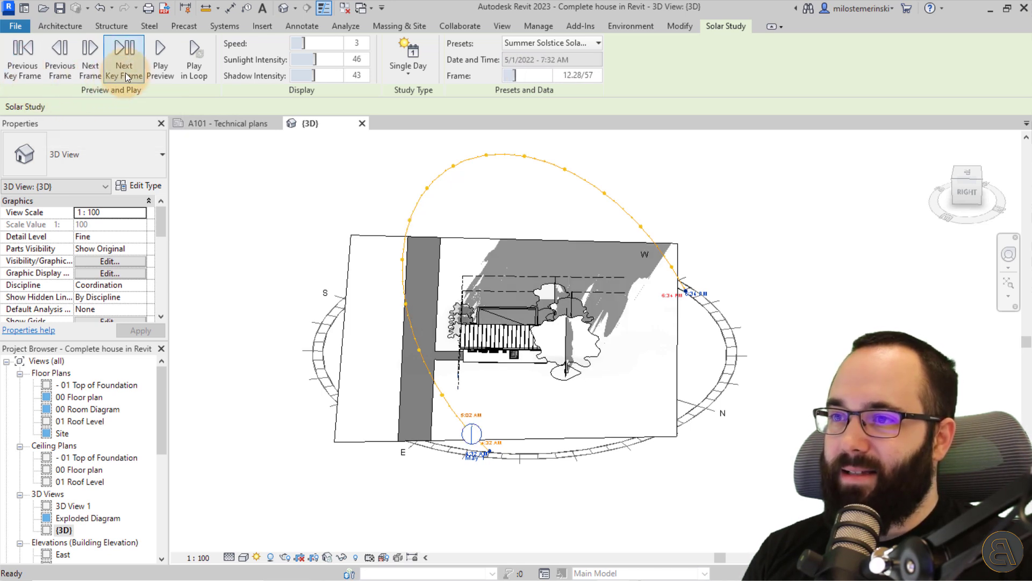
click(123, 56)
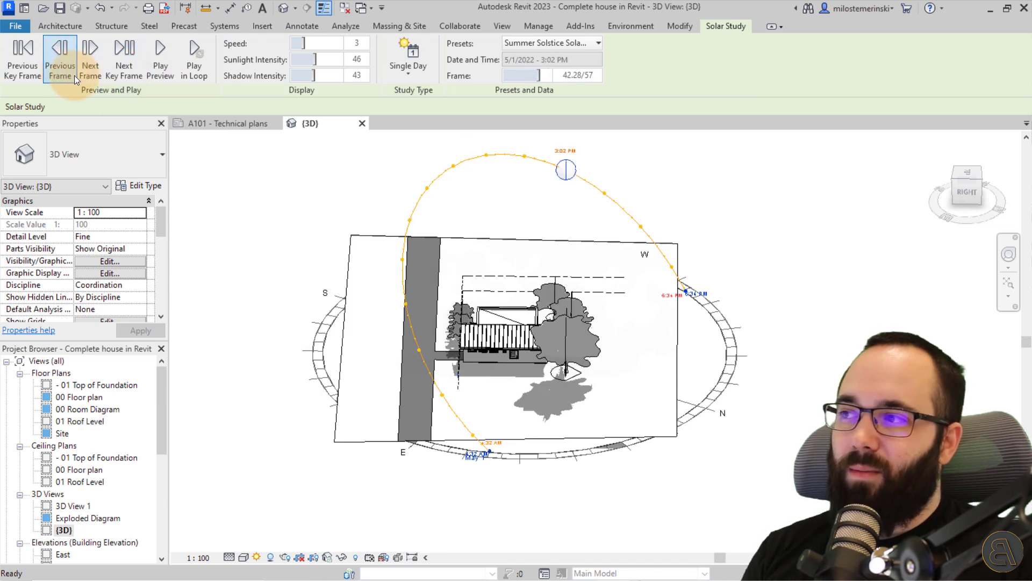
Step: Play the 57-frame preview through the day and stop it at frame 42, 3:02 PM
click(159, 59)
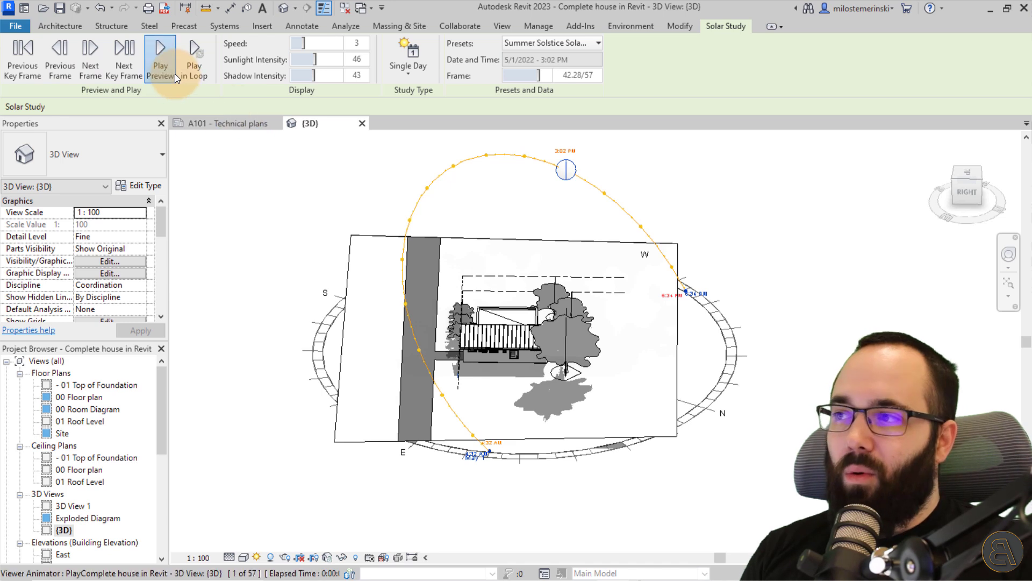
click(160, 56)
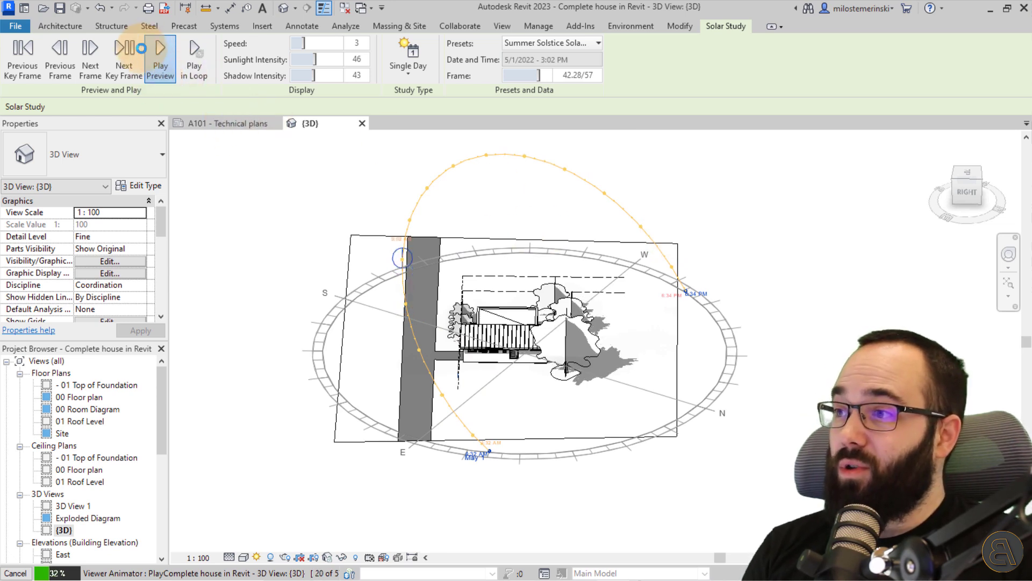
click(160, 56)
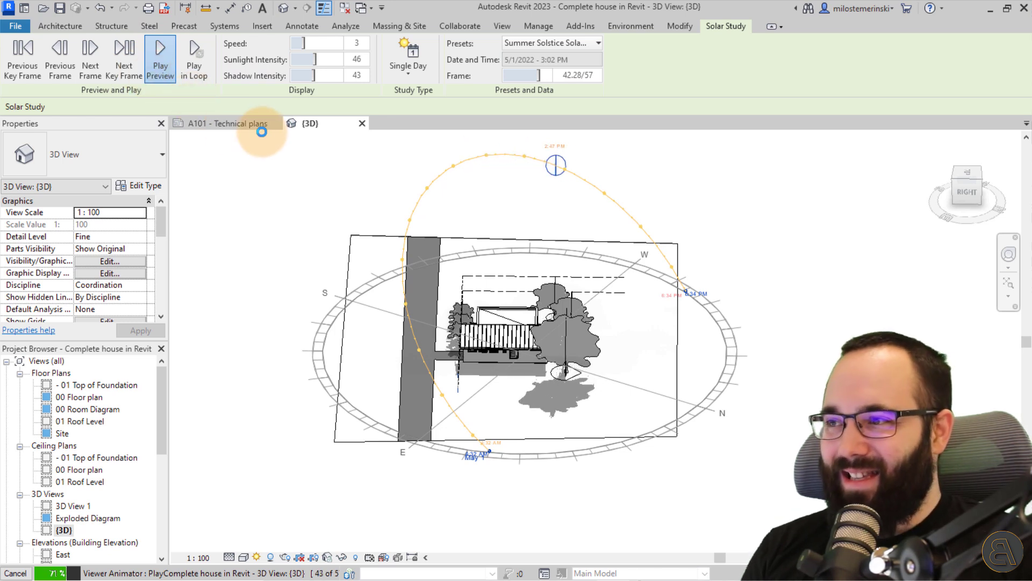
click(160, 56)
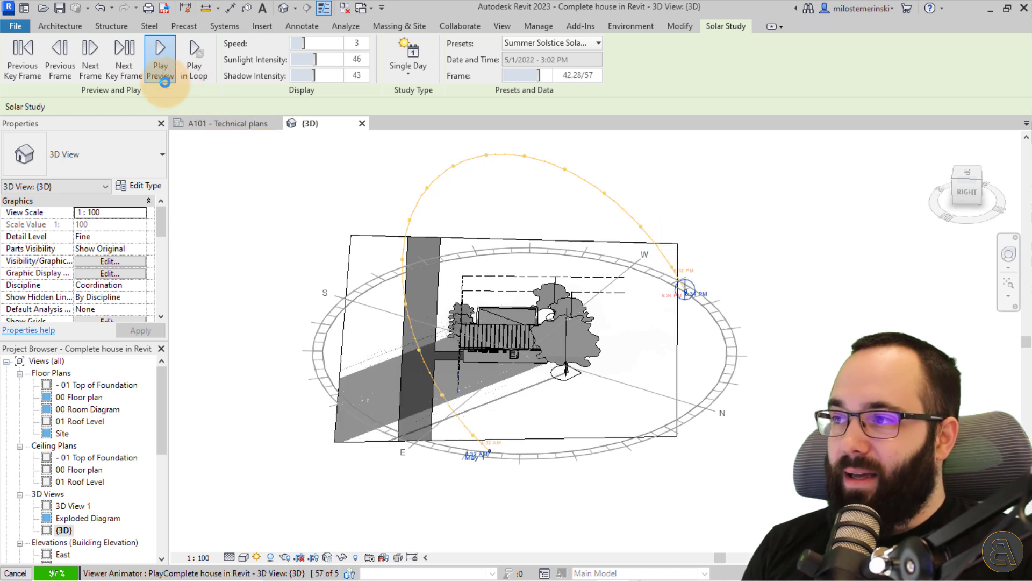
click(160, 56)
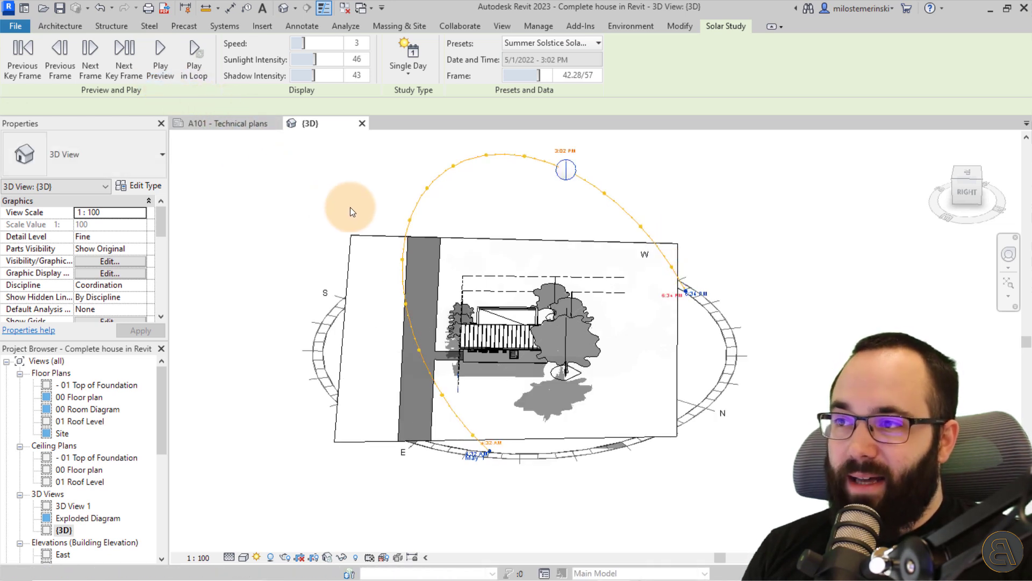
mouse_move(537, 413)
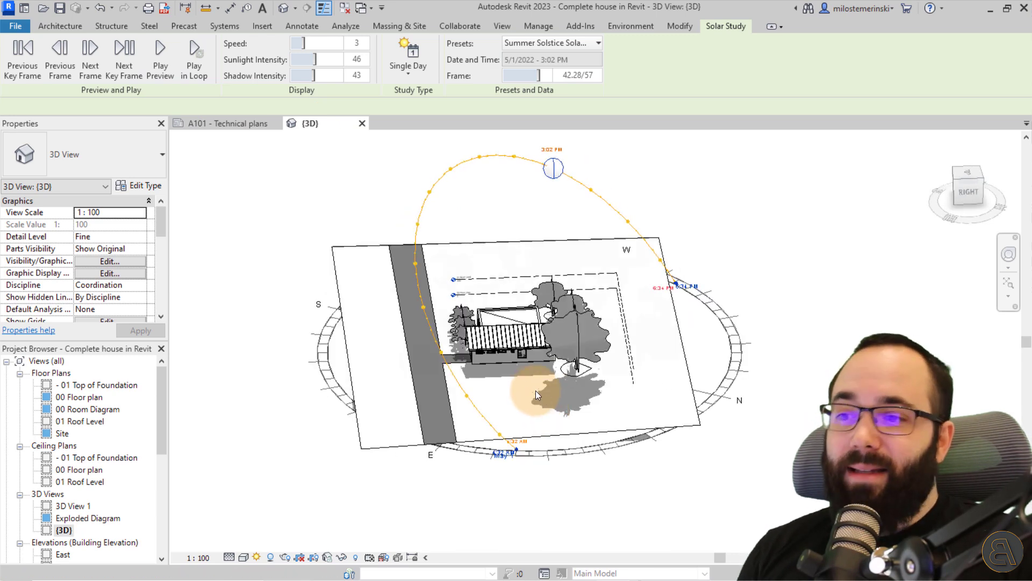
mouse_move(534, 393)
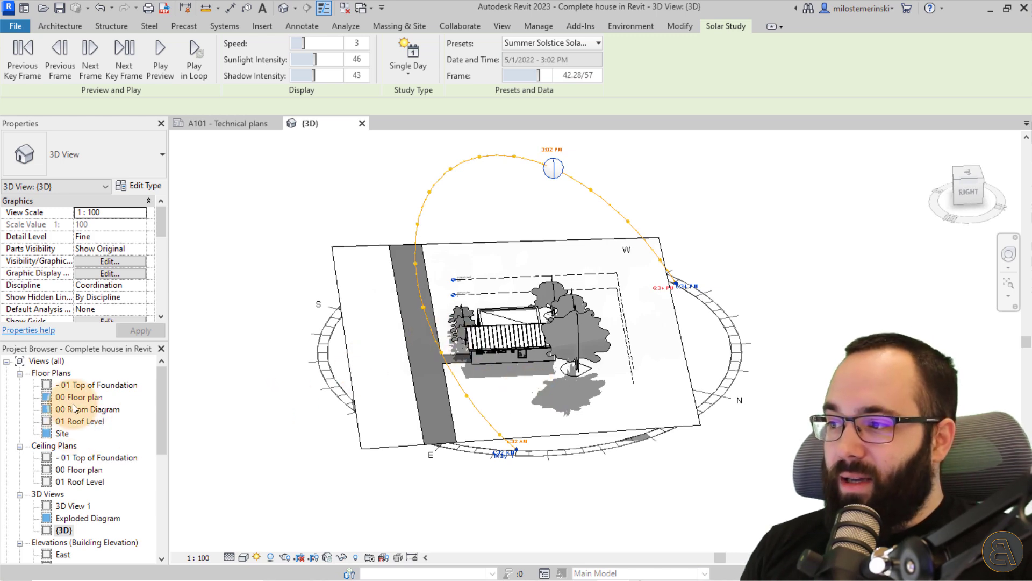
Step: Open 00 Floor plan and place a camera into the living room, creating 3D View 2
double_click(80, 396)
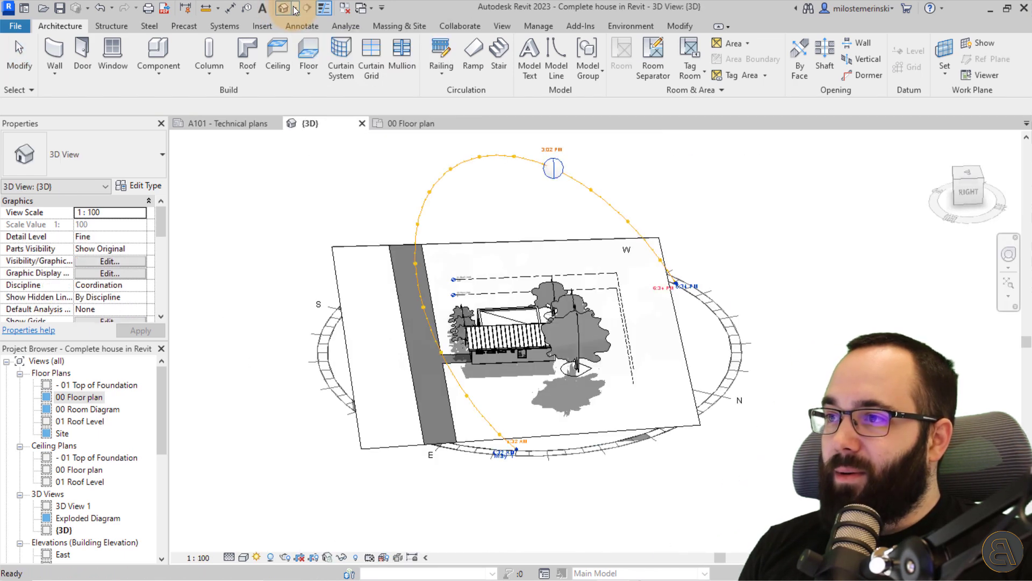
click(410, 123)
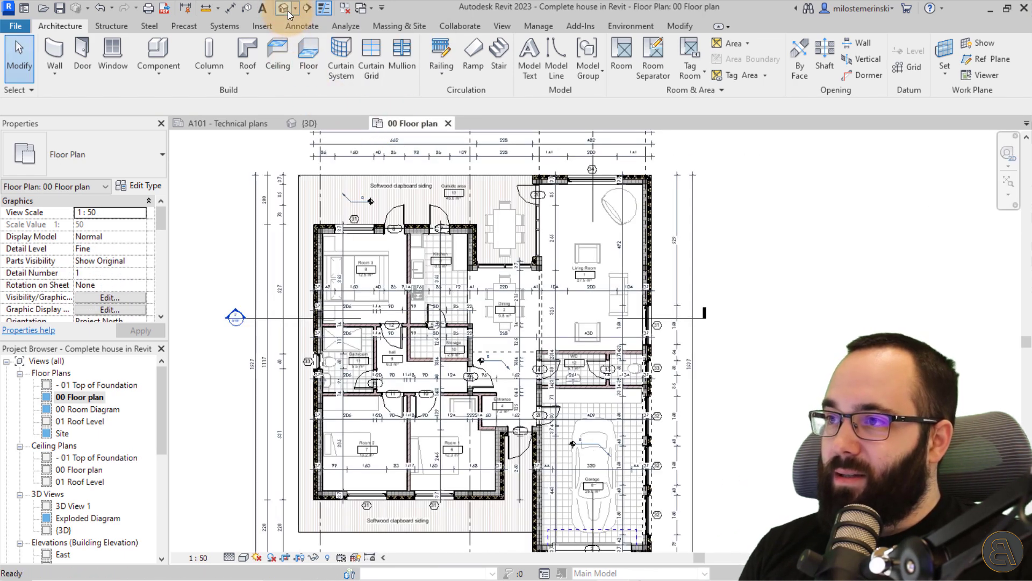
click(288, 7)
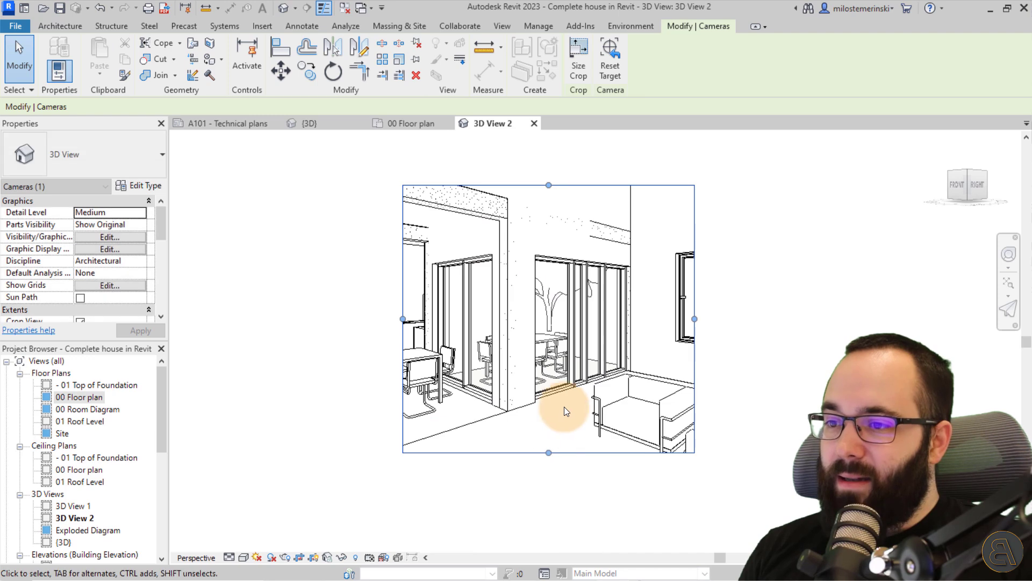
Step: Turn on sun path and shadows in 3D View 2 and make it a solar study
click(259, 557)
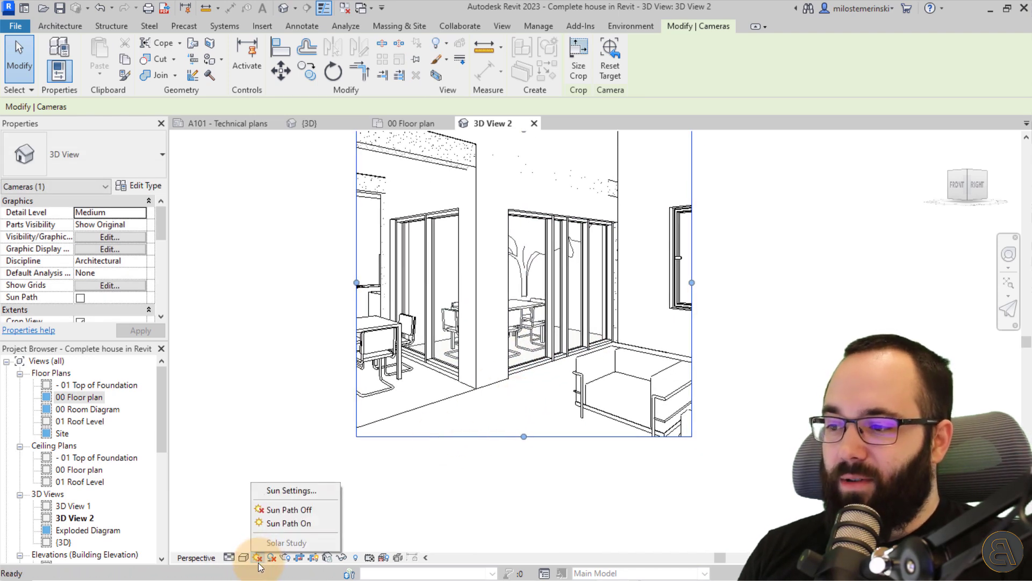
click(288, 522)
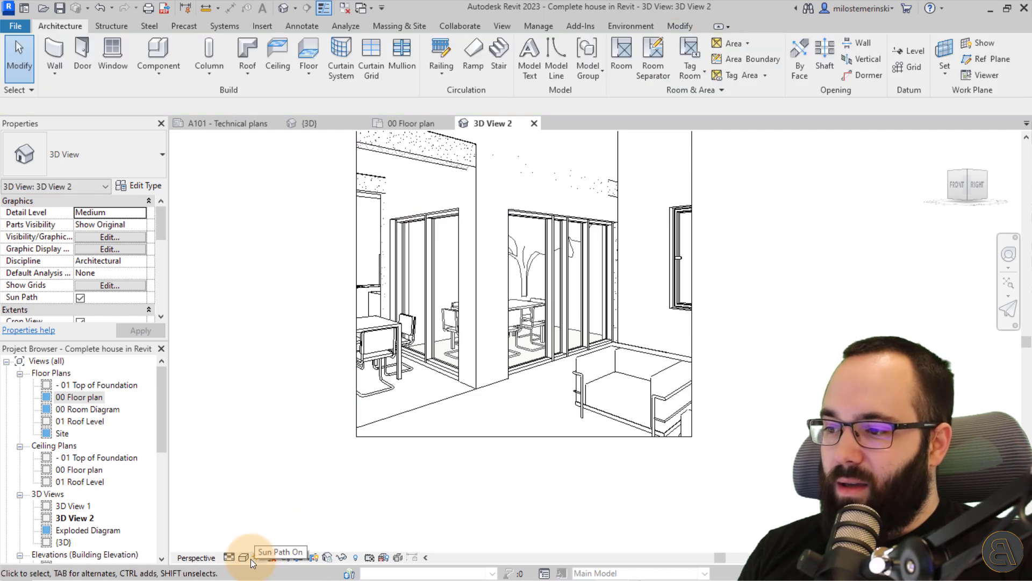
click(244, 557)
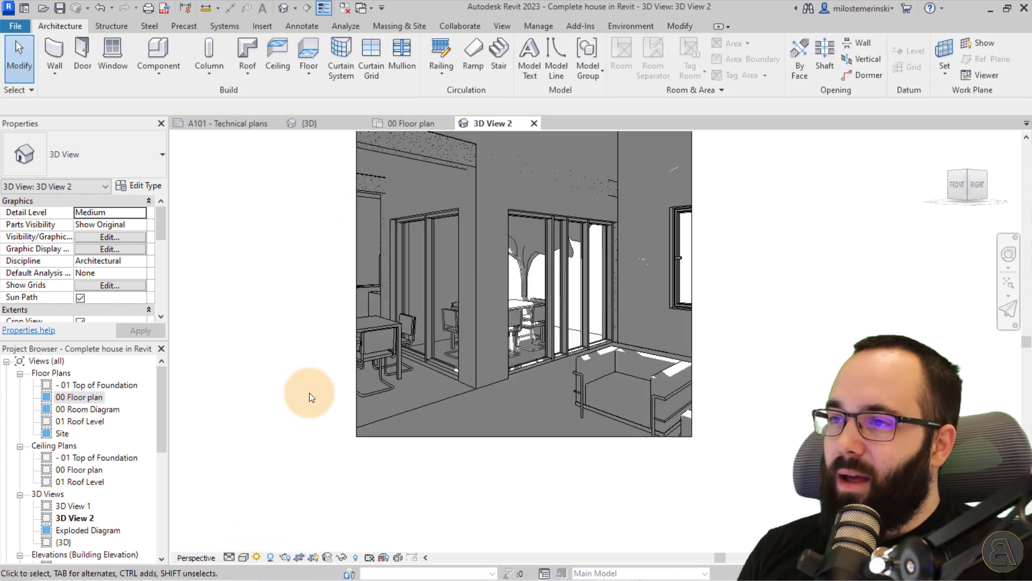
click(257, 557)
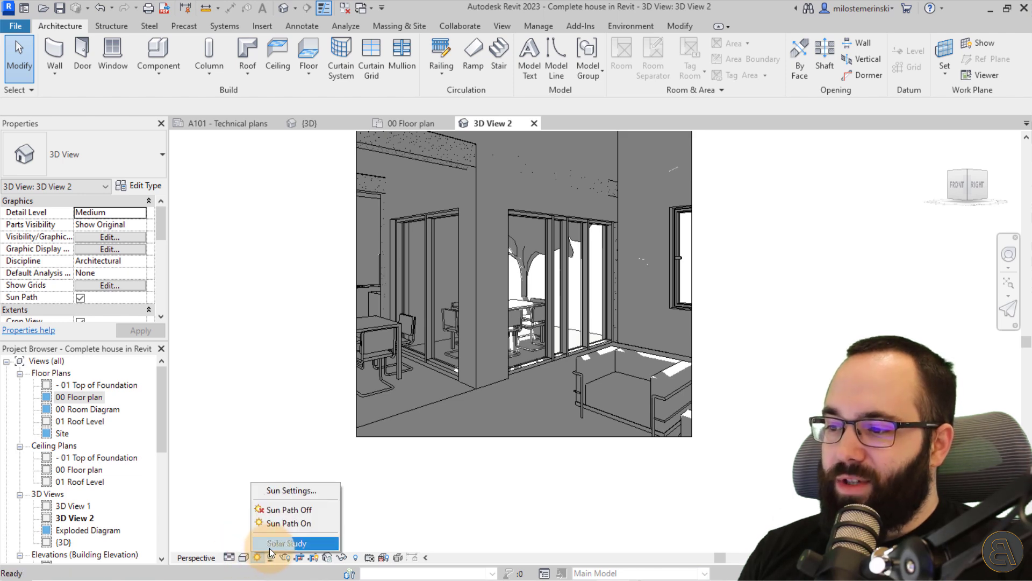
click(287, 543)
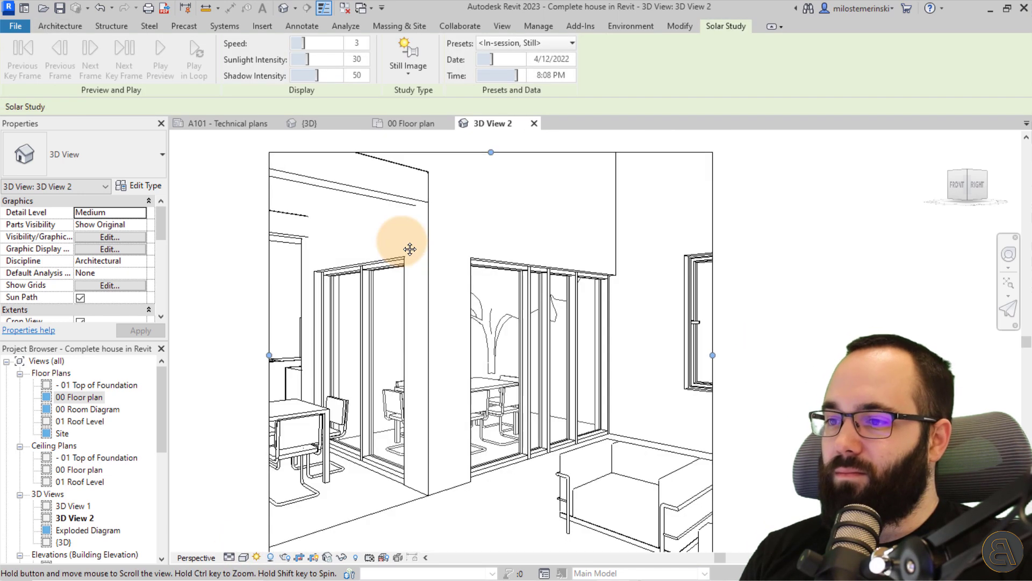
Step: Give 3D View 2 a single-day Summer Solstice solar study and play its preview
click(407, 59)
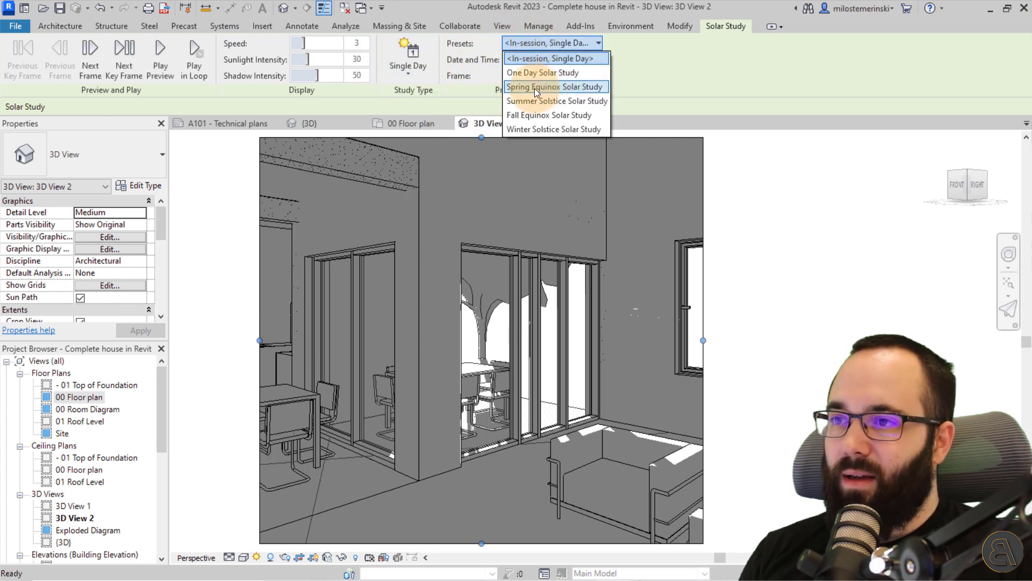
click(555, 58)
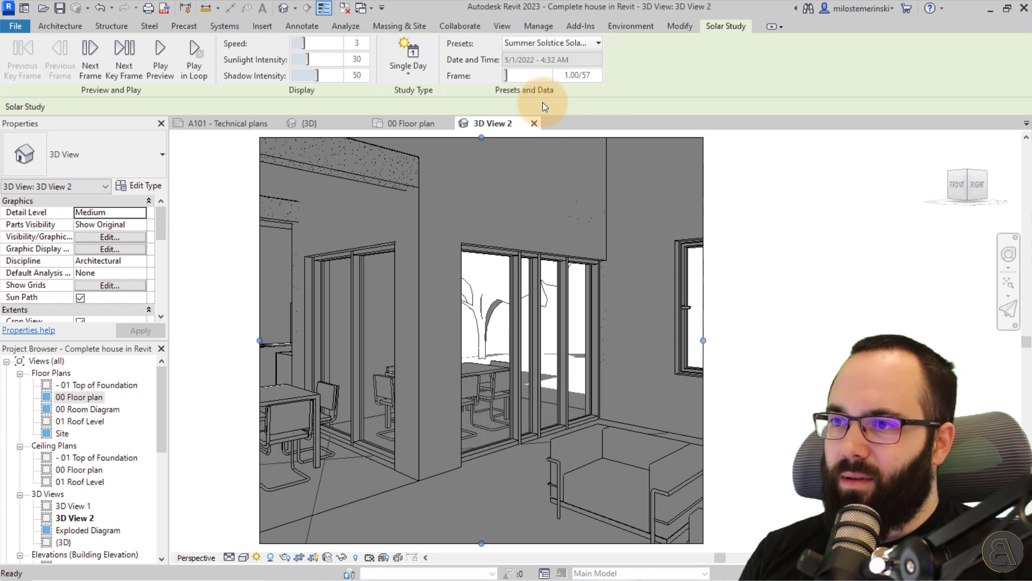
click(159, 58)
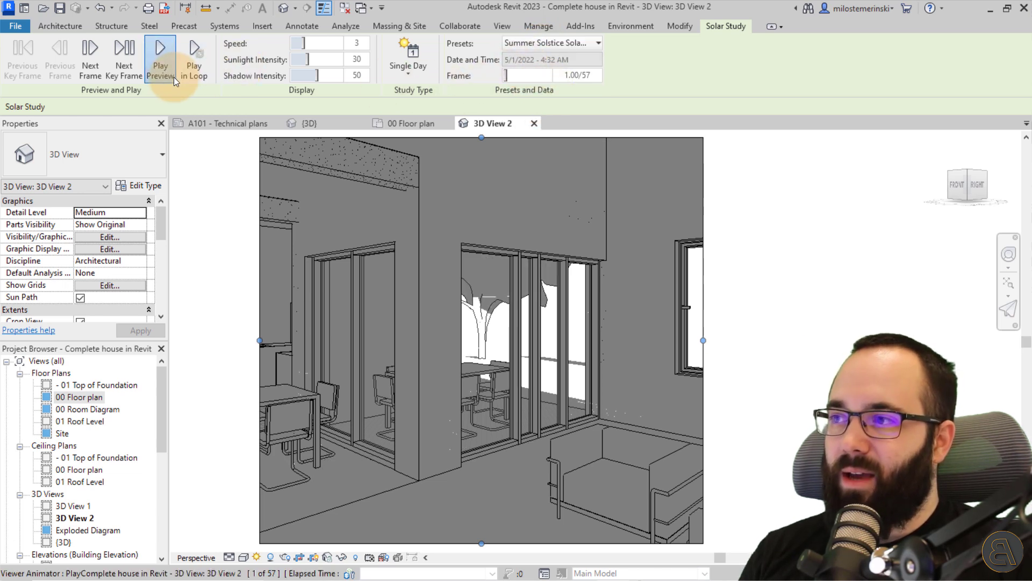
click(161, 56)
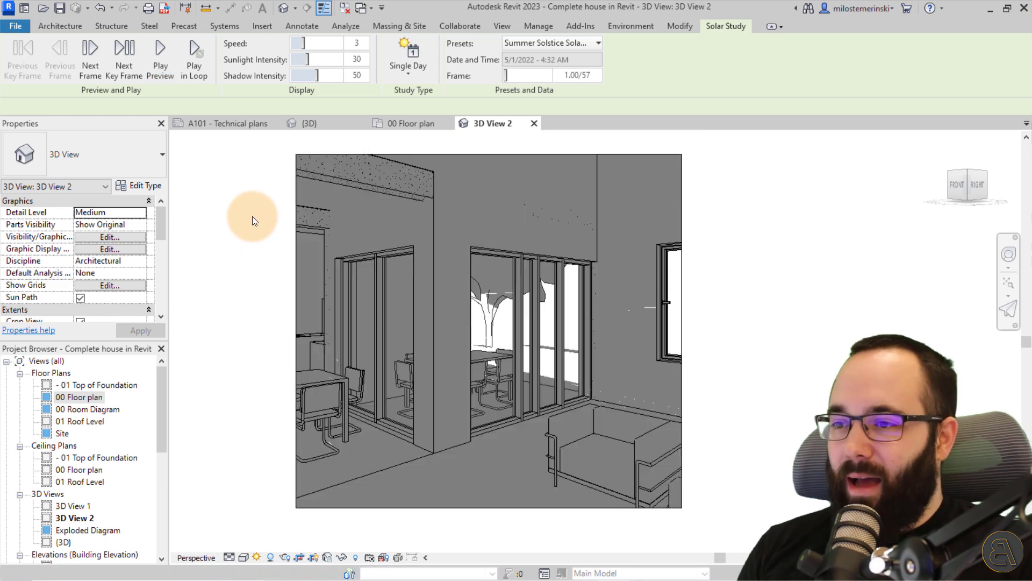
mouse_move(322, 124)
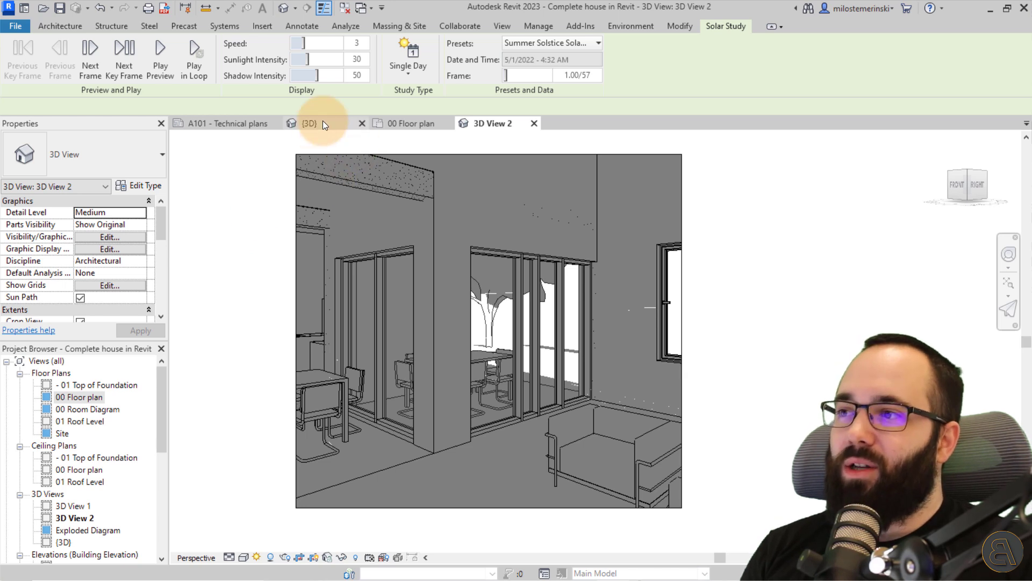
mouse_move(259, 164)
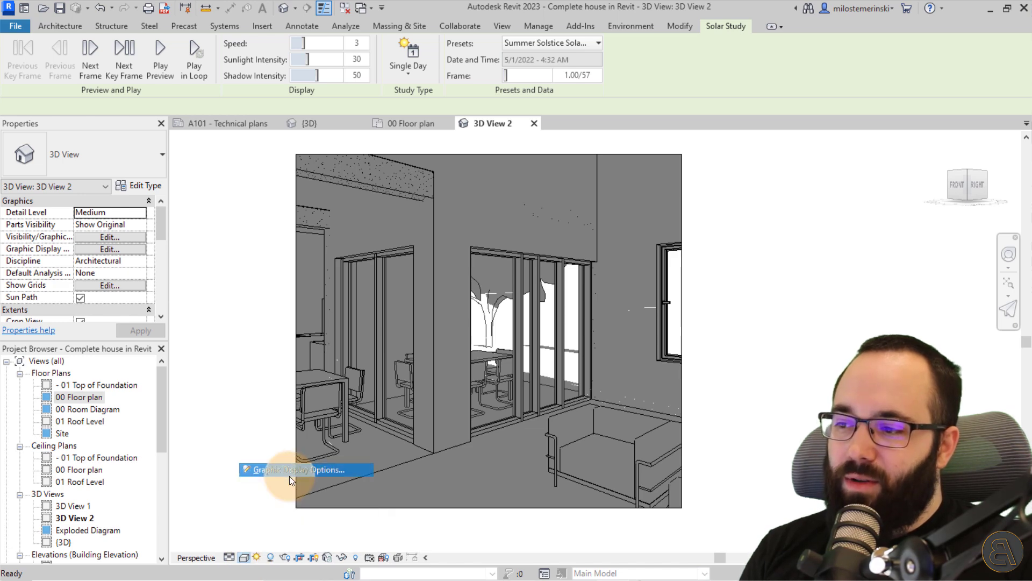
Step: Enable cast and ambient shadows for 3D View 2 in Graphic Display Options
click(302, 469)
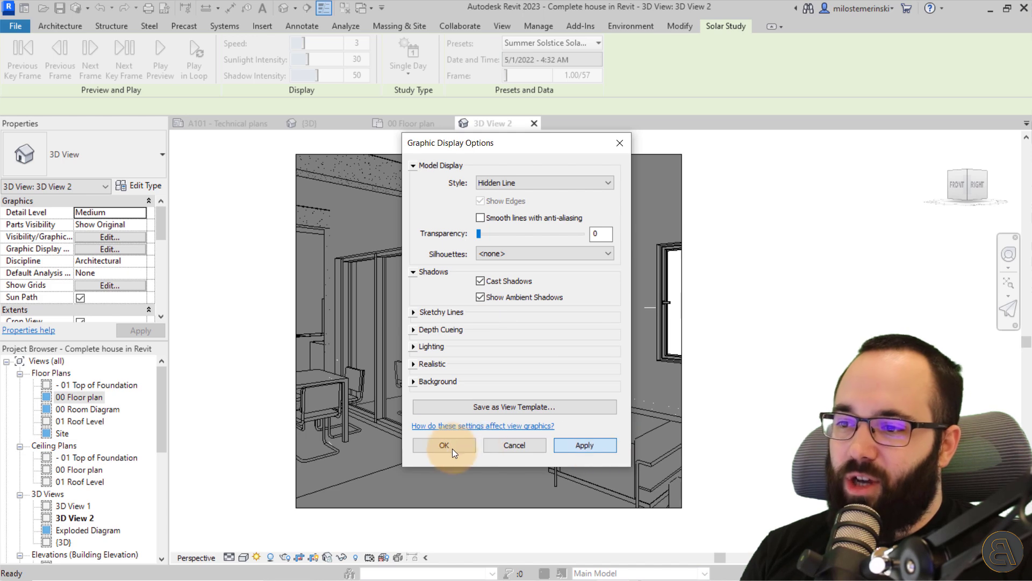
click(443, 445)
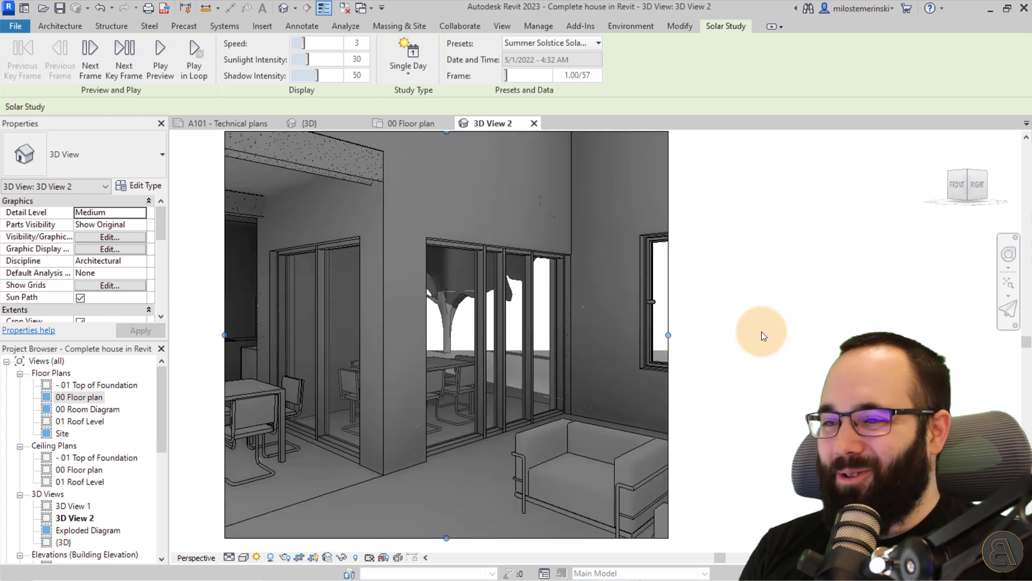
Step: Return to the exterior {3D} view and step its solar study to frame 30, 12:02 PM
click(310, 123)
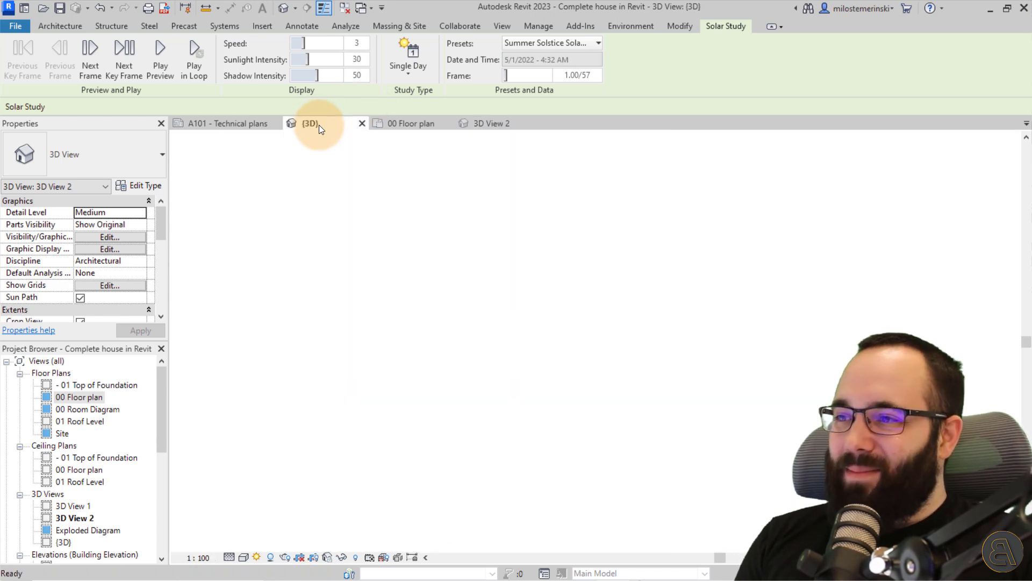
click(310, 123)
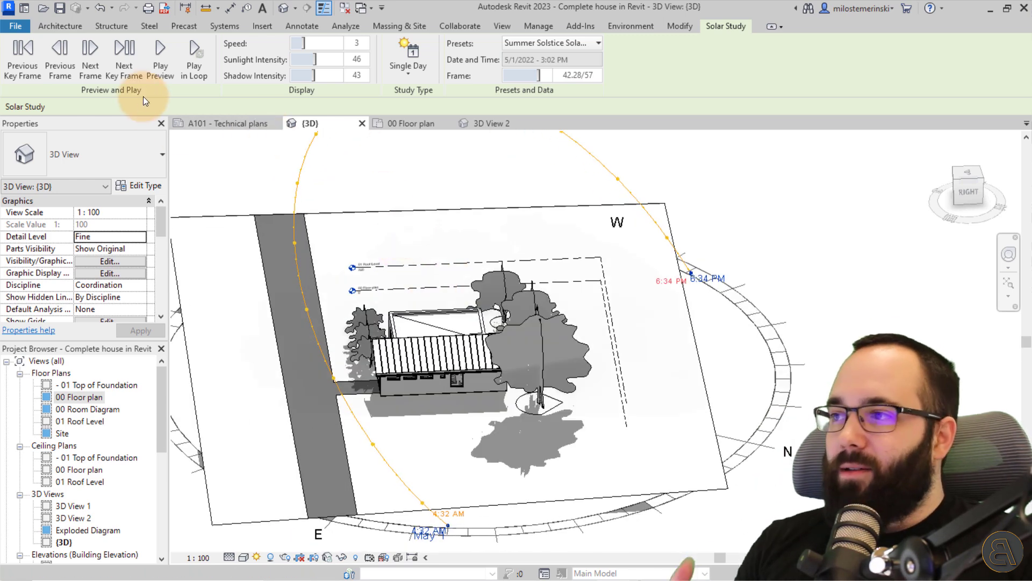
click(124, 56)
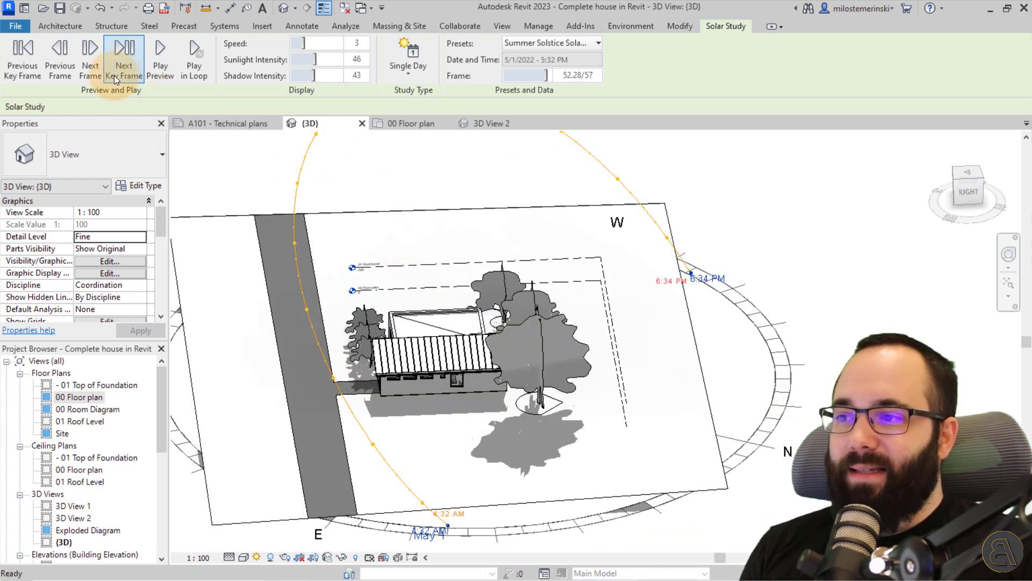
click(60, 56)
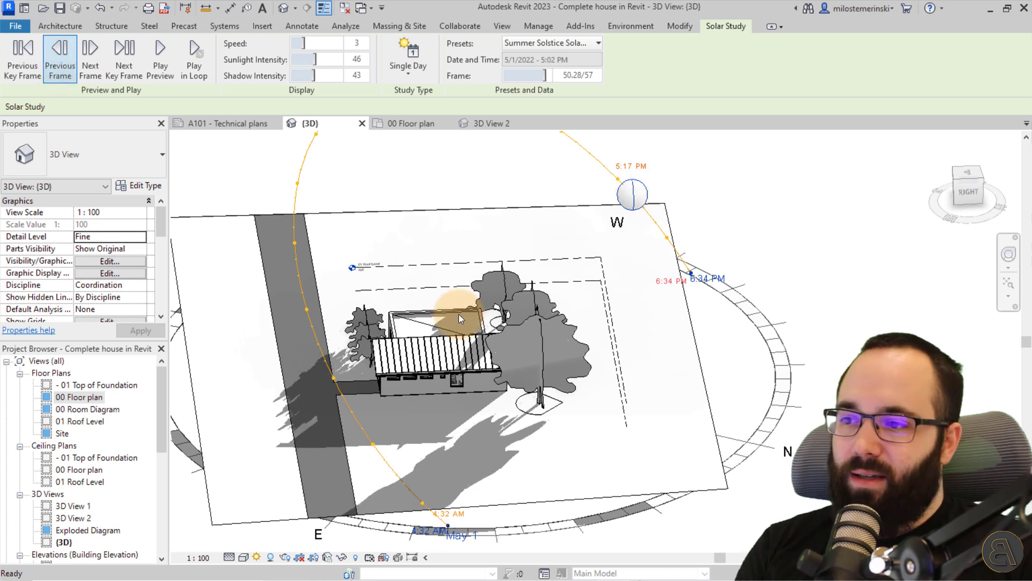
click(59, 56)
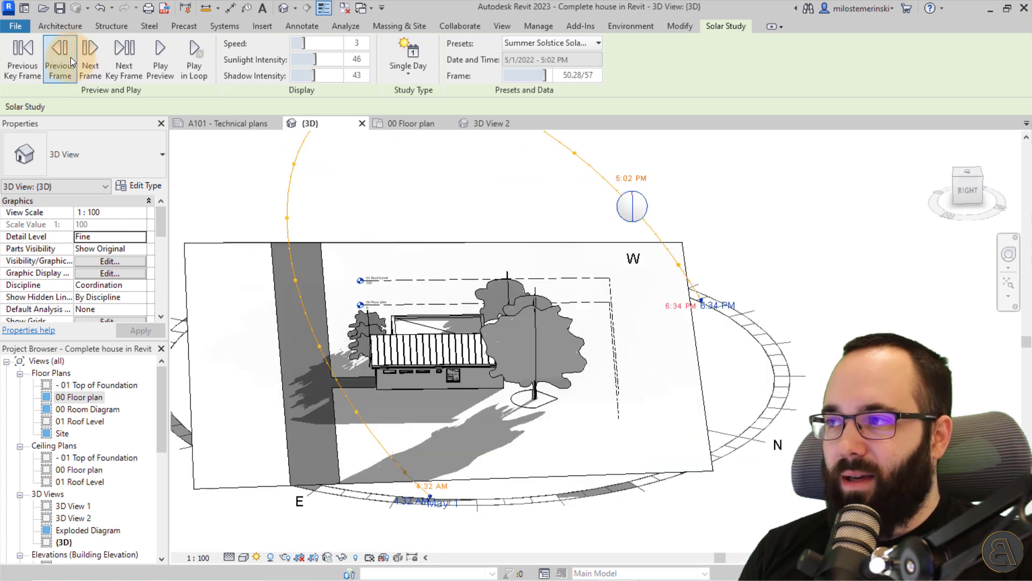
click(59, 58)
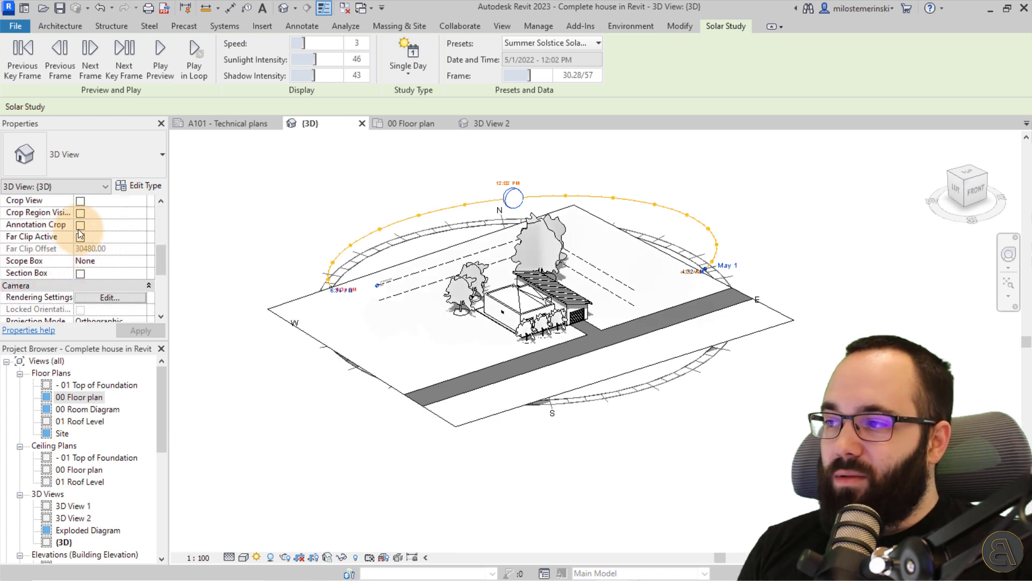
Step: Crop the exterior {3D} view to frame the house and sun path at 1:50 scale
click(79, 200)
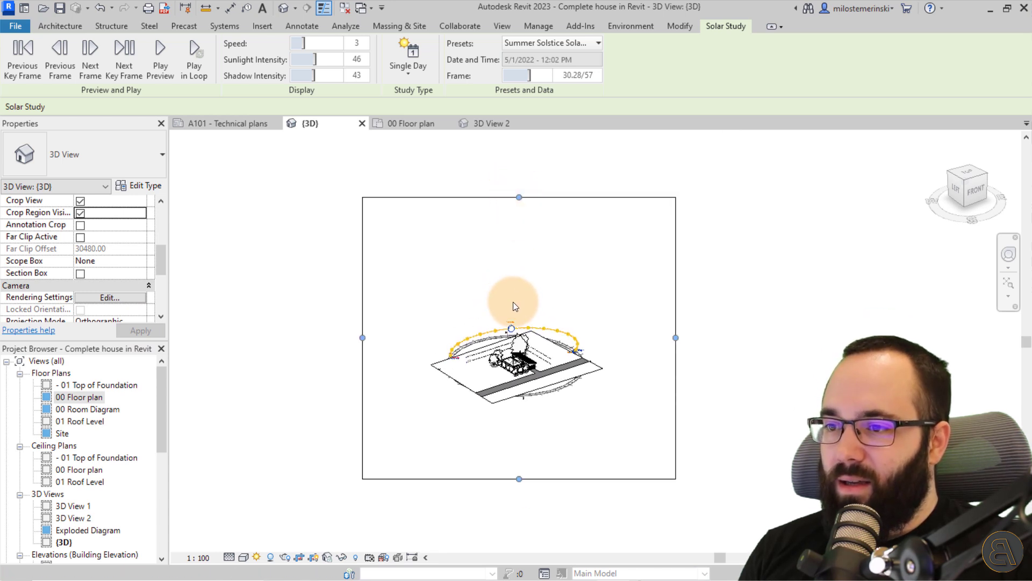
mouse_move(600, 340)
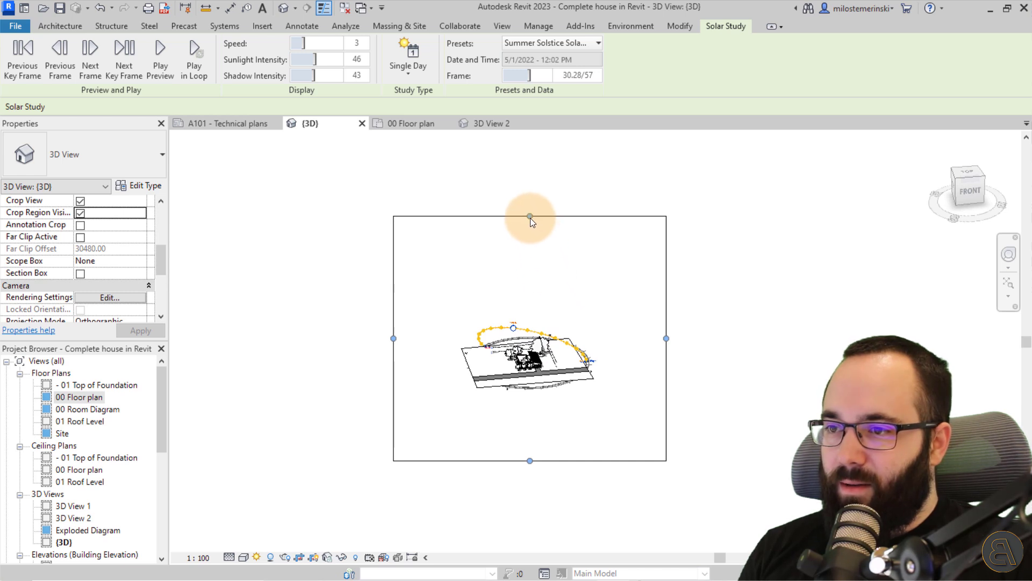
click(199, 557)
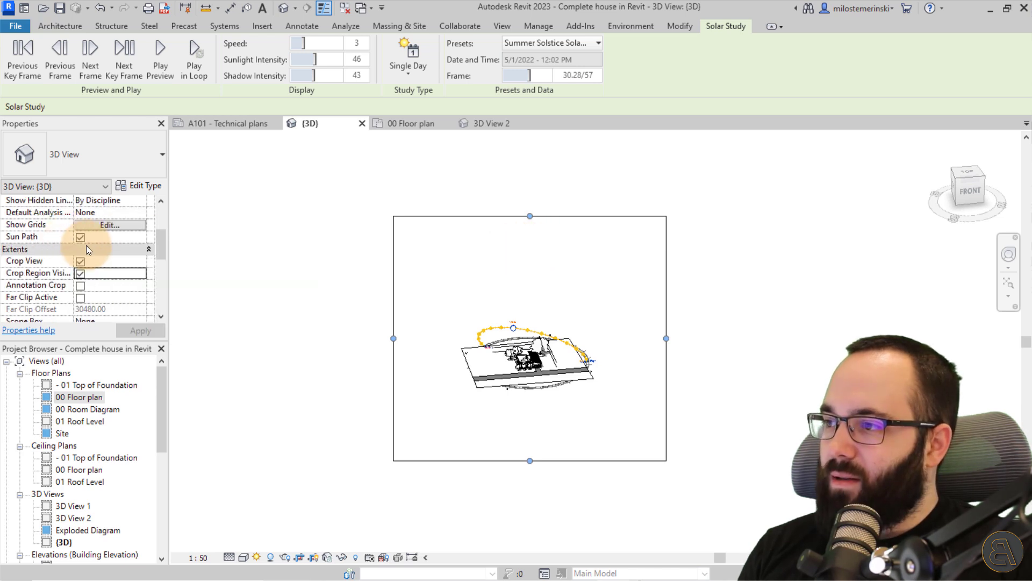
mouse_move(606, 162)
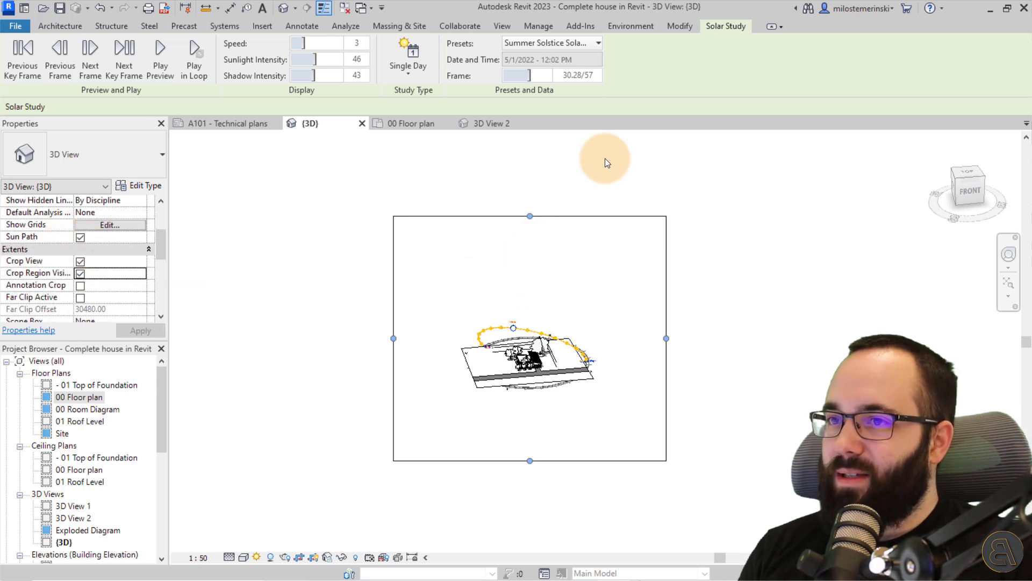
click(529, 217)
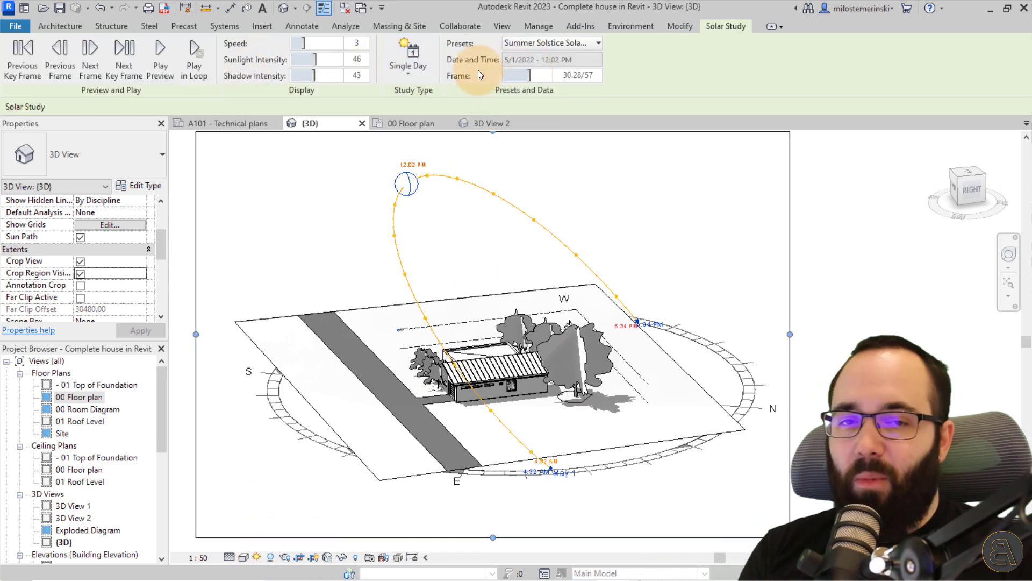
mouse_move(14, 26)
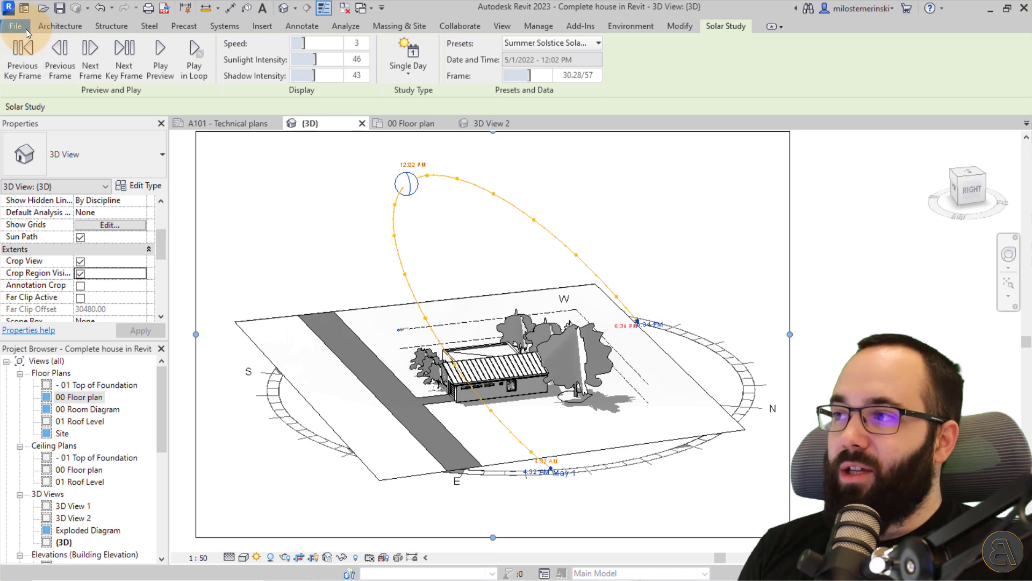
Step: Start the solar study export, showing all 57 frames at 15 fps in Hidden Line
click(15, 26)
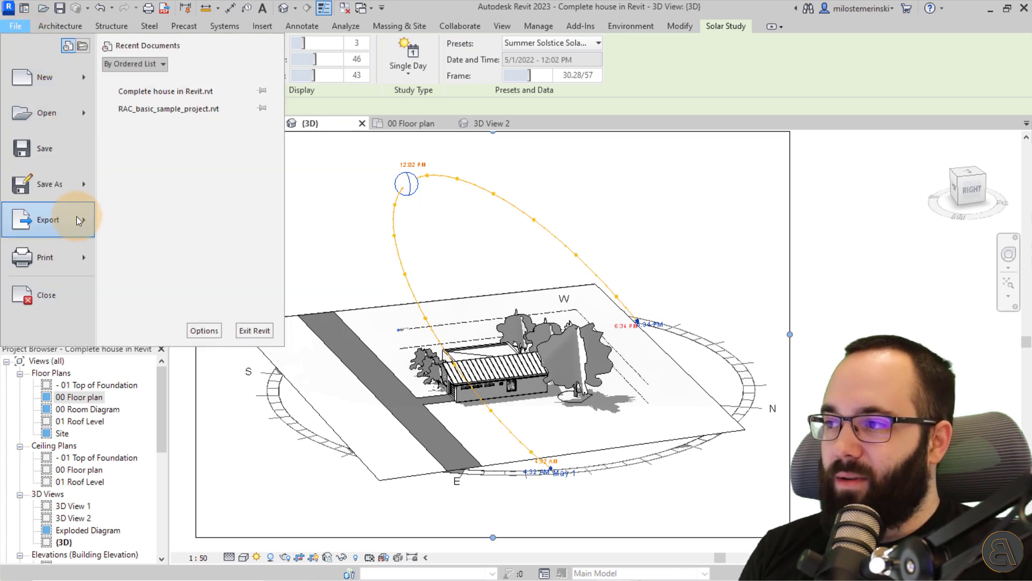
click(47, 220)
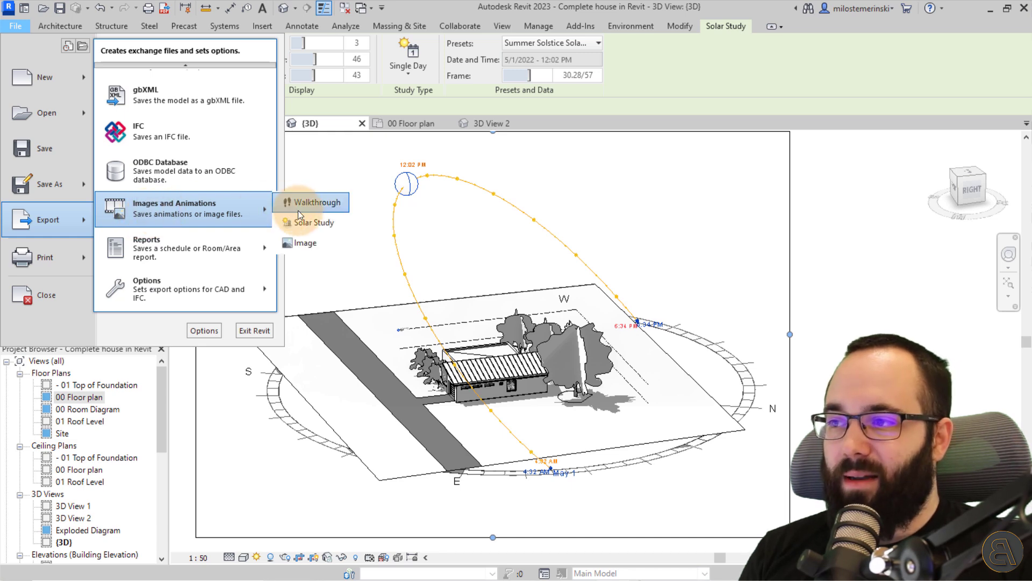
mouse_move(316, 222)
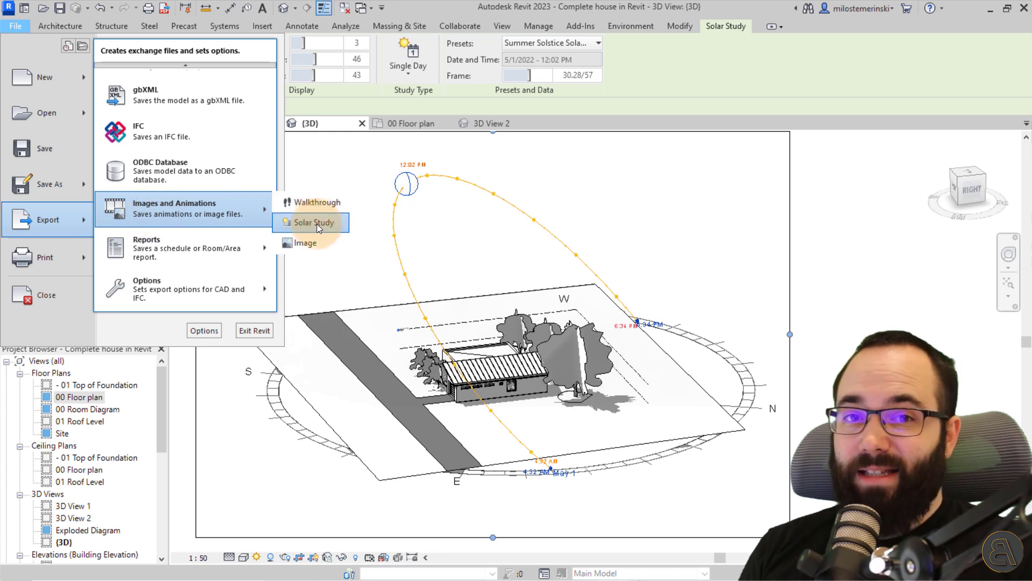
click(313, 222)
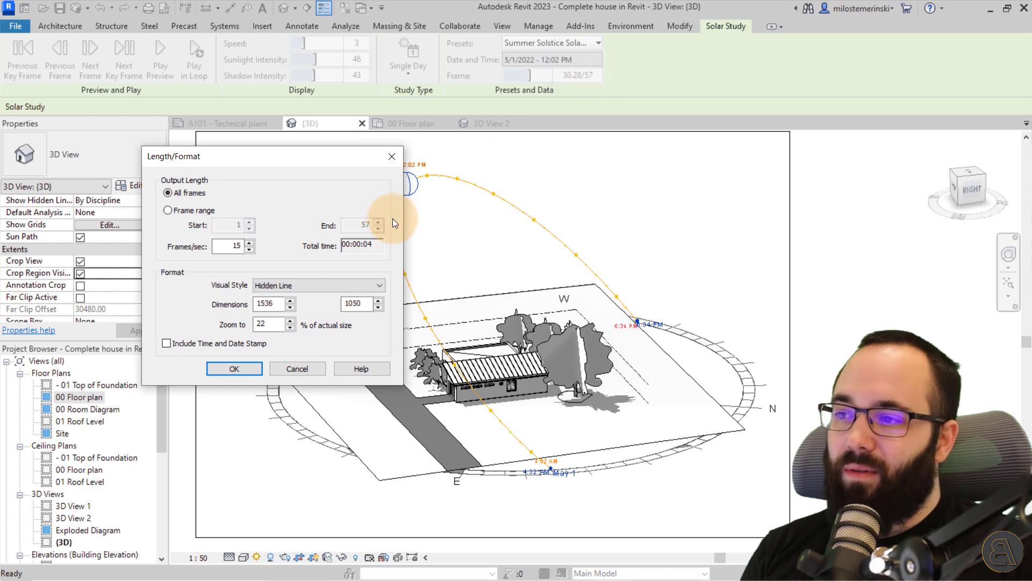
mouse_move(377, 253)
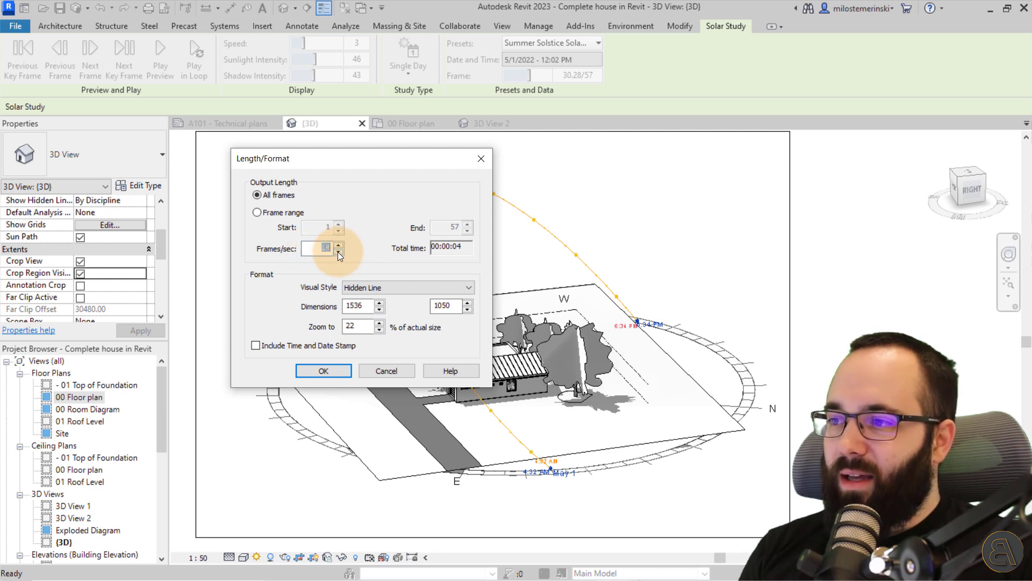
Step: Lower the export frame rate to 3 fps, then cancel the Length/Format dialog
click(339, 251)
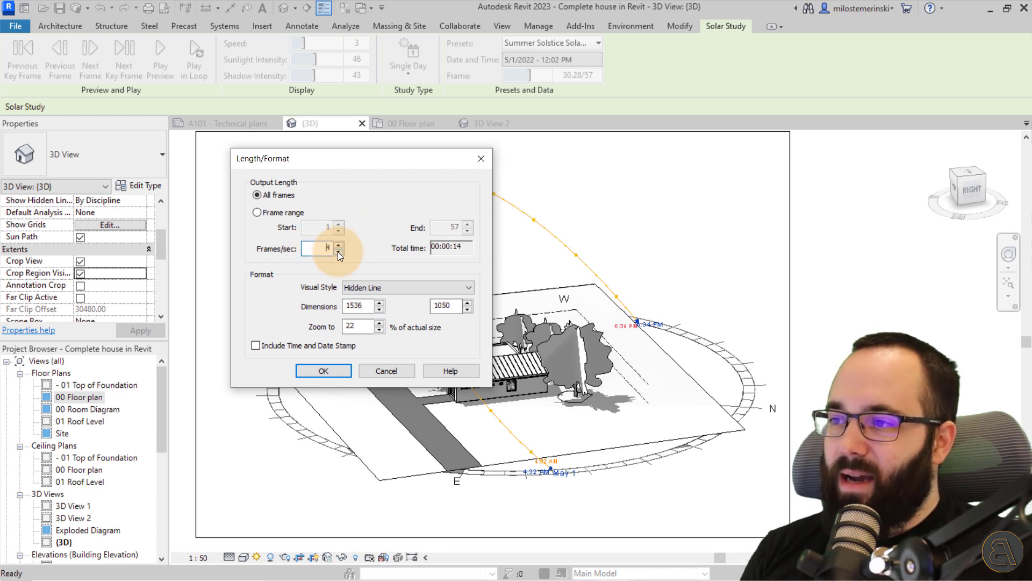
click(339, 252)
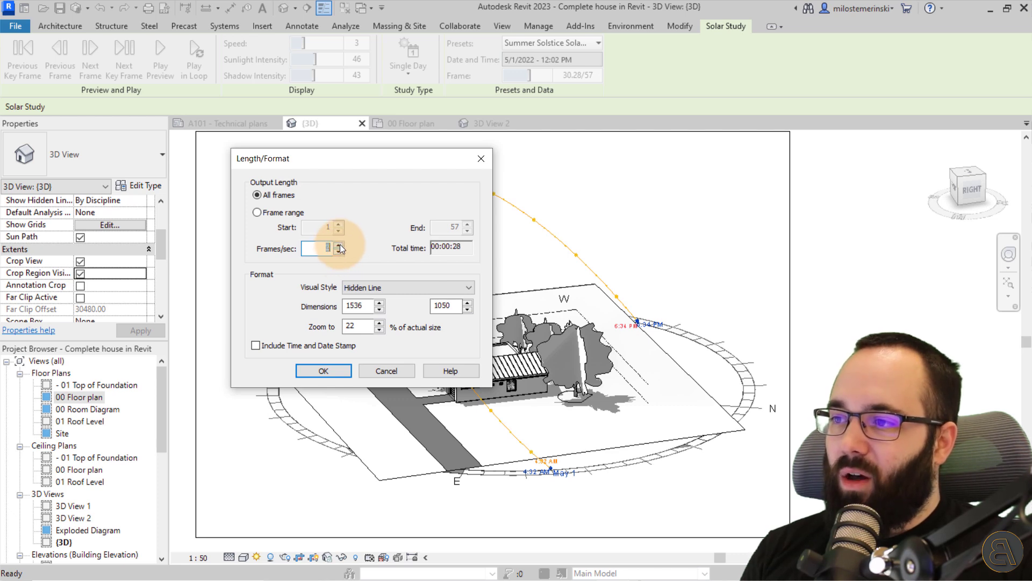
click(338, 244)
text(100)
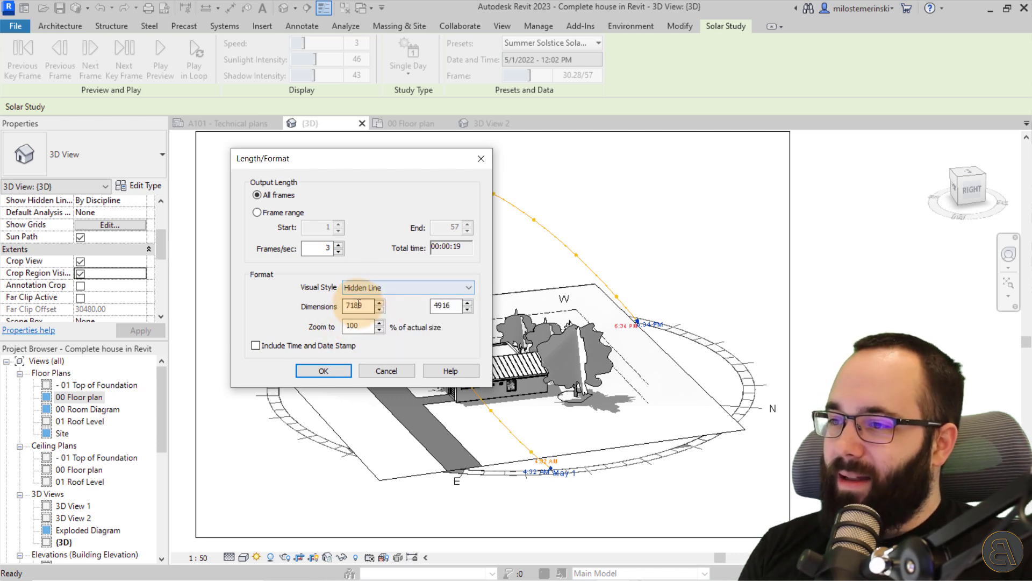
click(358, 305)
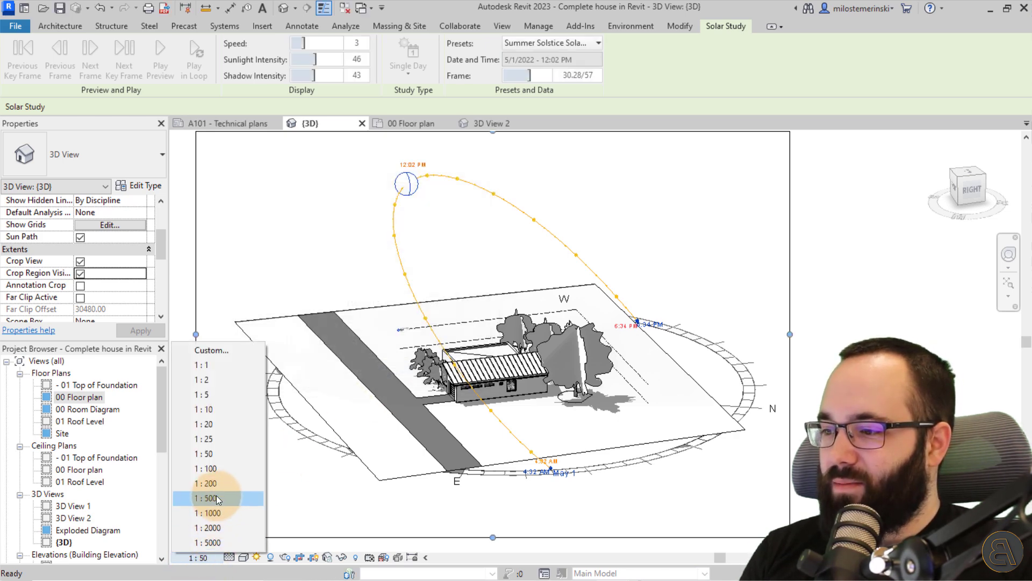
Step: Set the view scale to 1:100 and reopen the Solar Study export at 3 fps
click(206, 468)
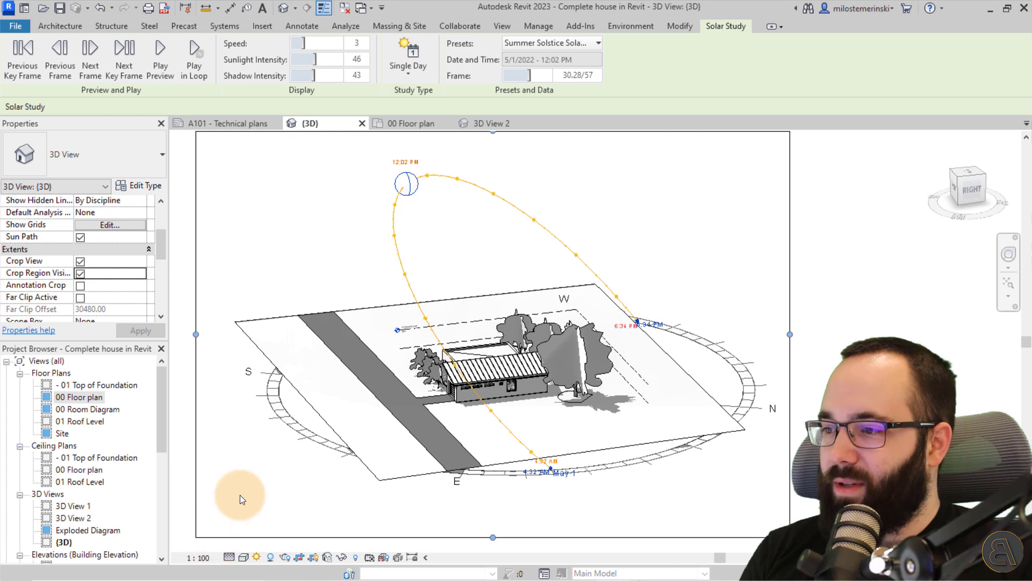
click(15, 26)
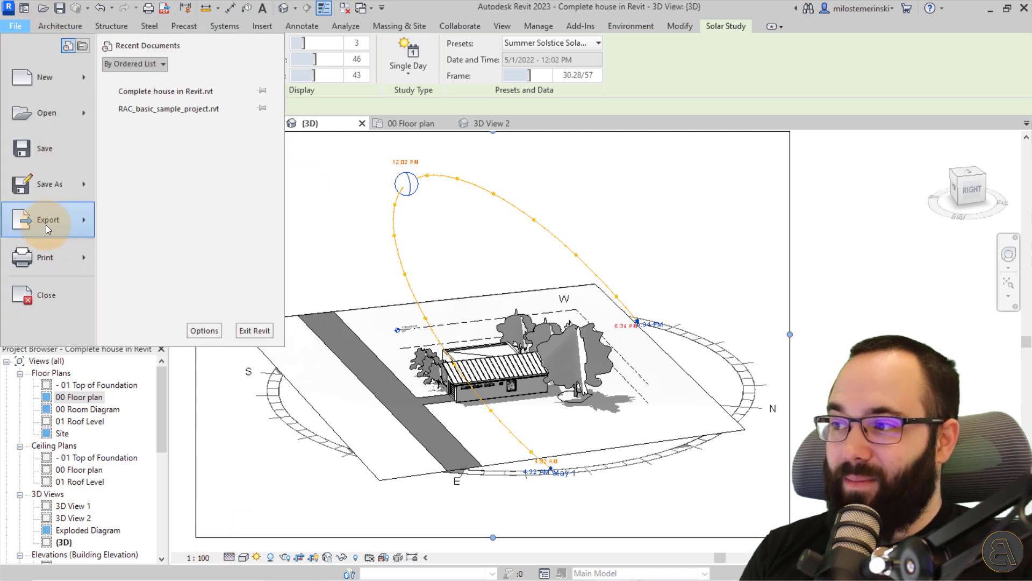
click(47, 219)
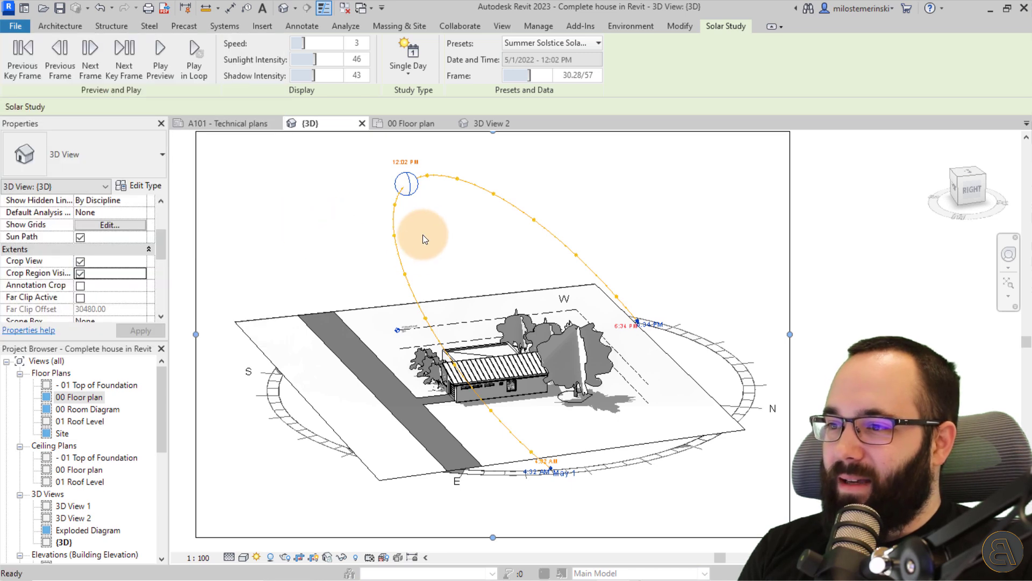
click(161, 56)
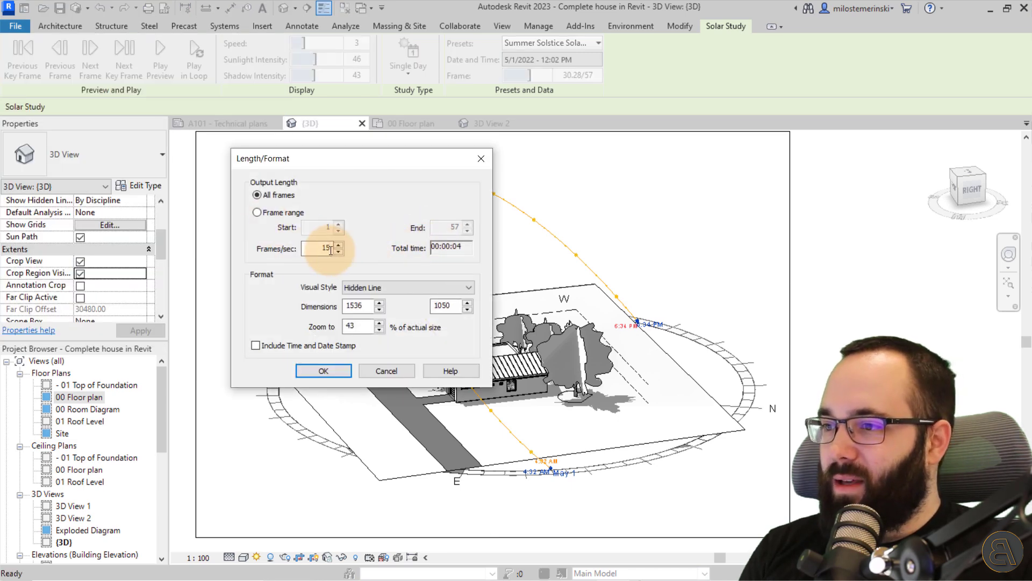
click(322, 370)
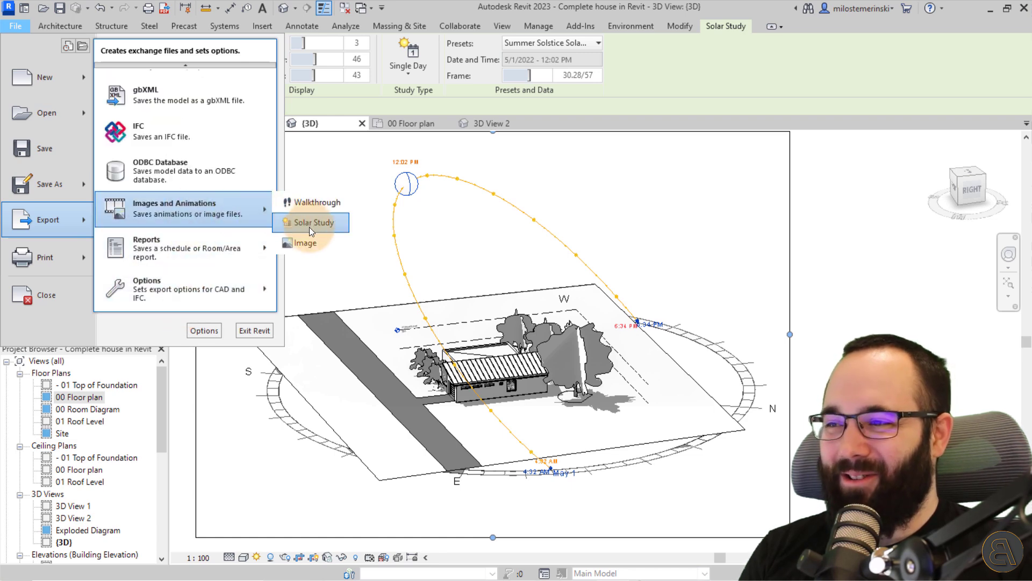
click(314, 222)
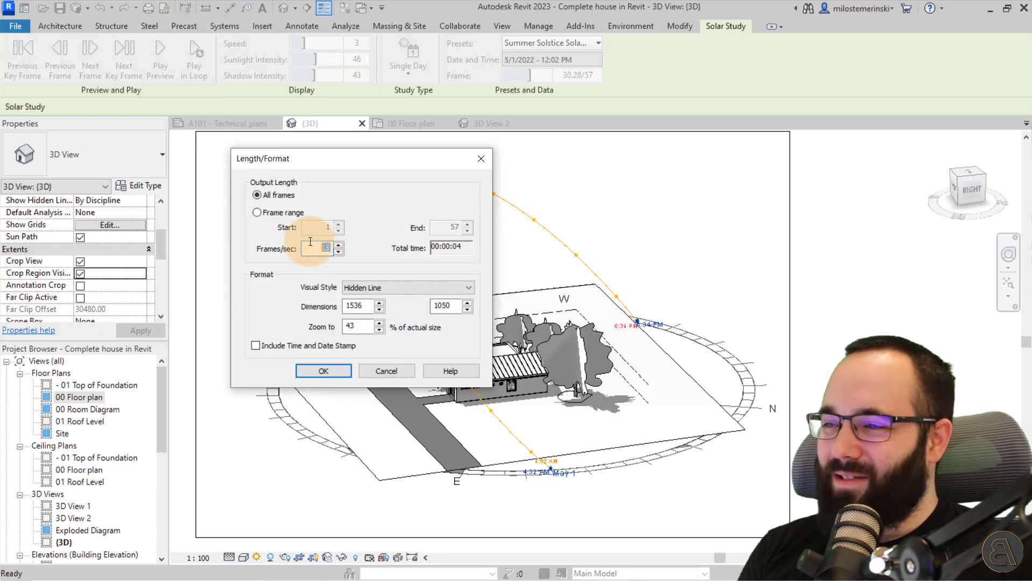
text(3)
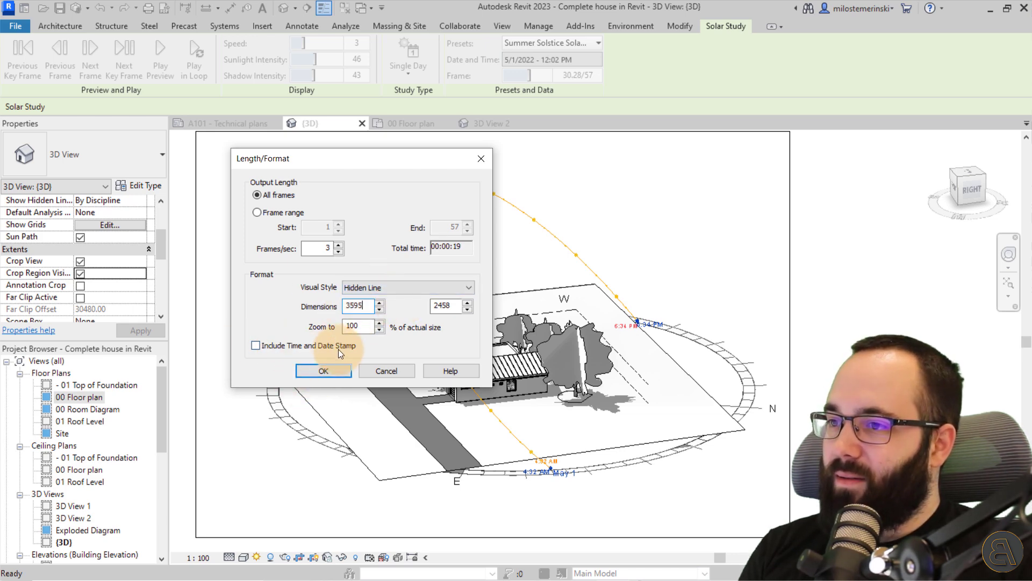
Step: Export the solar study as a Full Frames (Uncompressed) video
click(323, 370)
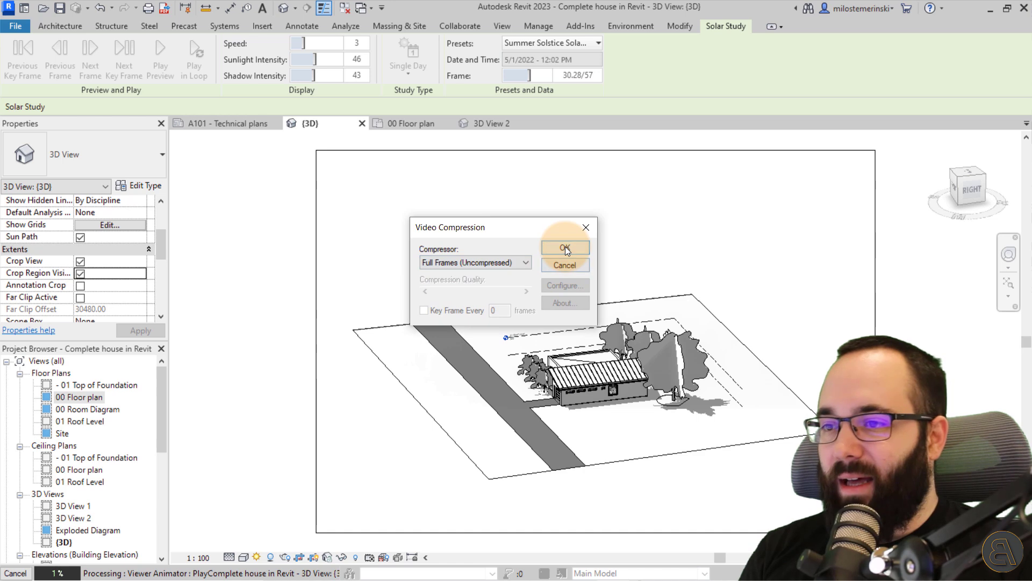
click(564, 248)
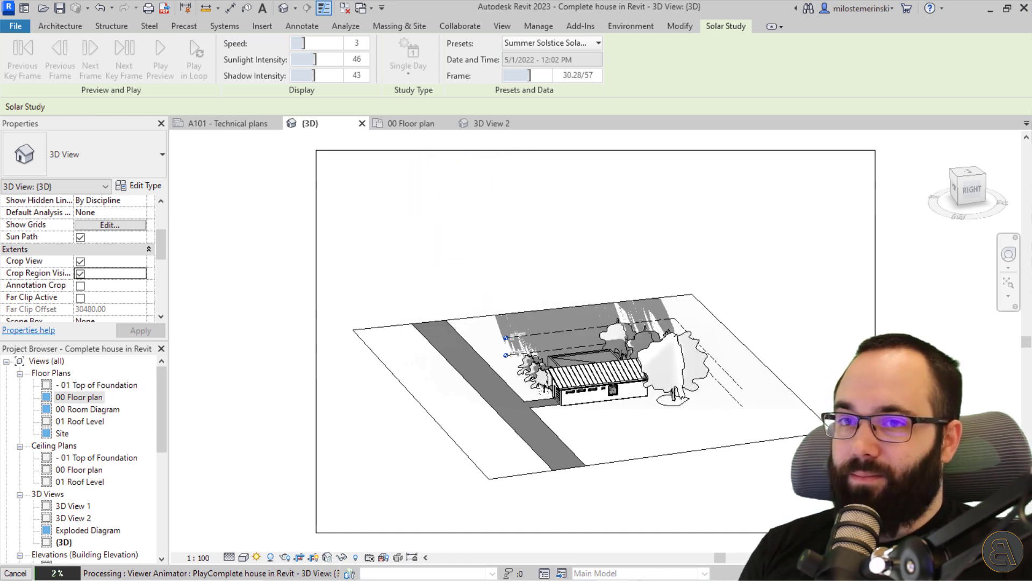
click(160, 47)
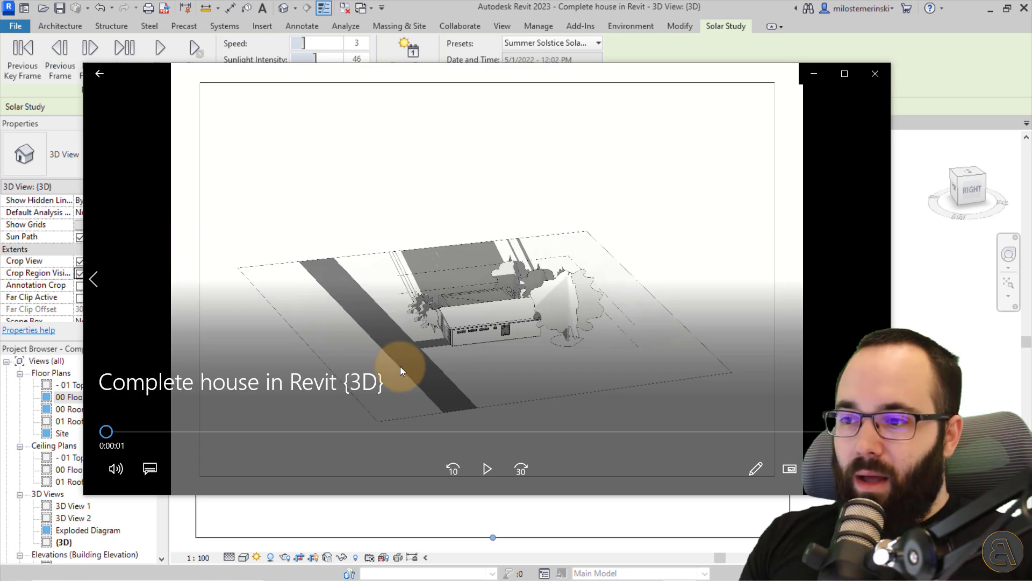
mouse_move(486, 469)
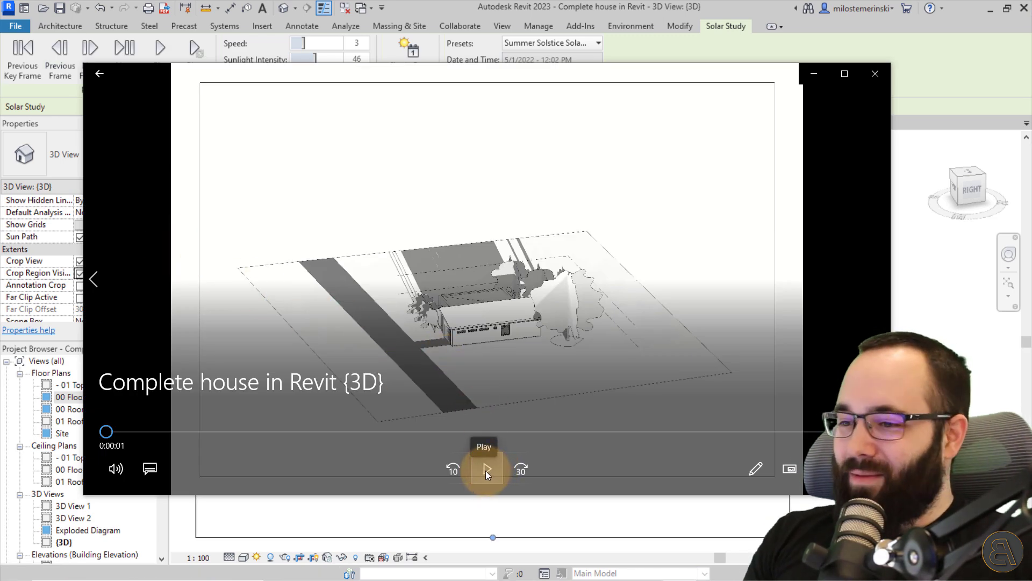
Step: Play the exported video to 0:19 in Windows Media Player, then close the player
click(487, 468)
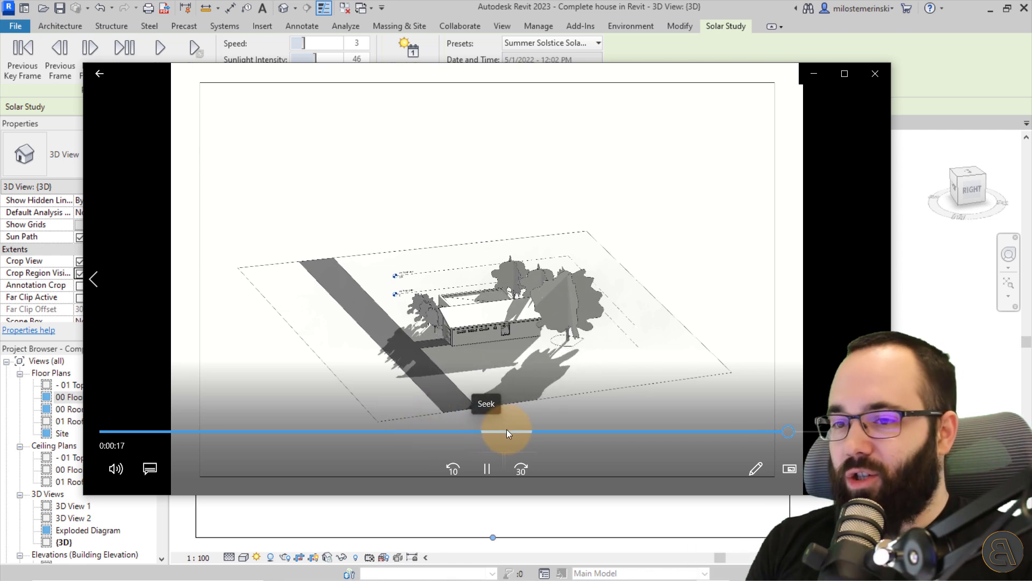
click(487, 468)
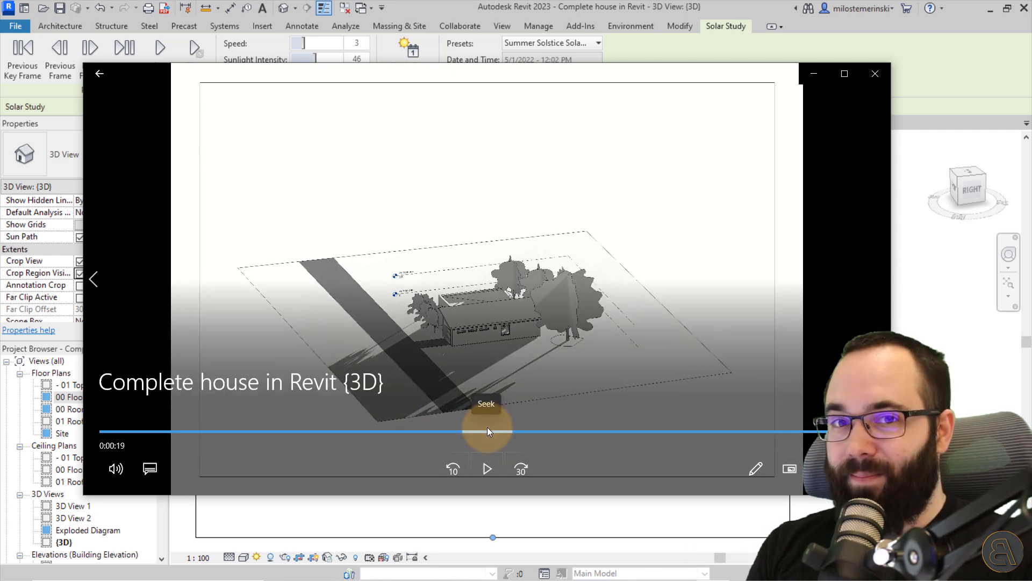
click(874, 73)
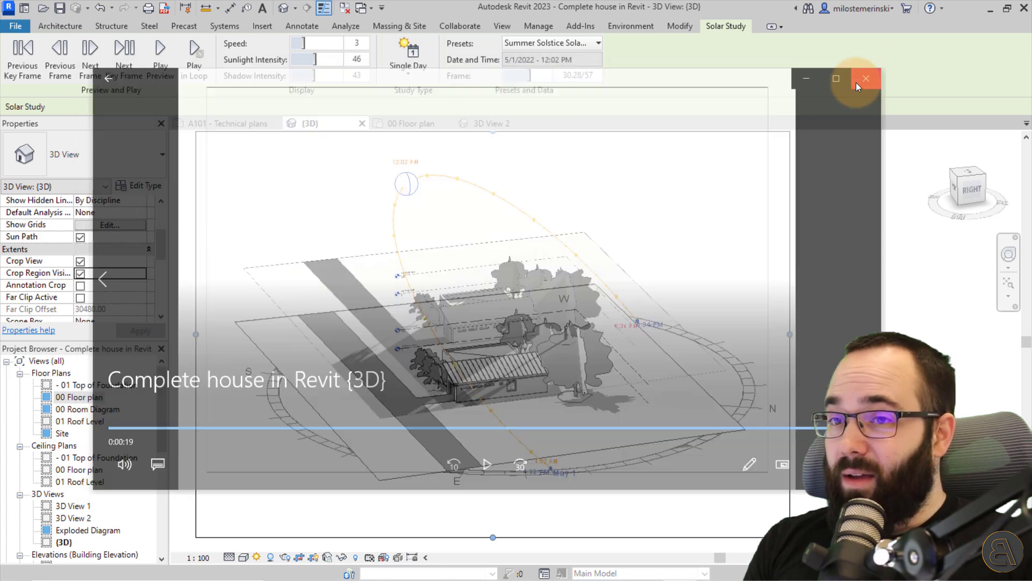
click(865, 78)
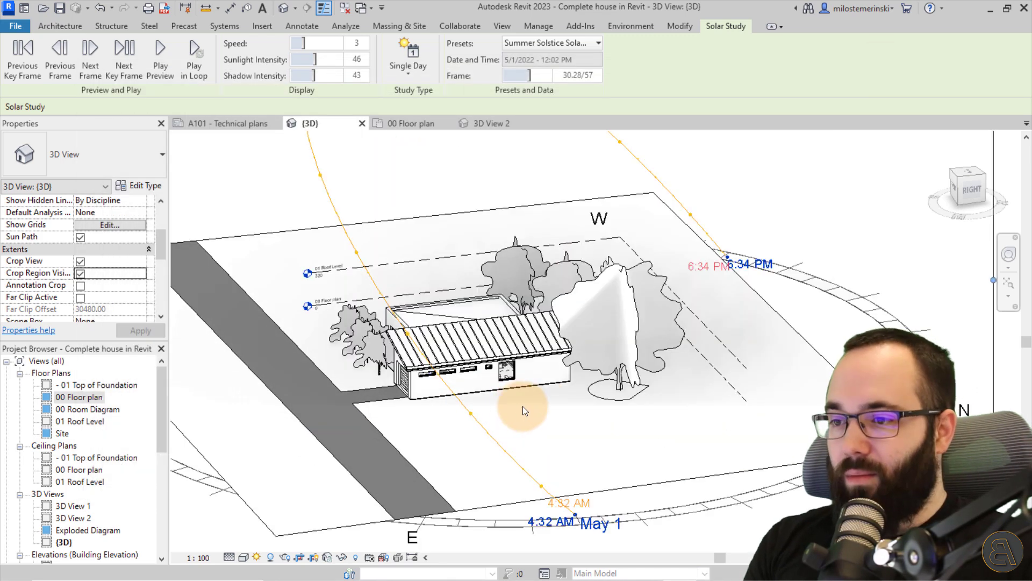